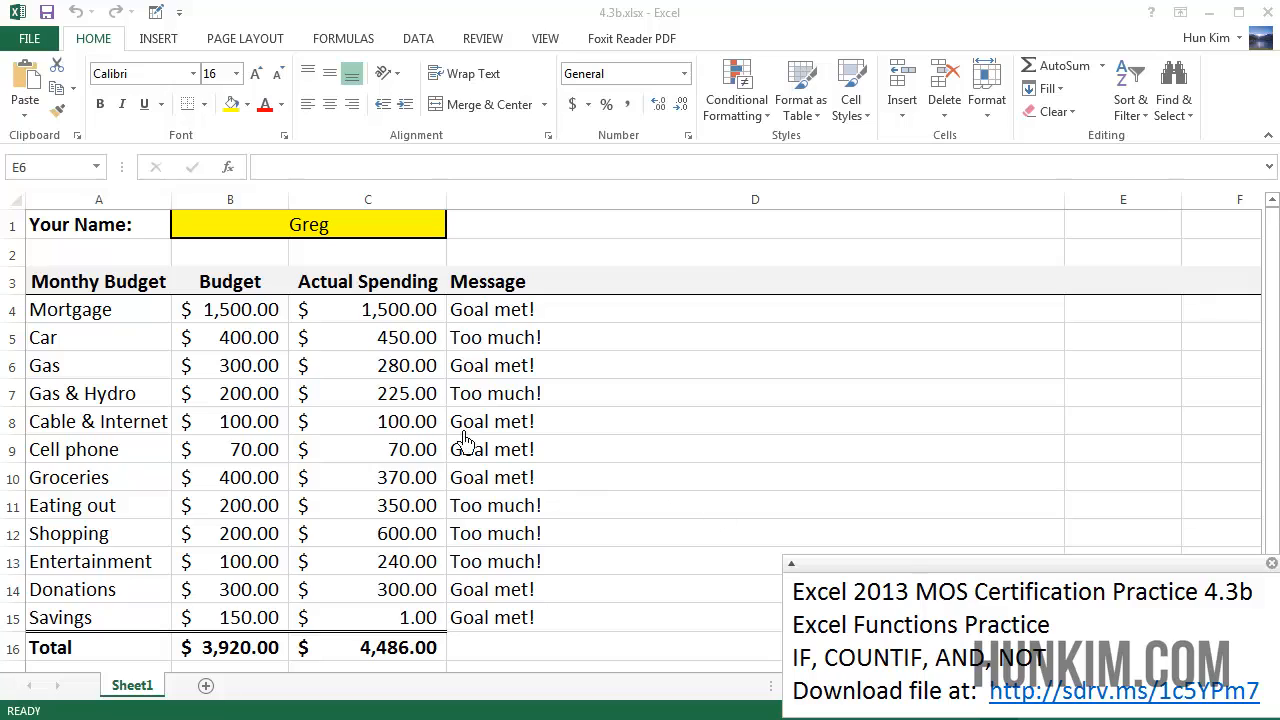
mouse_move(600, 555)
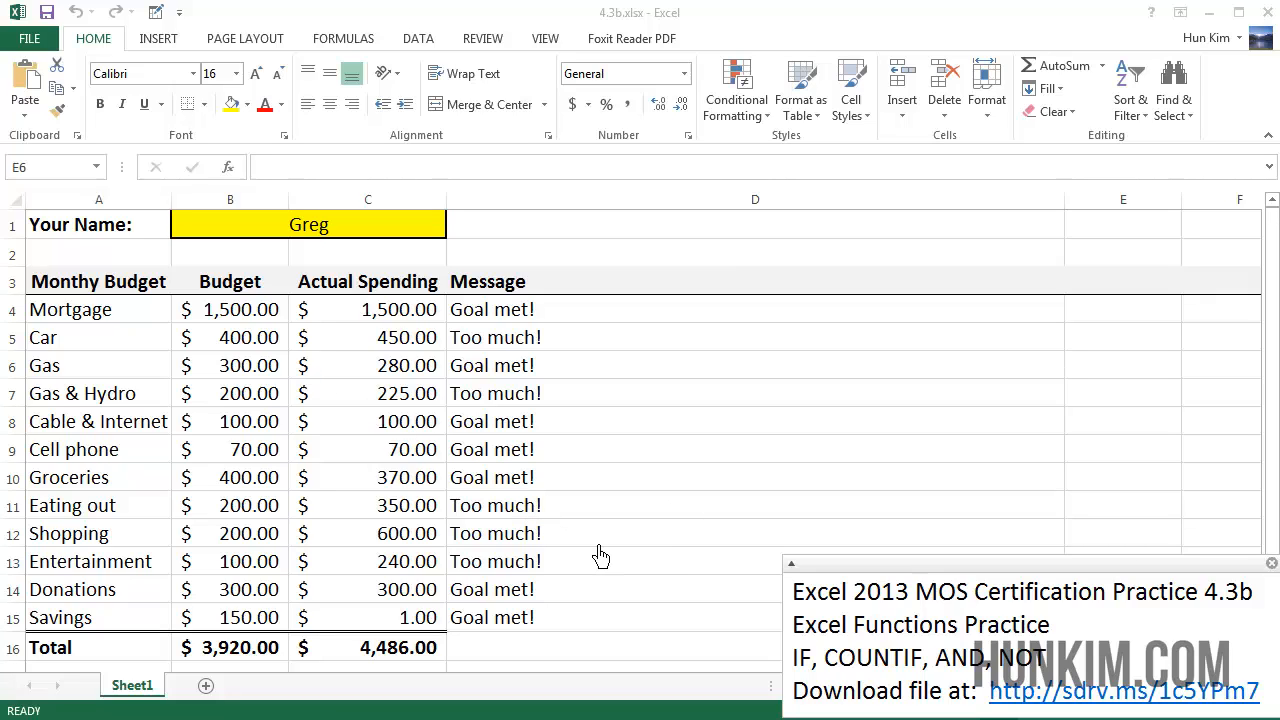
mouse_move(724, 603)
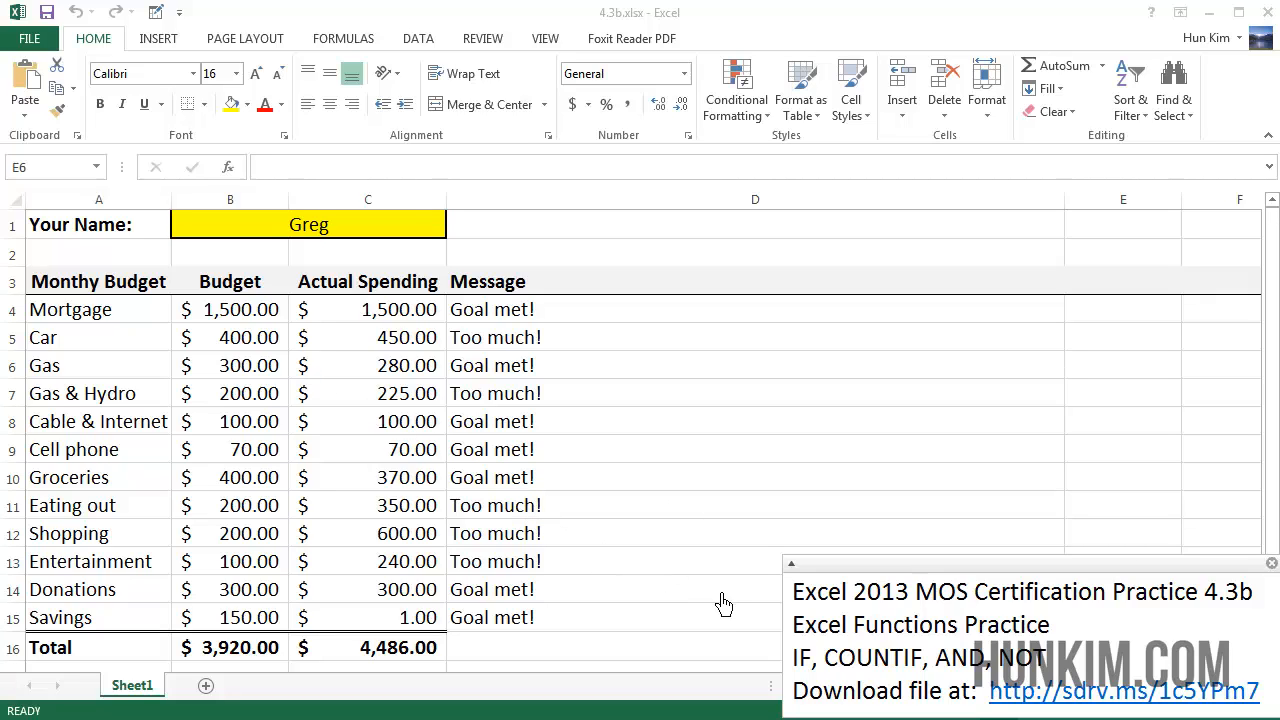
mouse_move(925, 670)
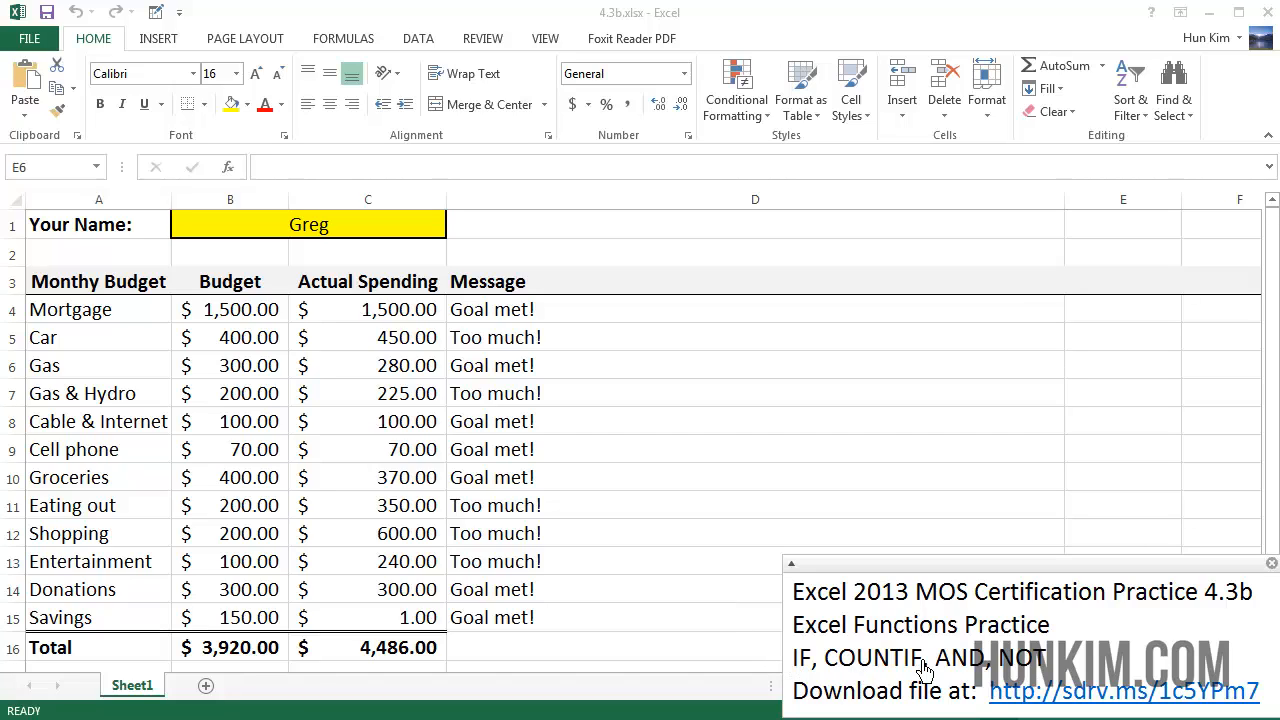
mouse_move(865, 595)
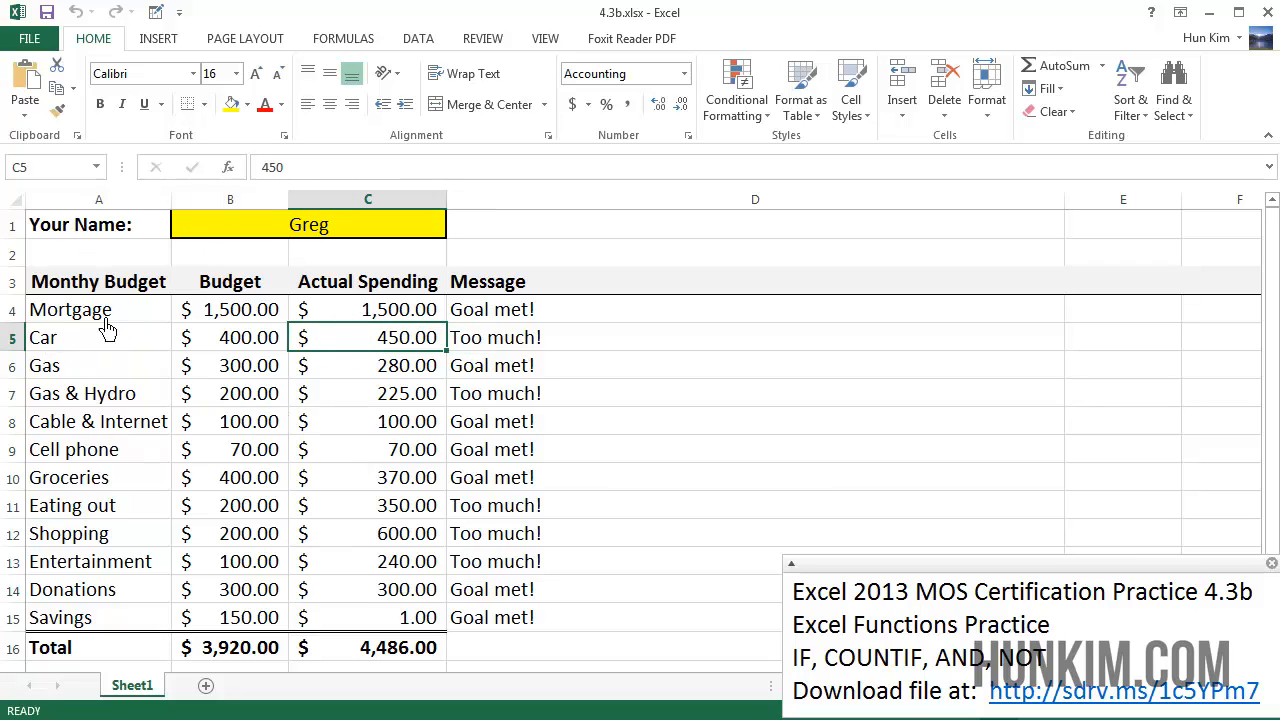
Review the Gas, Savings and Groceries labels and the Mortgage 1500 and Entertainment 100 budgets
click(98, 309)
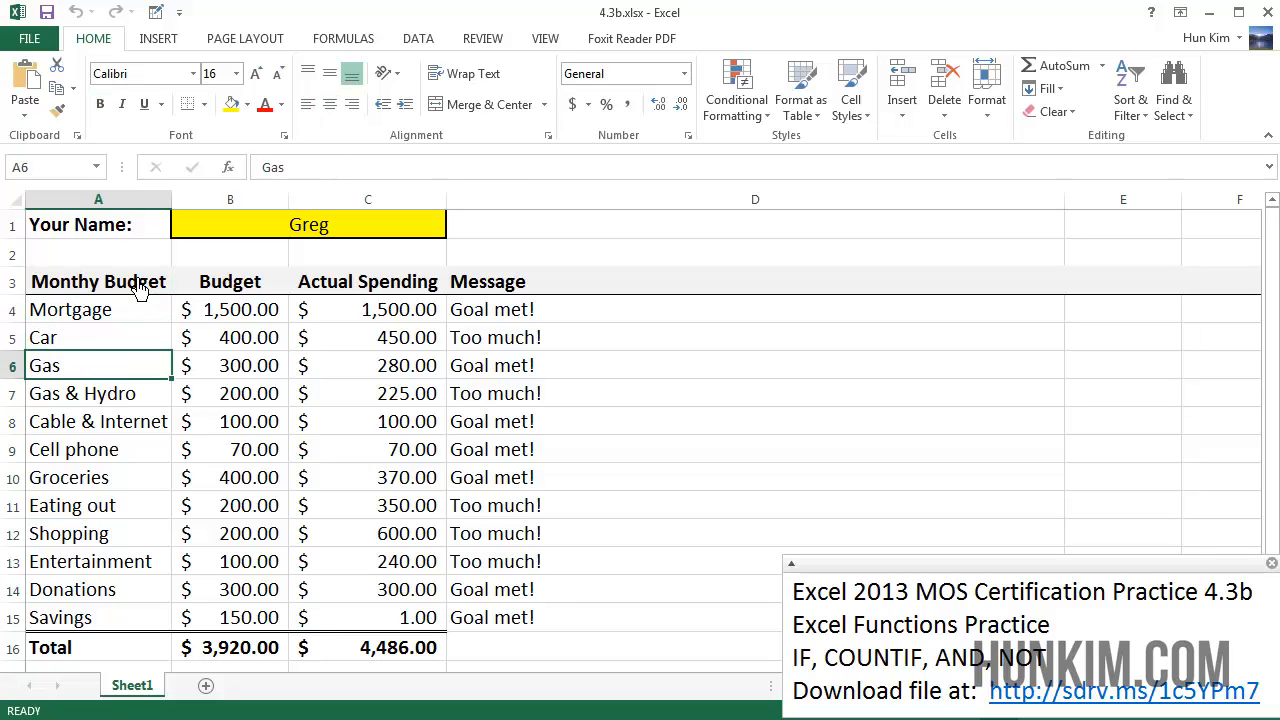
click(60, 617)
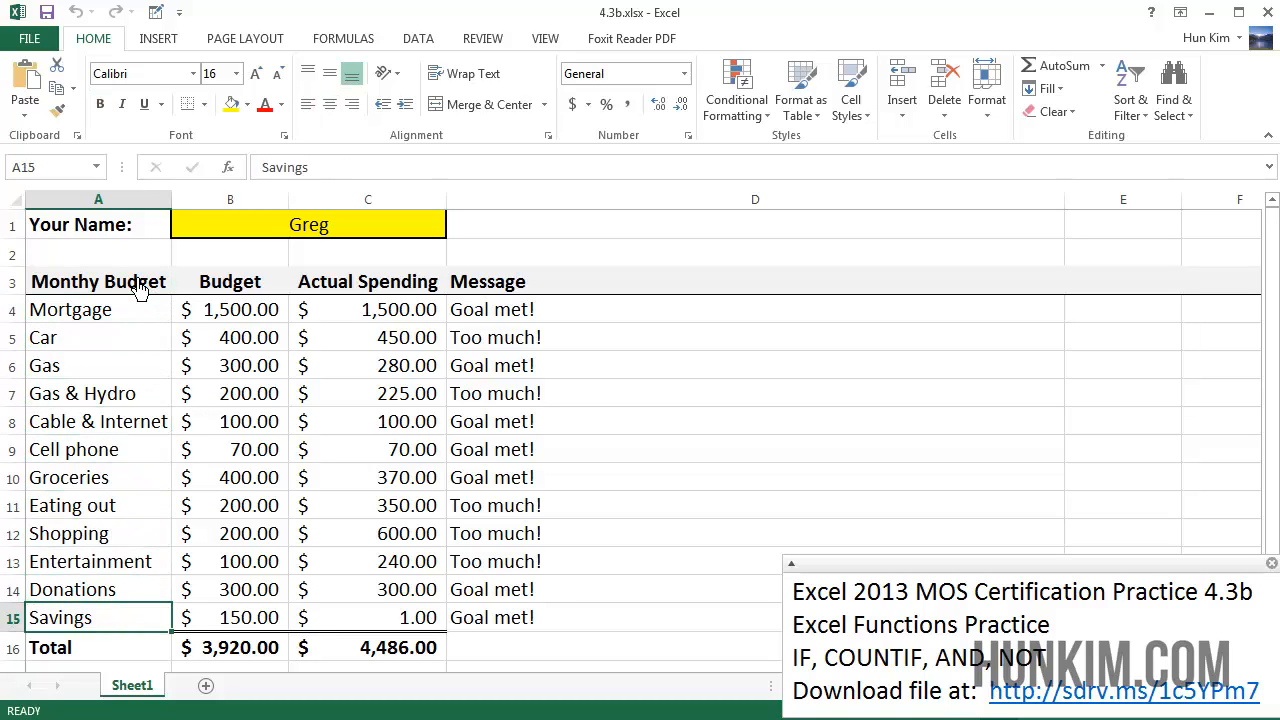
click(98, 477)
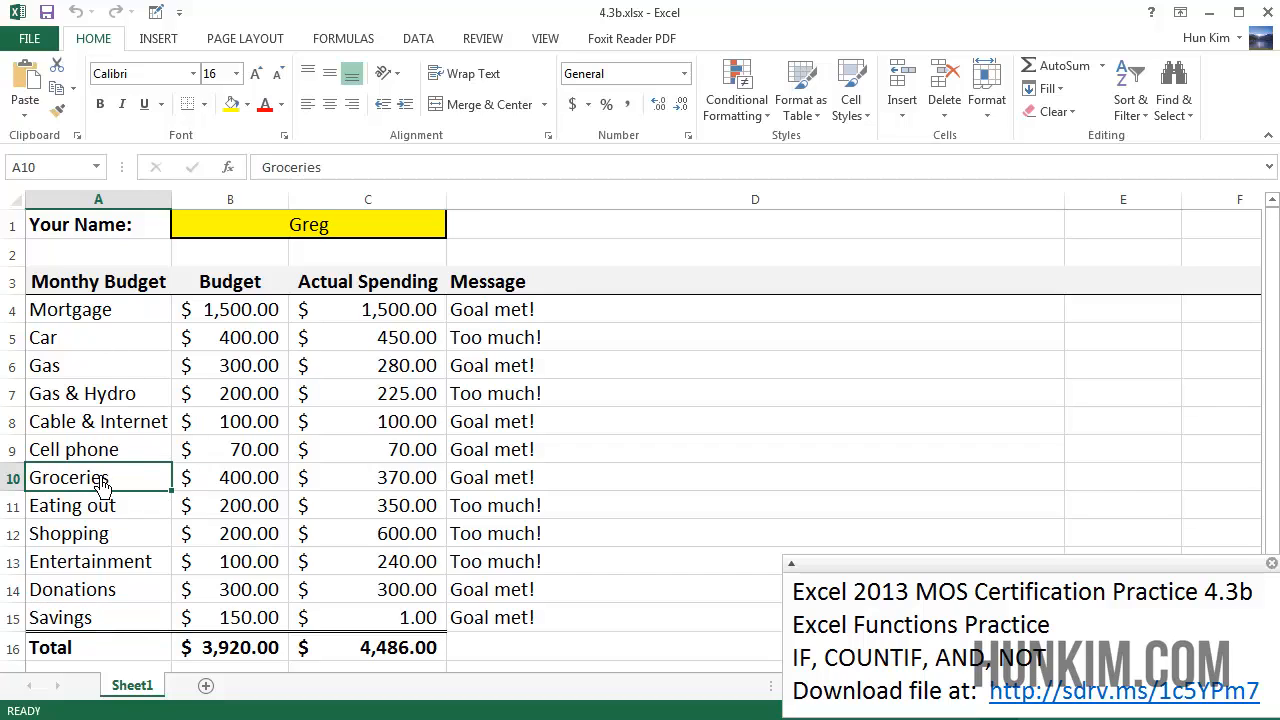
click(230, 309)
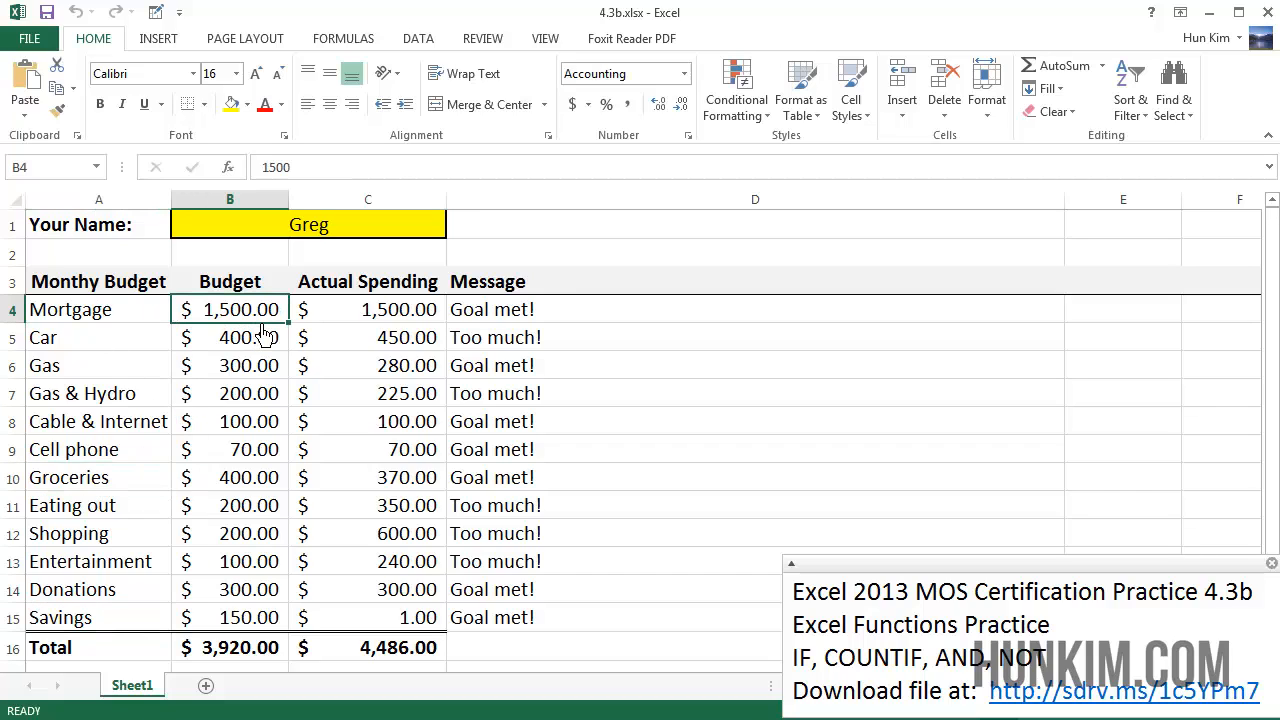
click(229, 561)
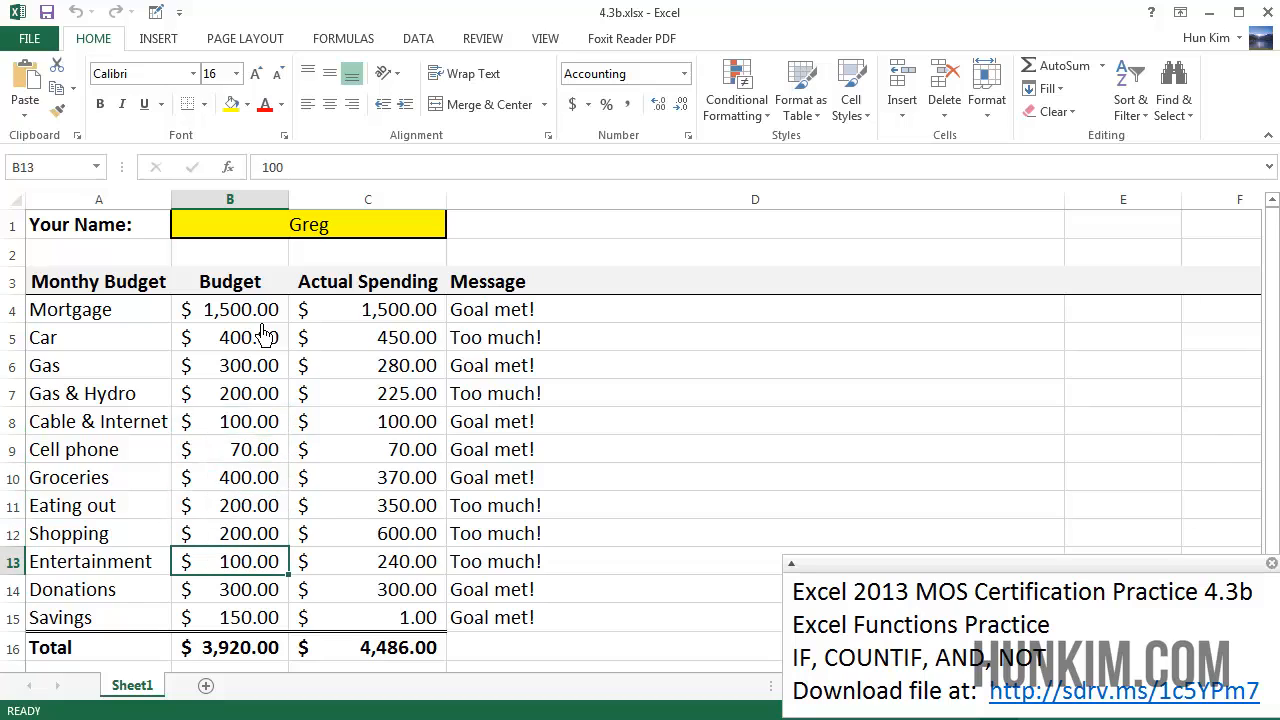
mouse_move(229, 647)
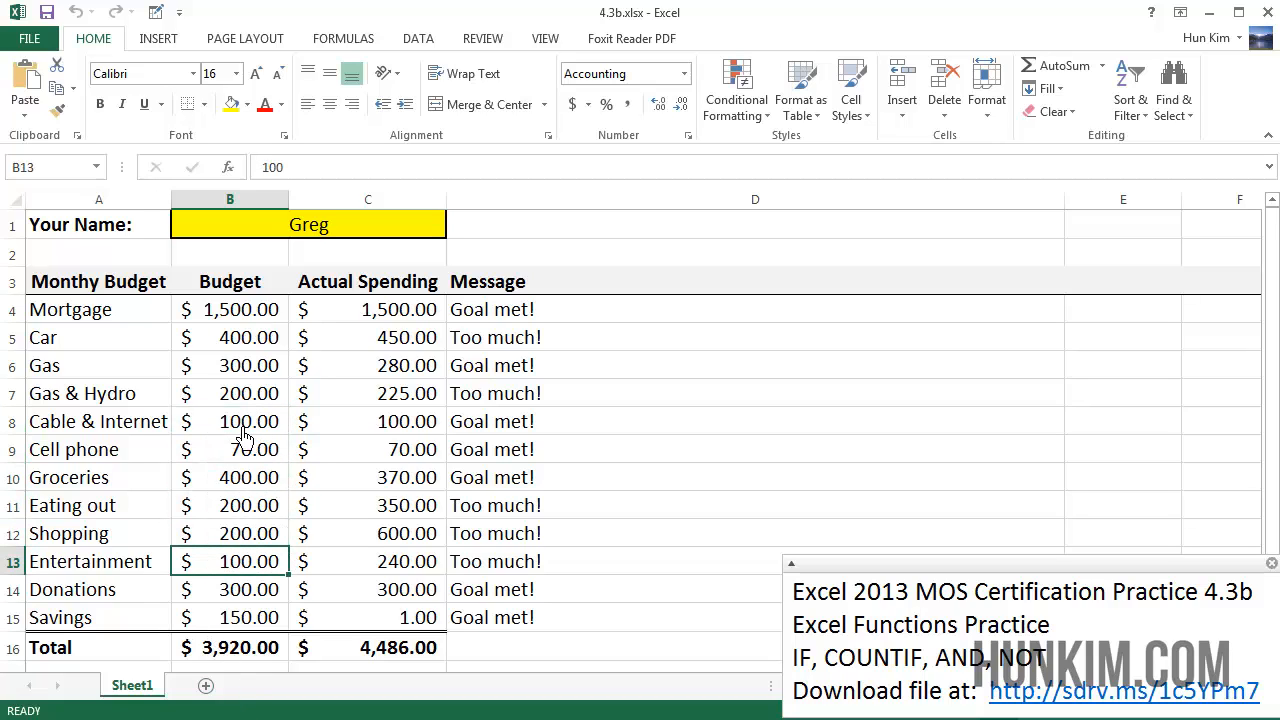
mouse_move(140, 405)
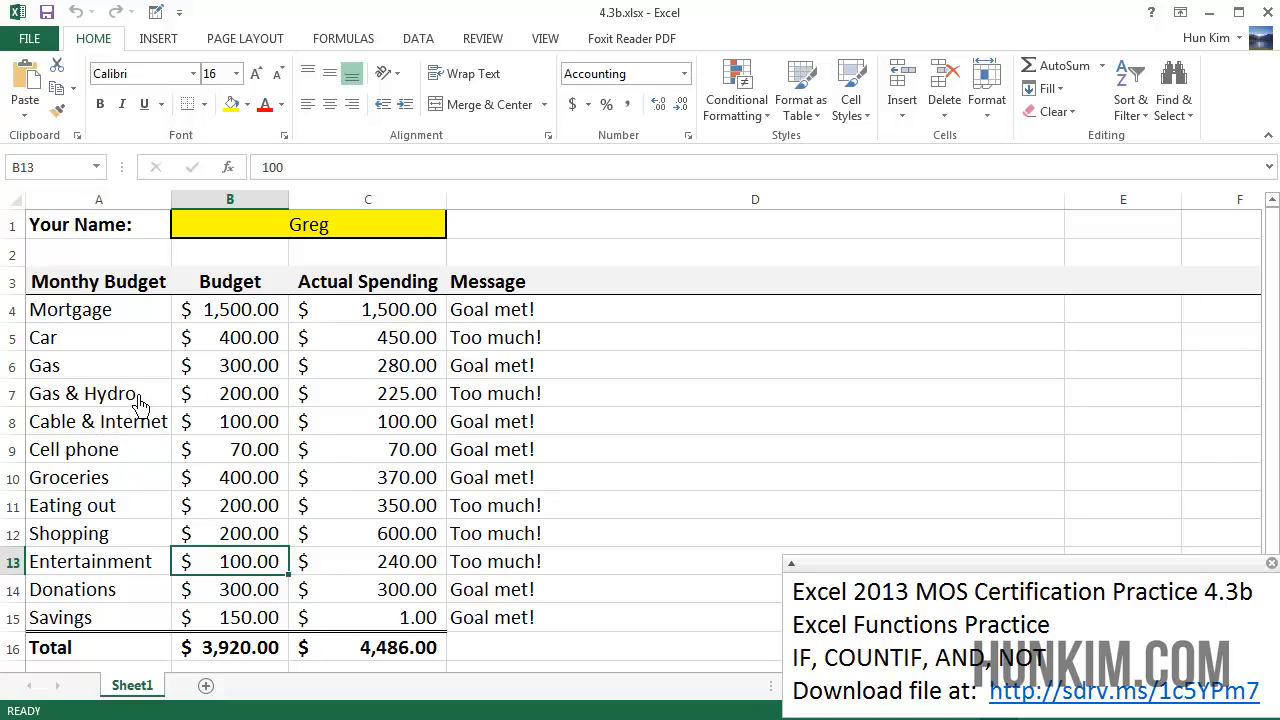
mouse_move(252, 435)
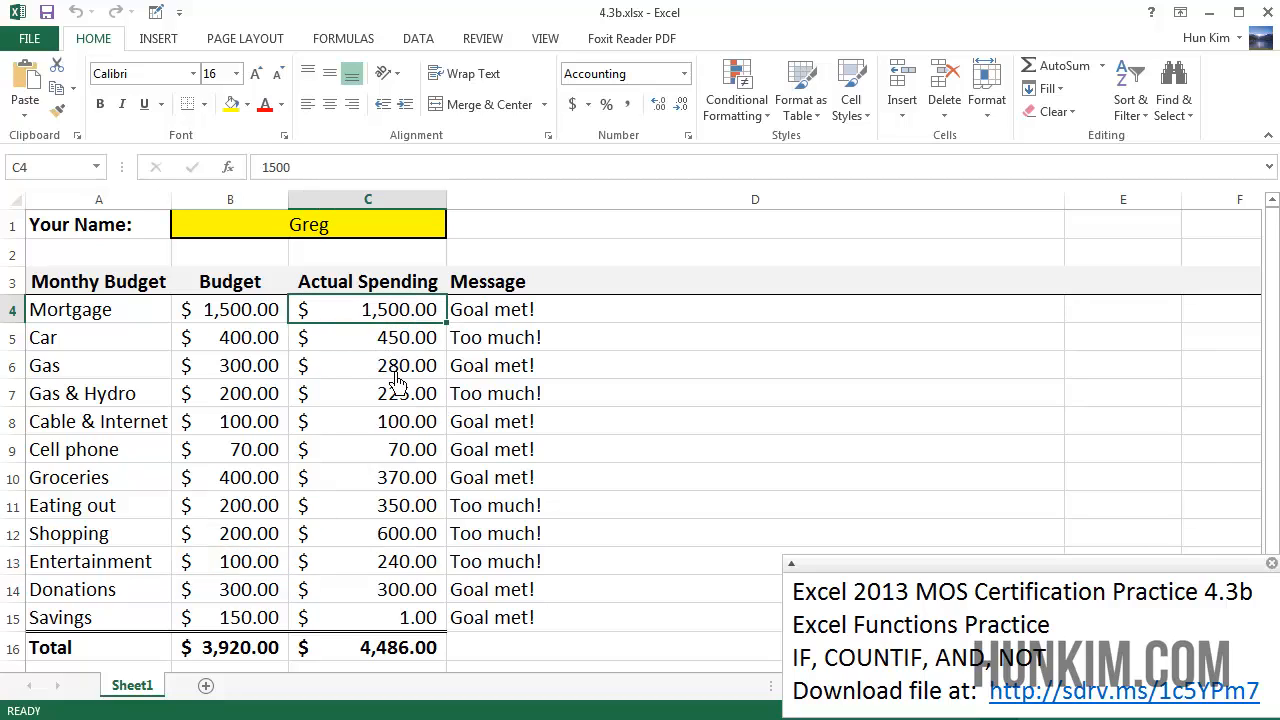
Review Car 450 and Cell phone 70 spending, the SUM total and the Mortgage and Car IF messages
click(367, 337)
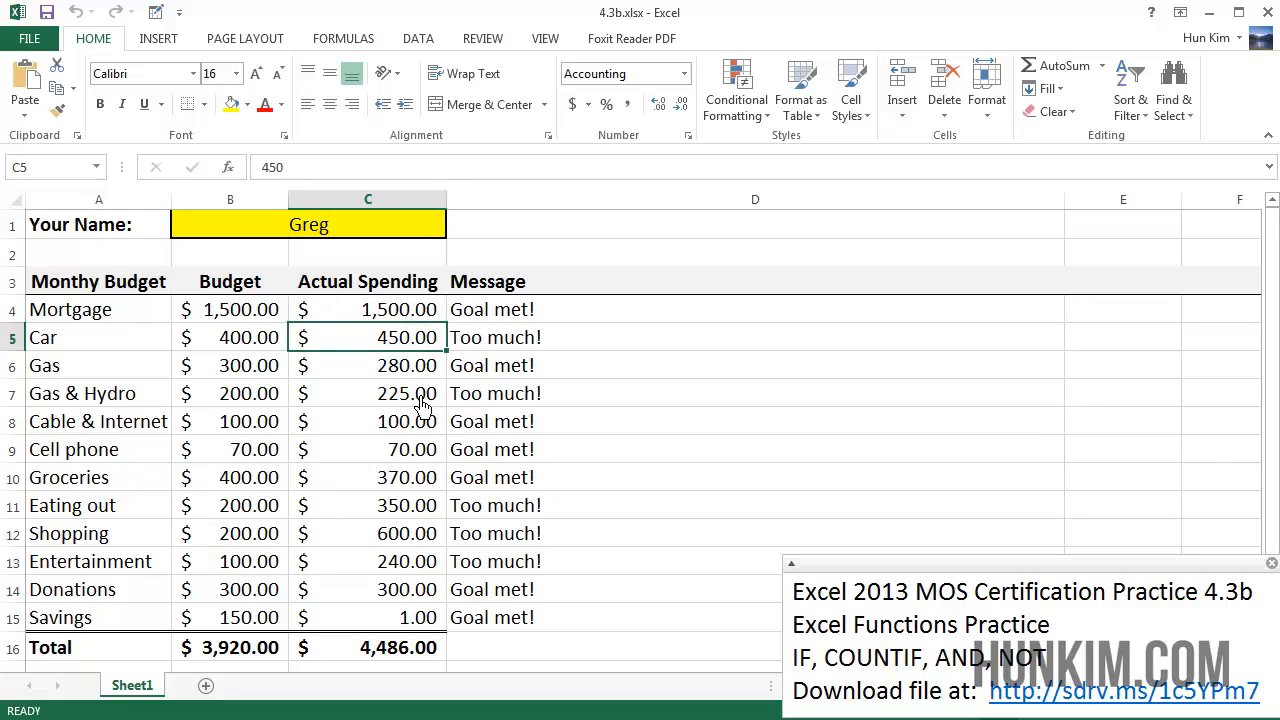
click(367, 449)
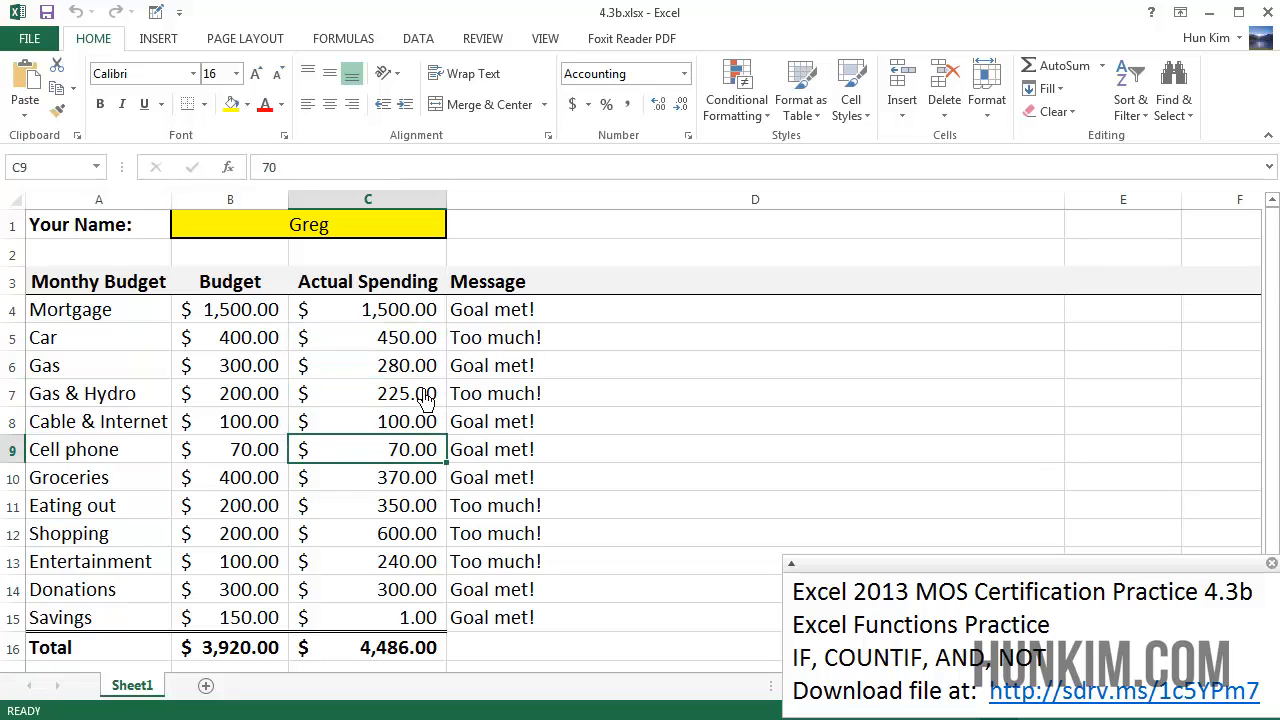
click(367, 647)
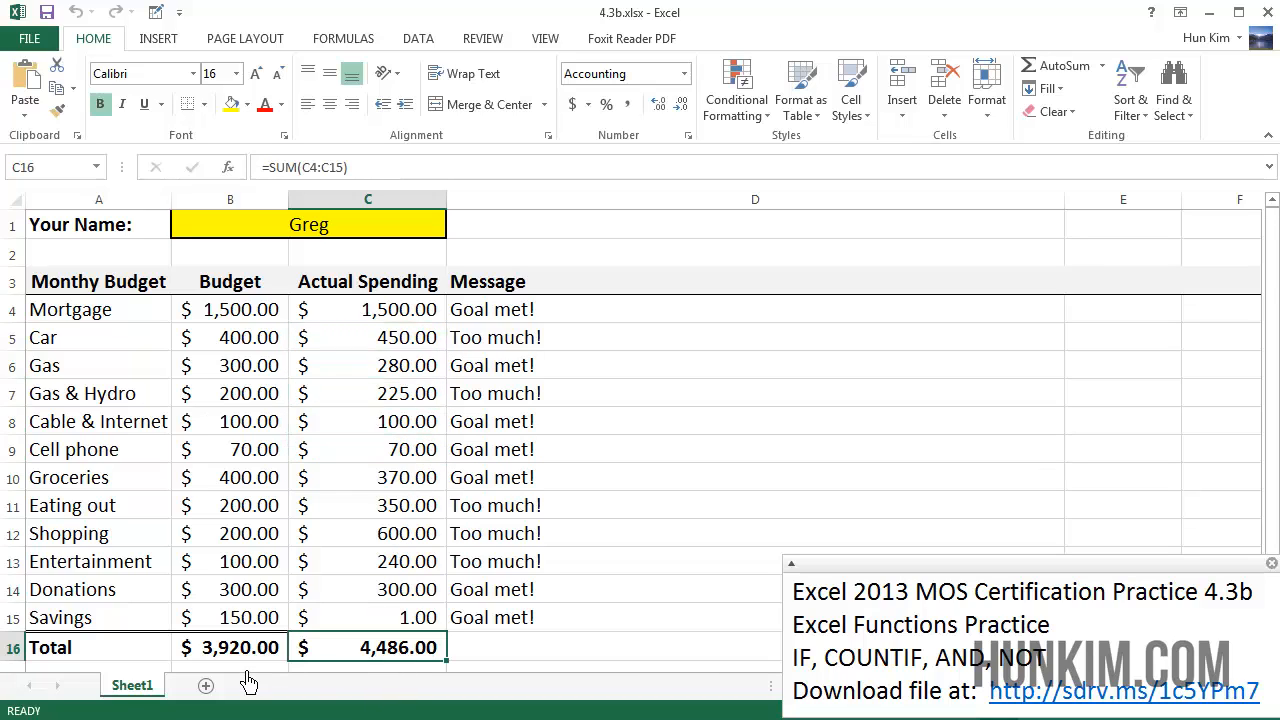
click(230, 647)
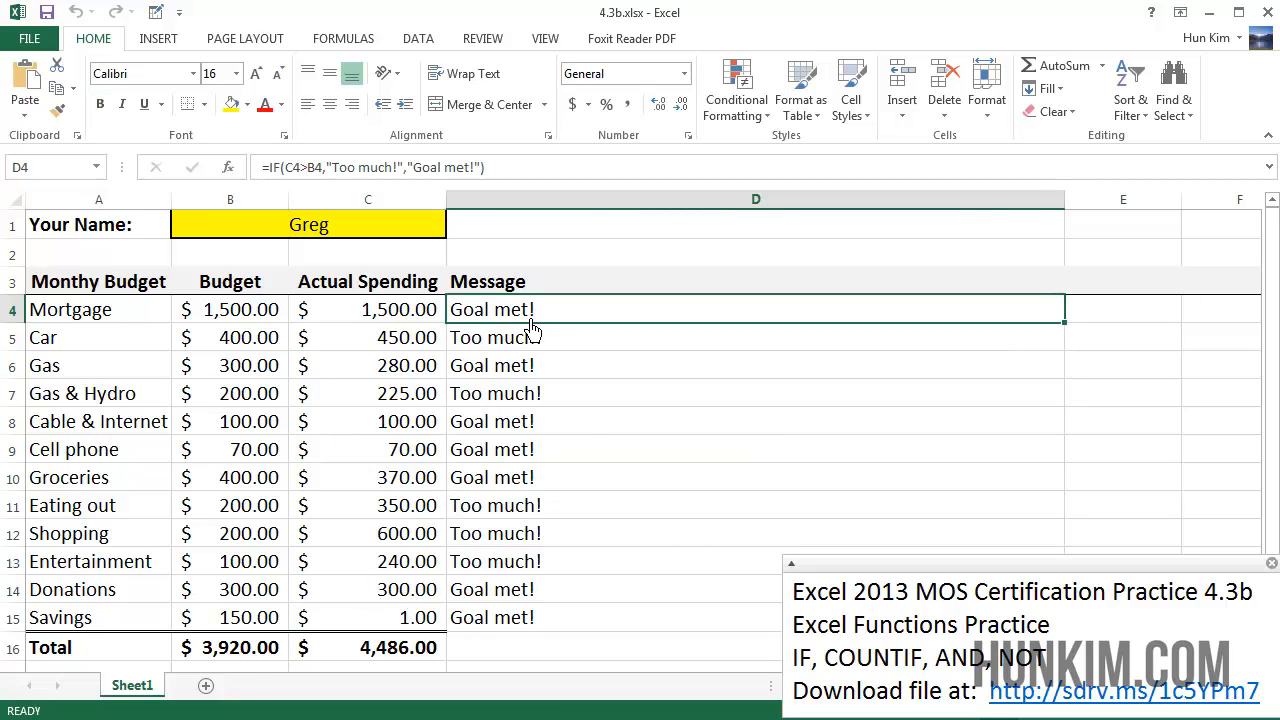
click(530, 337)
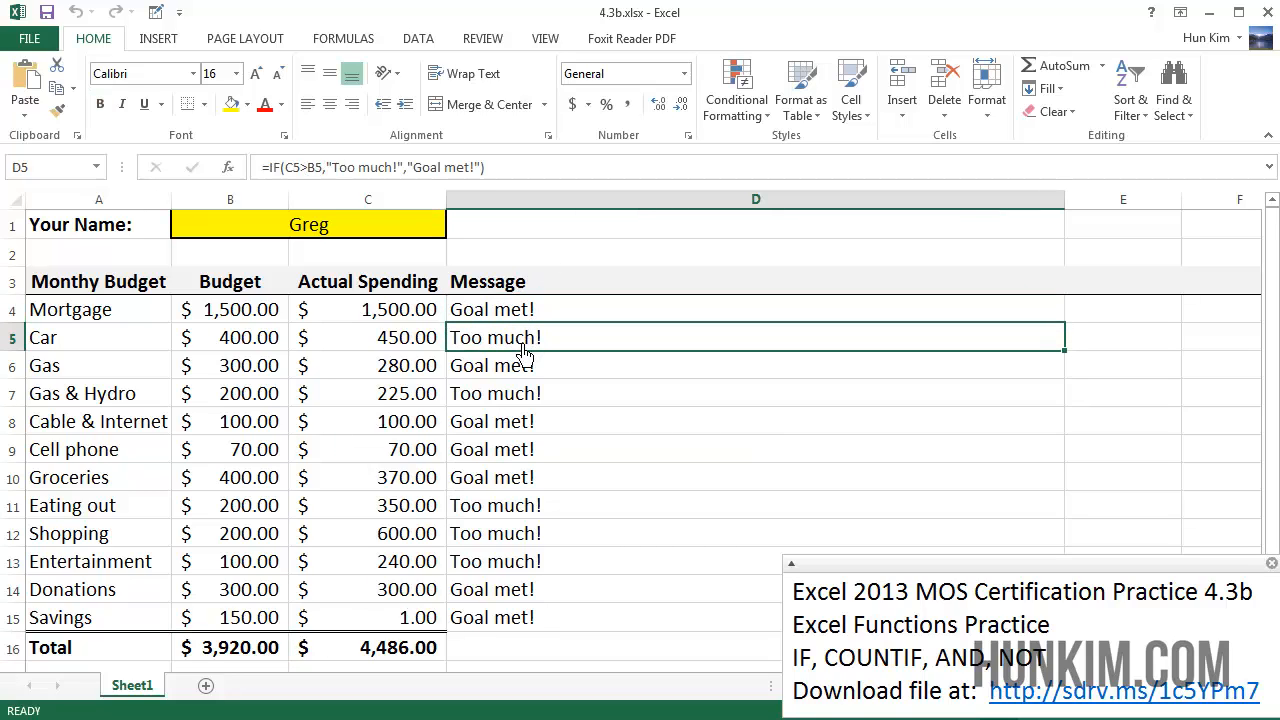
mouse_move(505, 322)
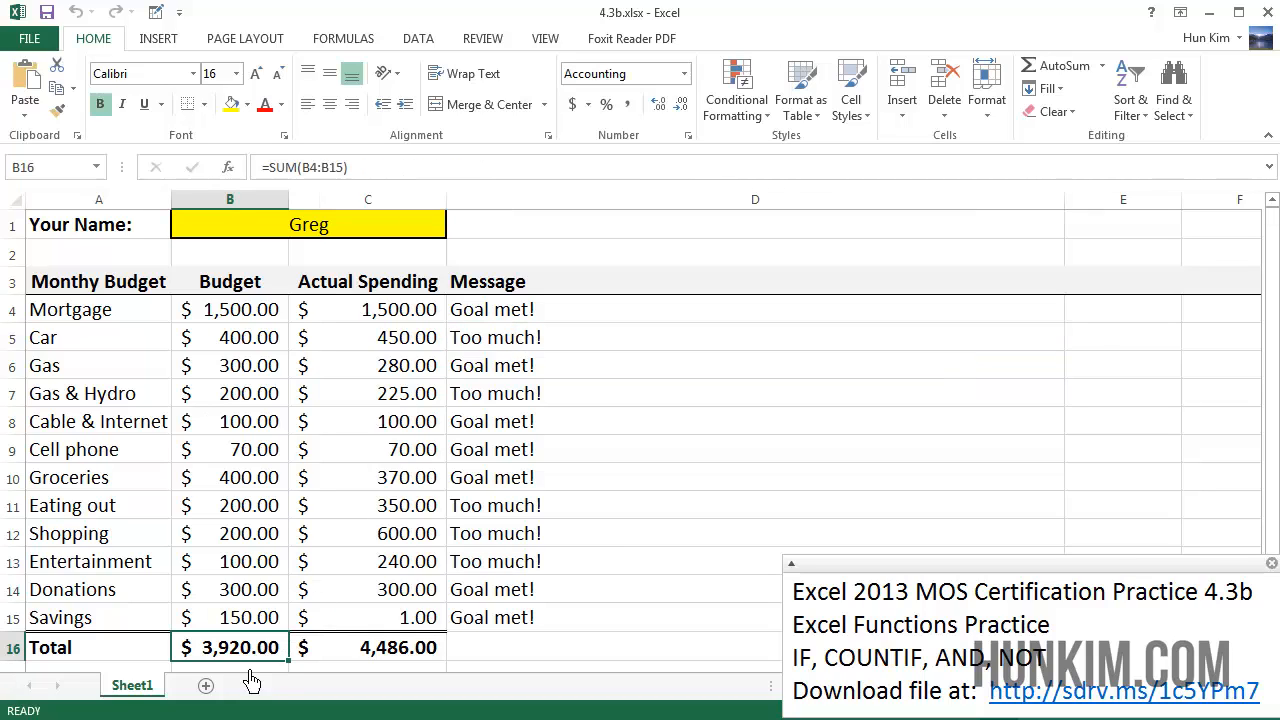
mouse_move(335, 189)
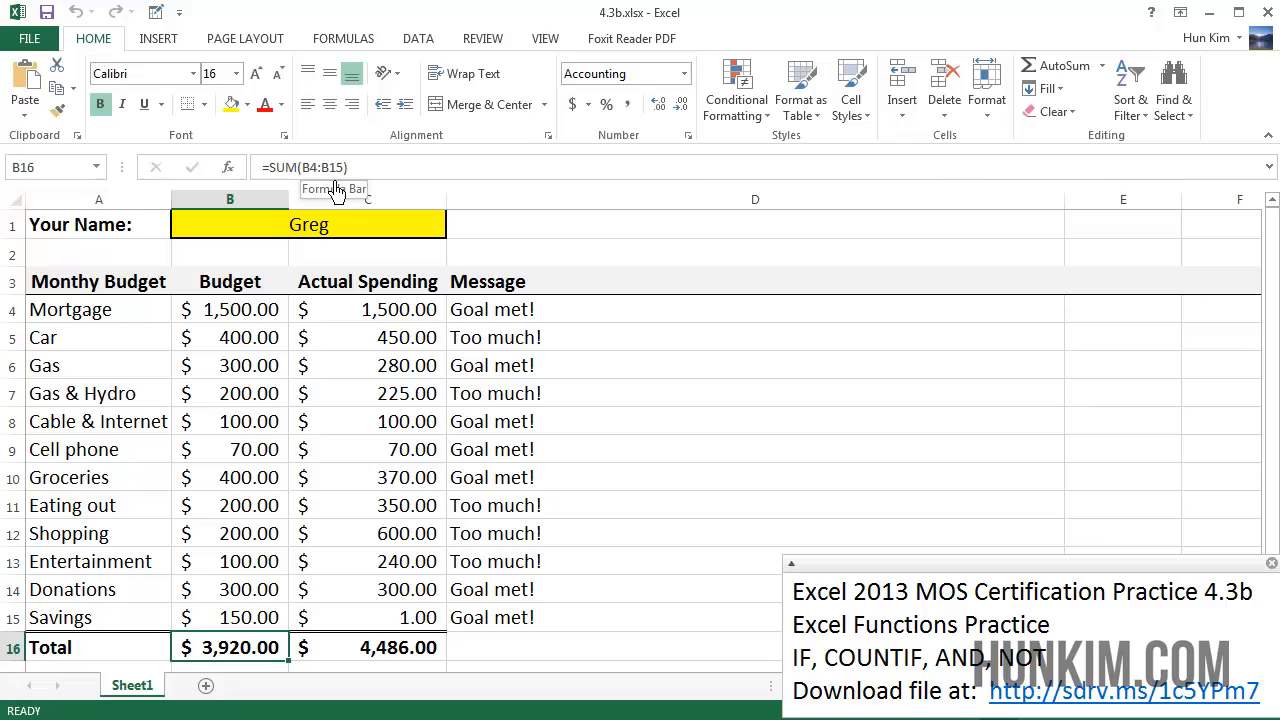
mouse_move(390, 660)
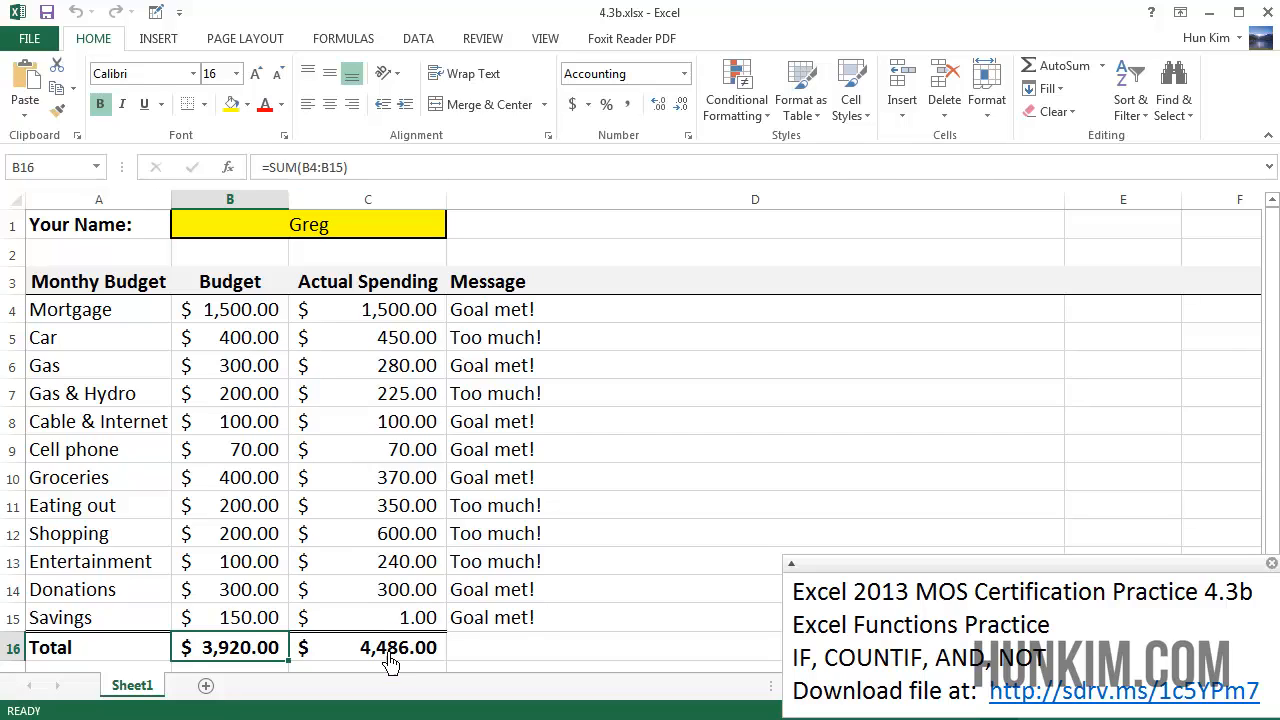
Re-examine the Car, Mortgage and Savings rows' IF message formulas
click(367, 647)
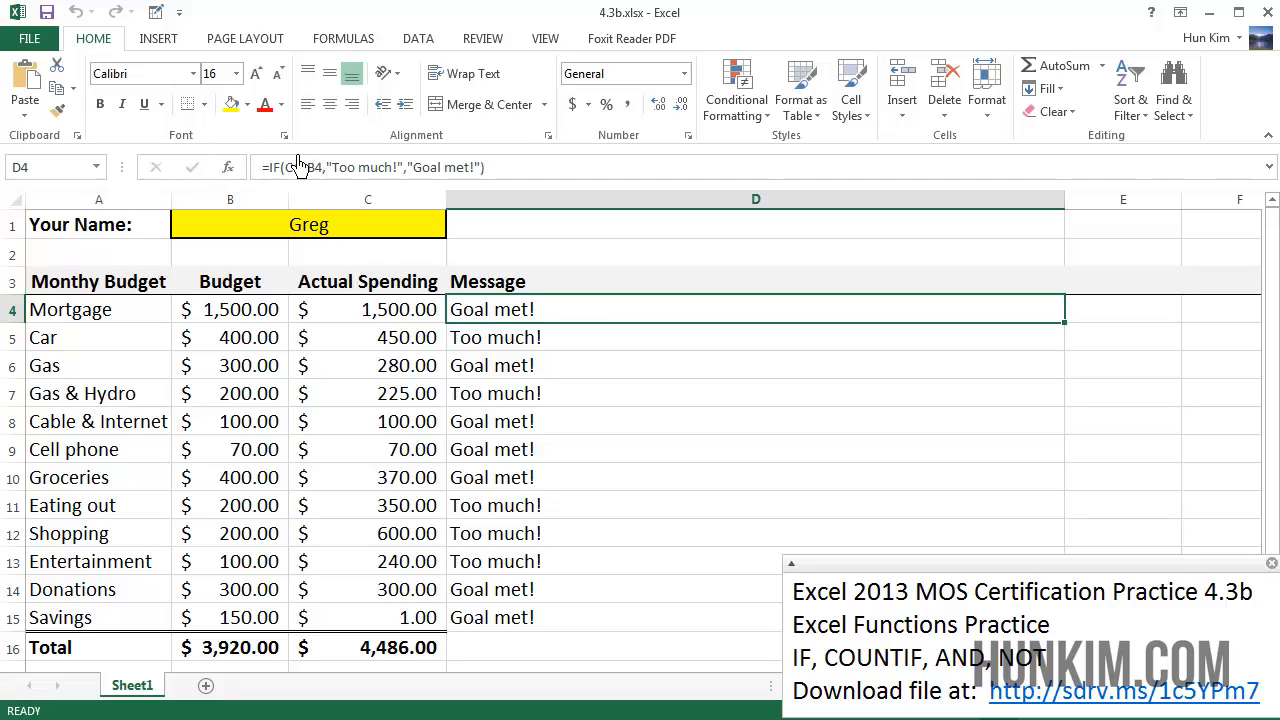
mouse_move(308, 217)
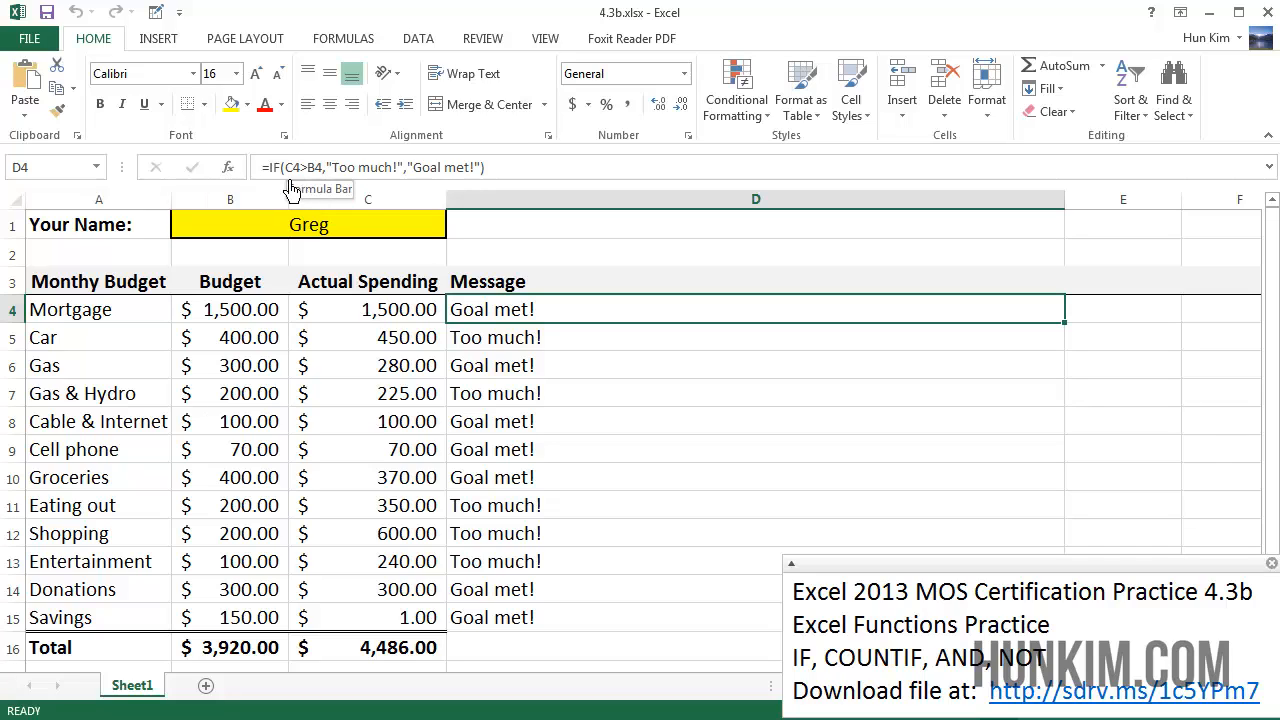
mouse_move(400, 320)
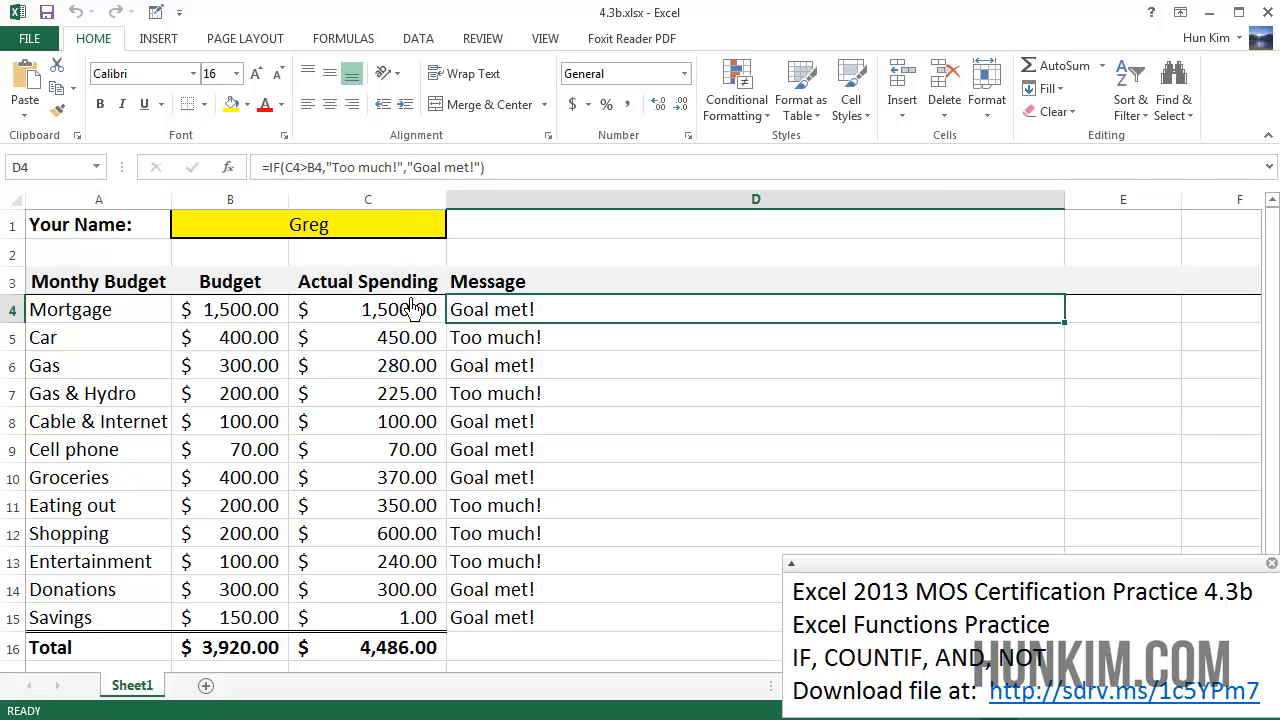
mouse_move(405, 325)
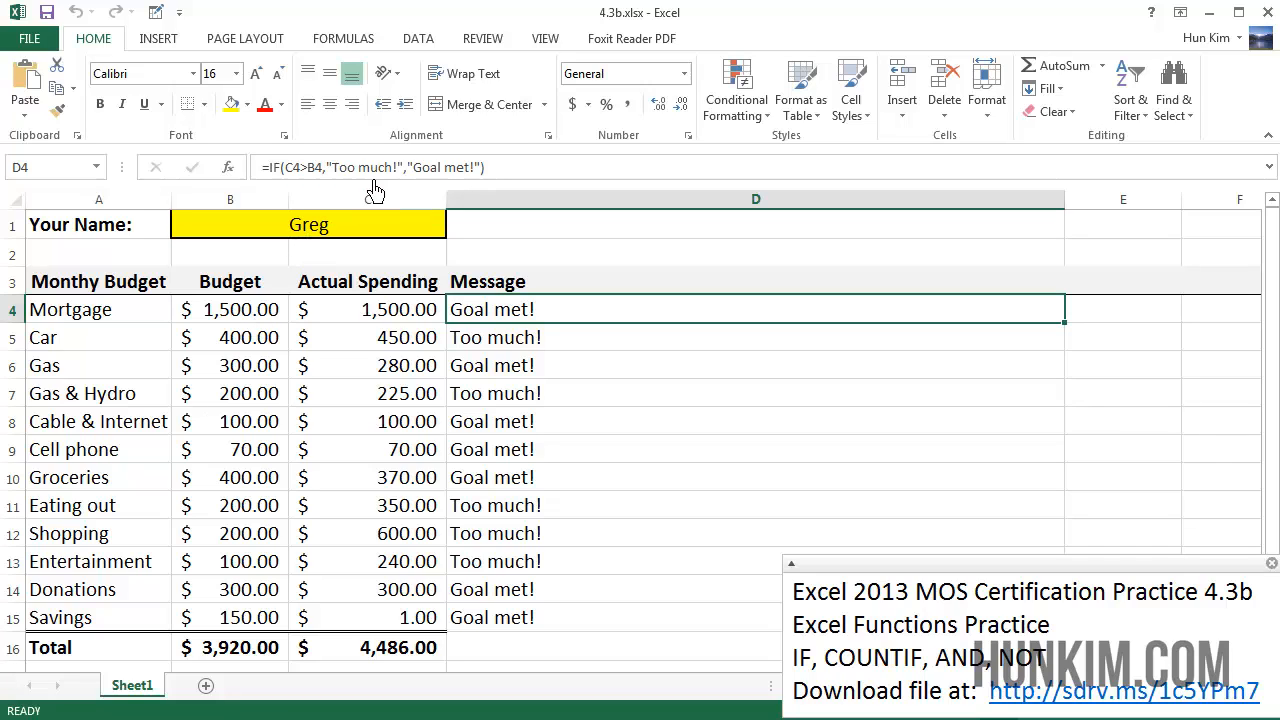
mouse_move(378, 190)
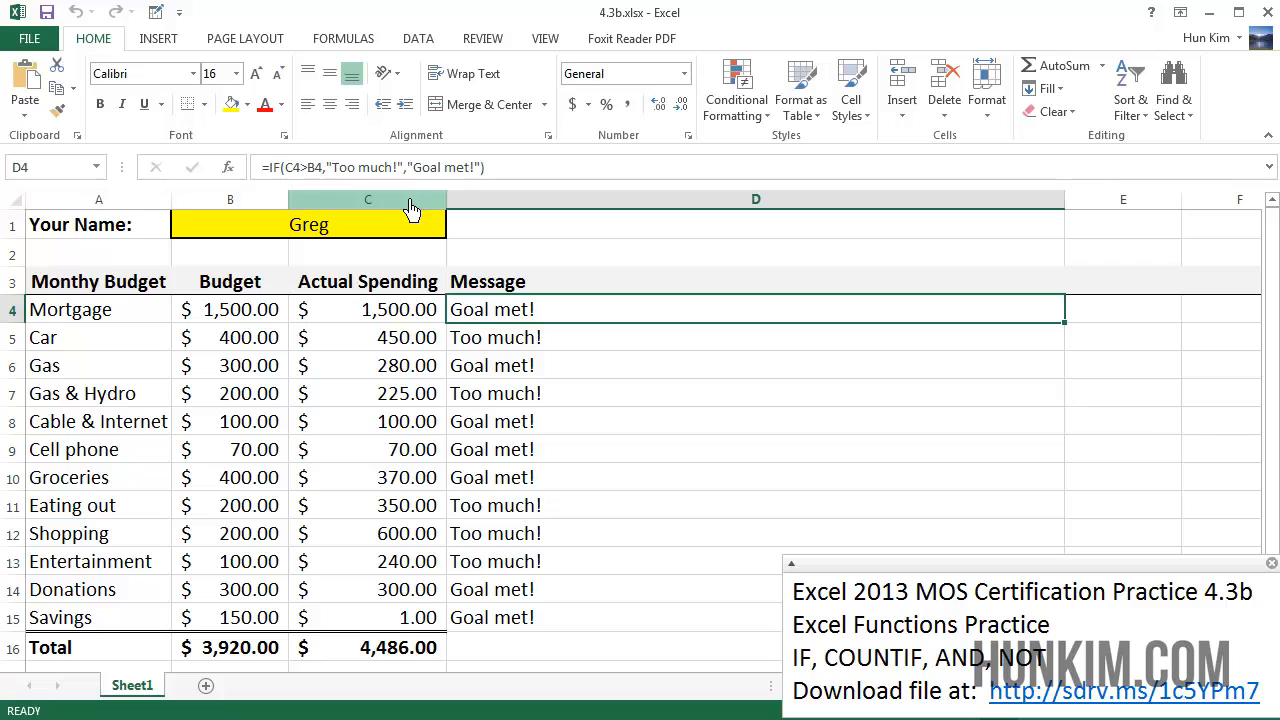
mouse_move(462, 178)
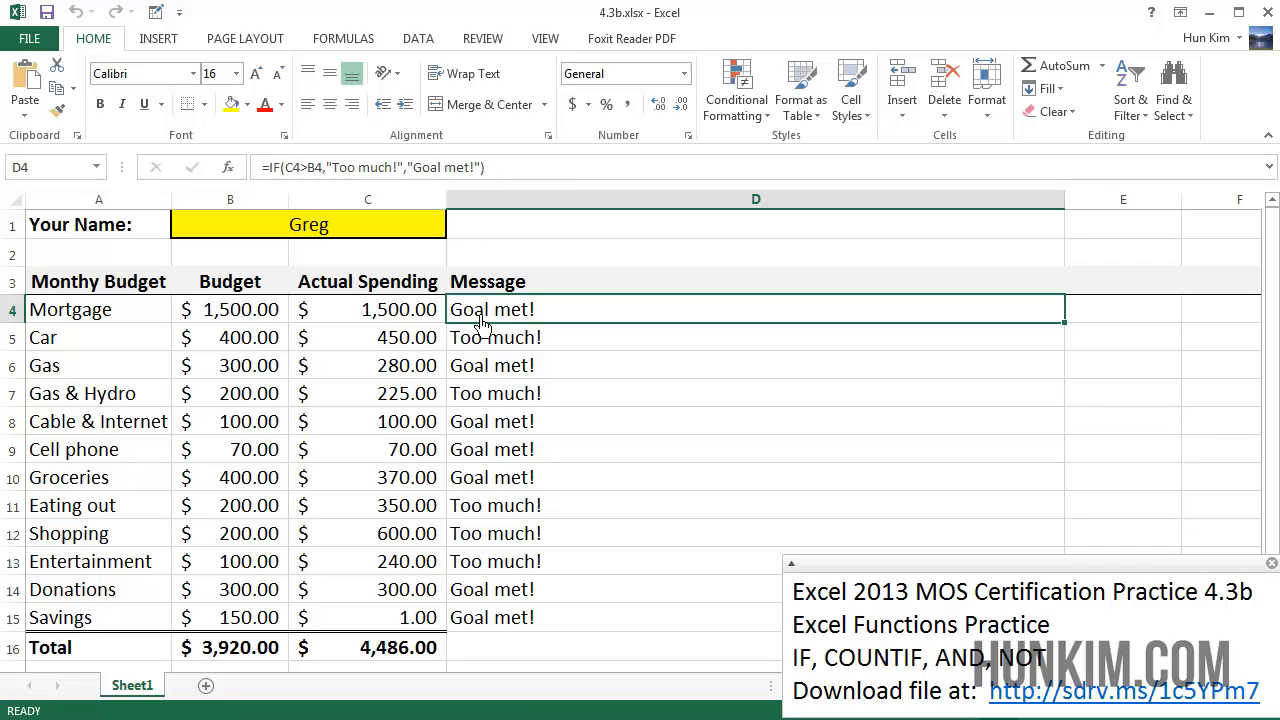
mouse_move(405, 322)
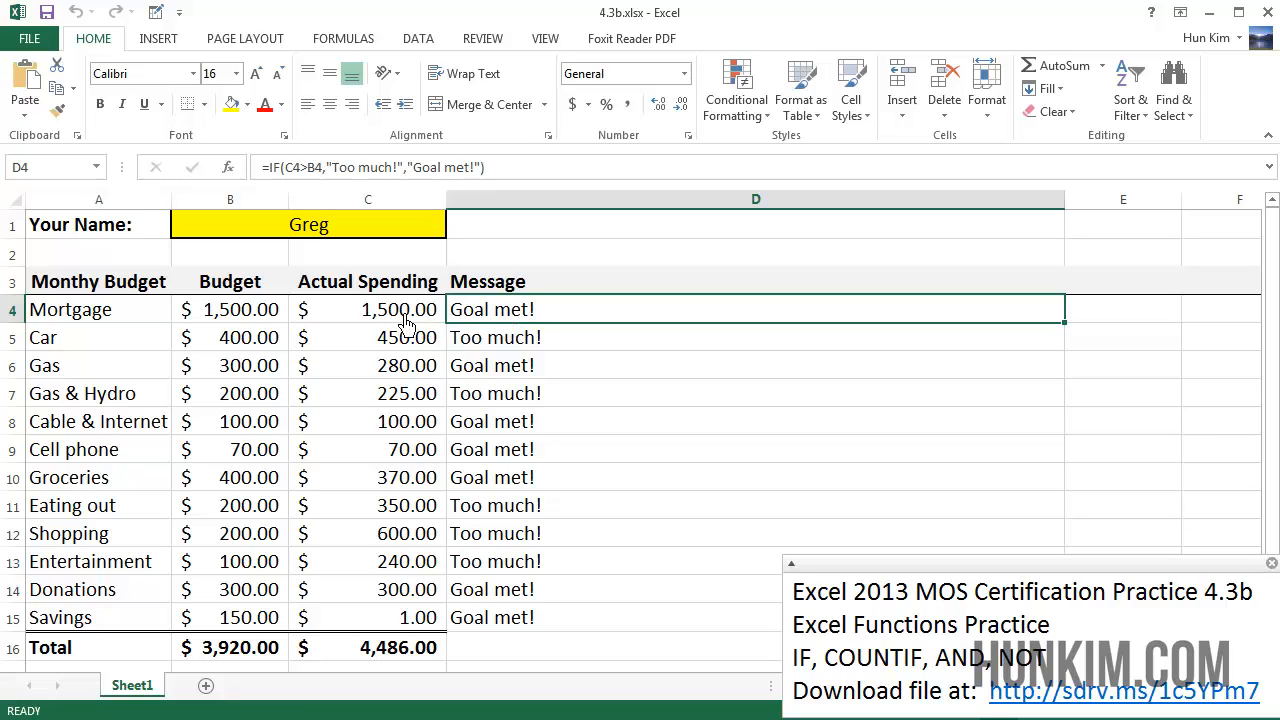
mouse_move(255, 322)
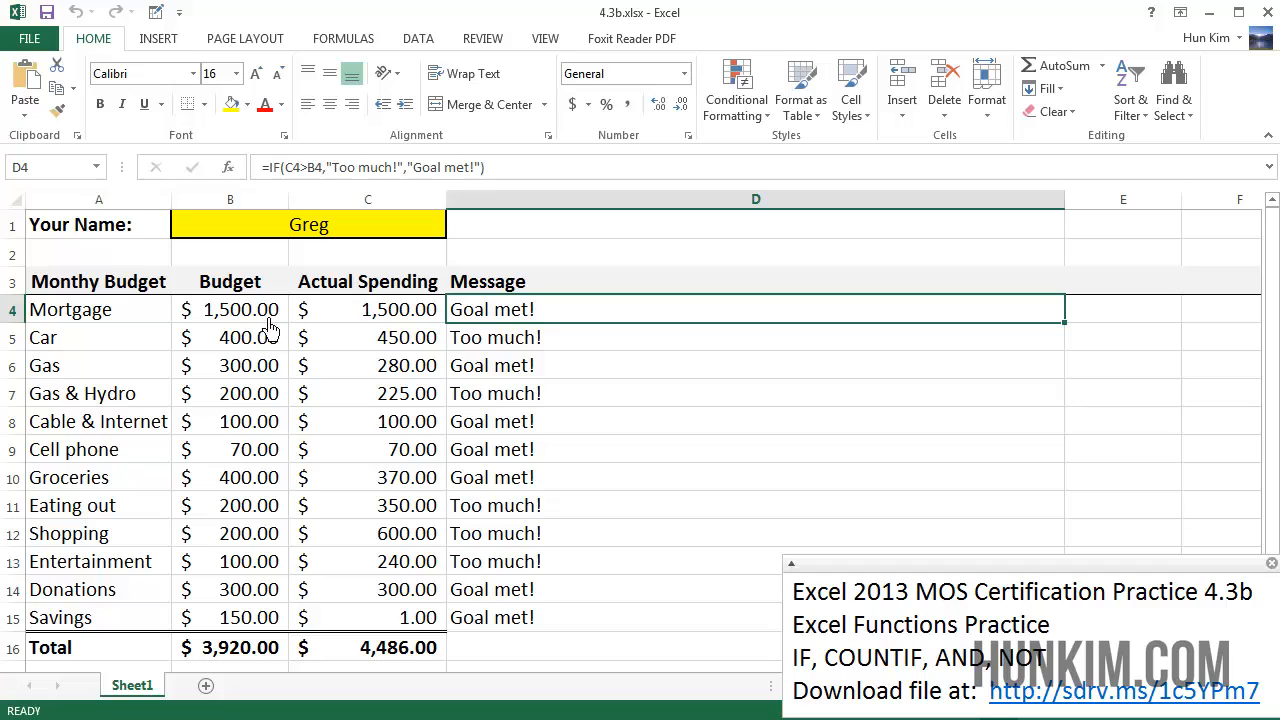
mouse_move(354, 326)
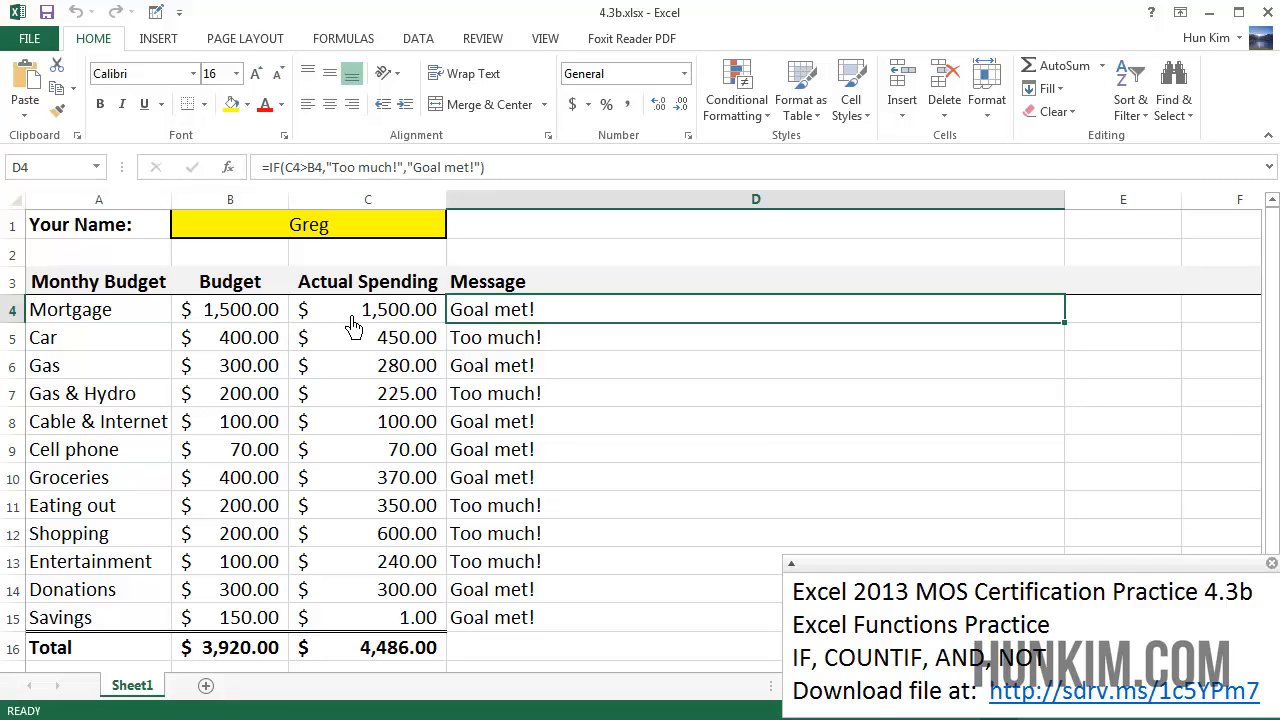
mouse_move(320, 180)
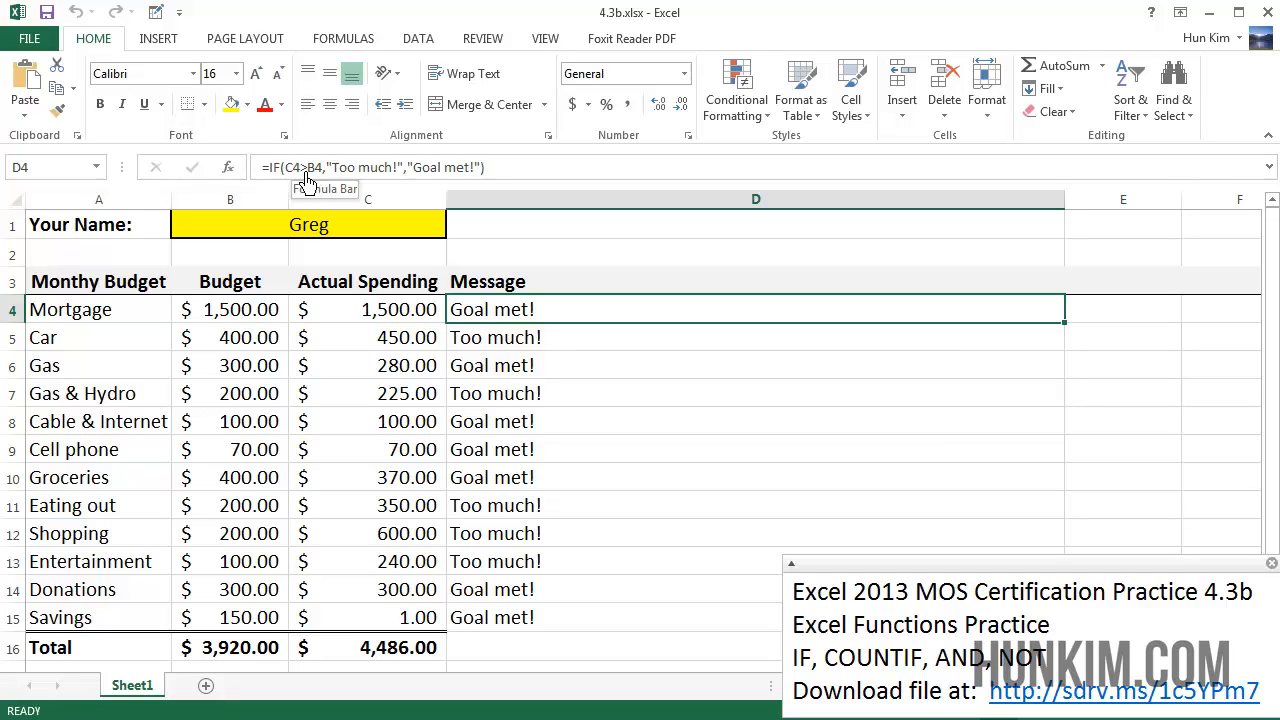
mouse_move(315, 178)
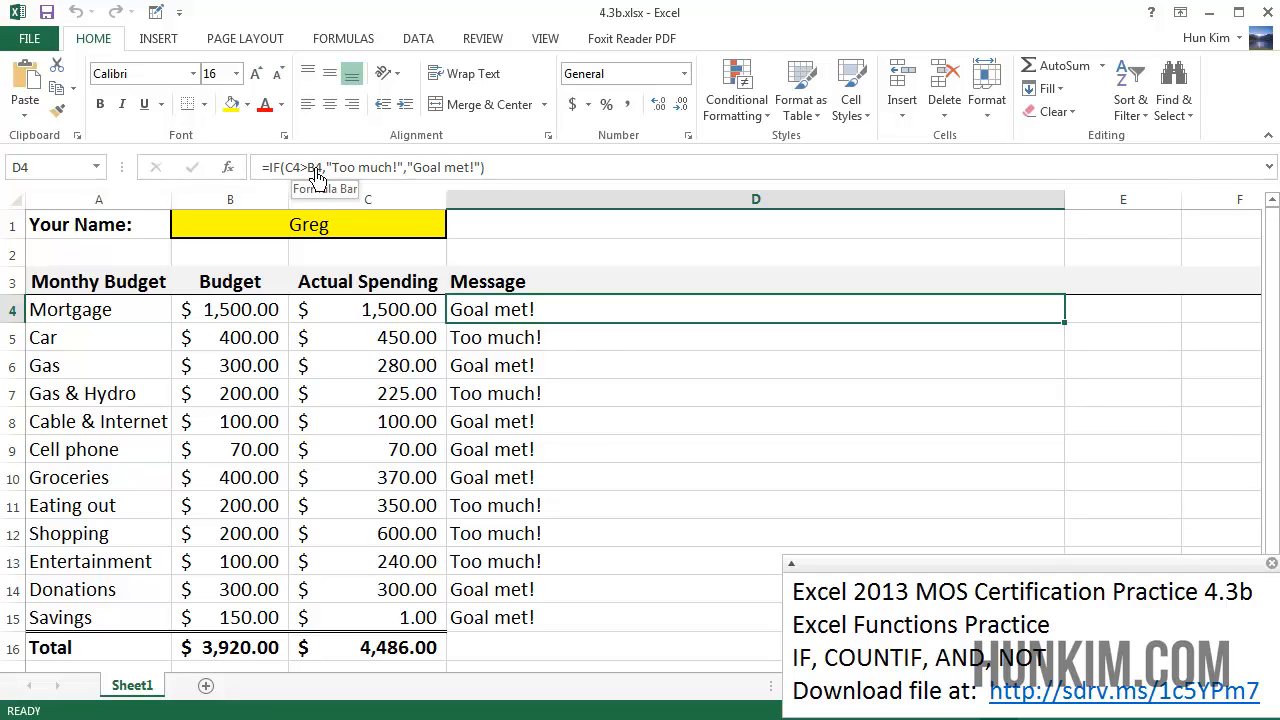
mouse_move(445, 175)
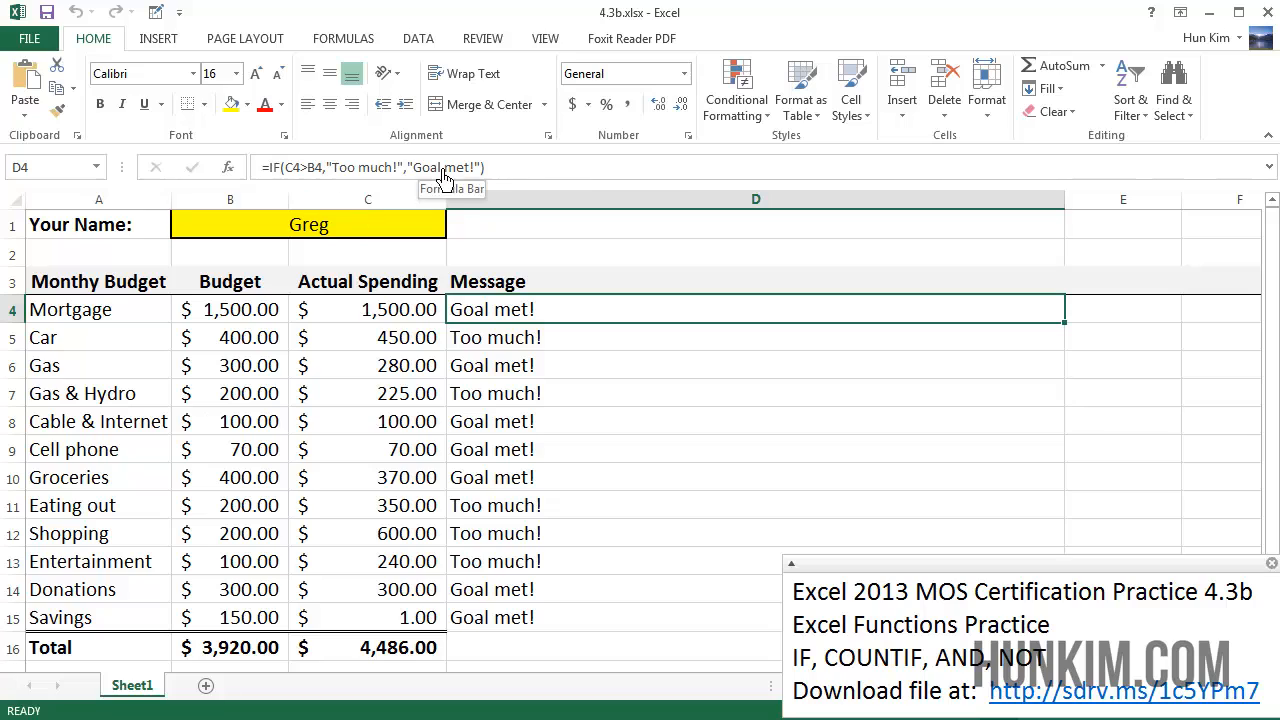
mouse_move(484, 334)
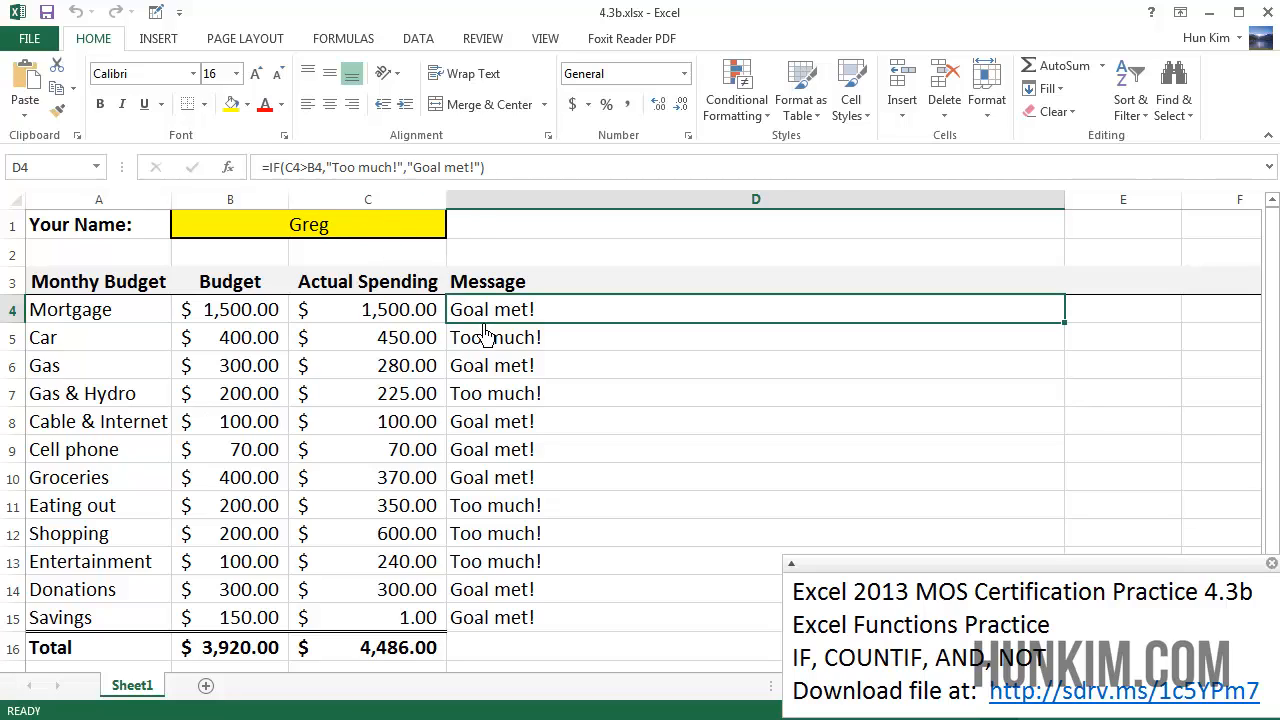
mouse_move(440, 167)
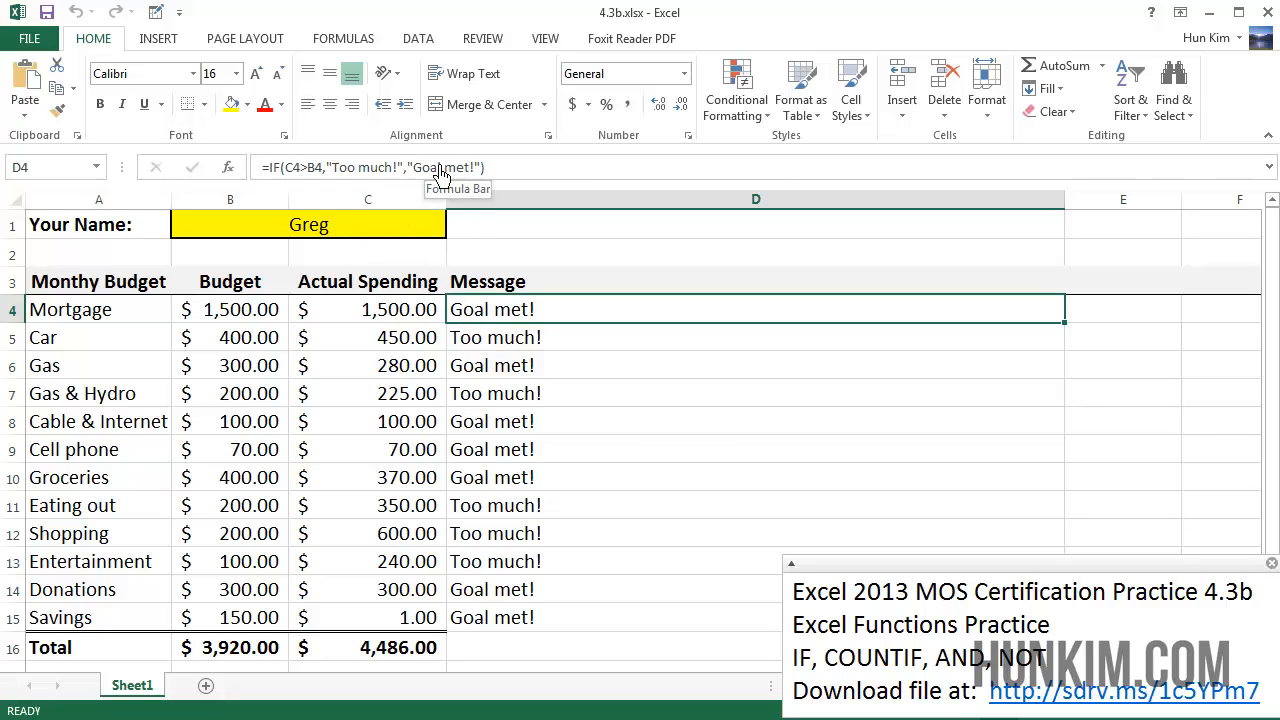
click(755, 337)
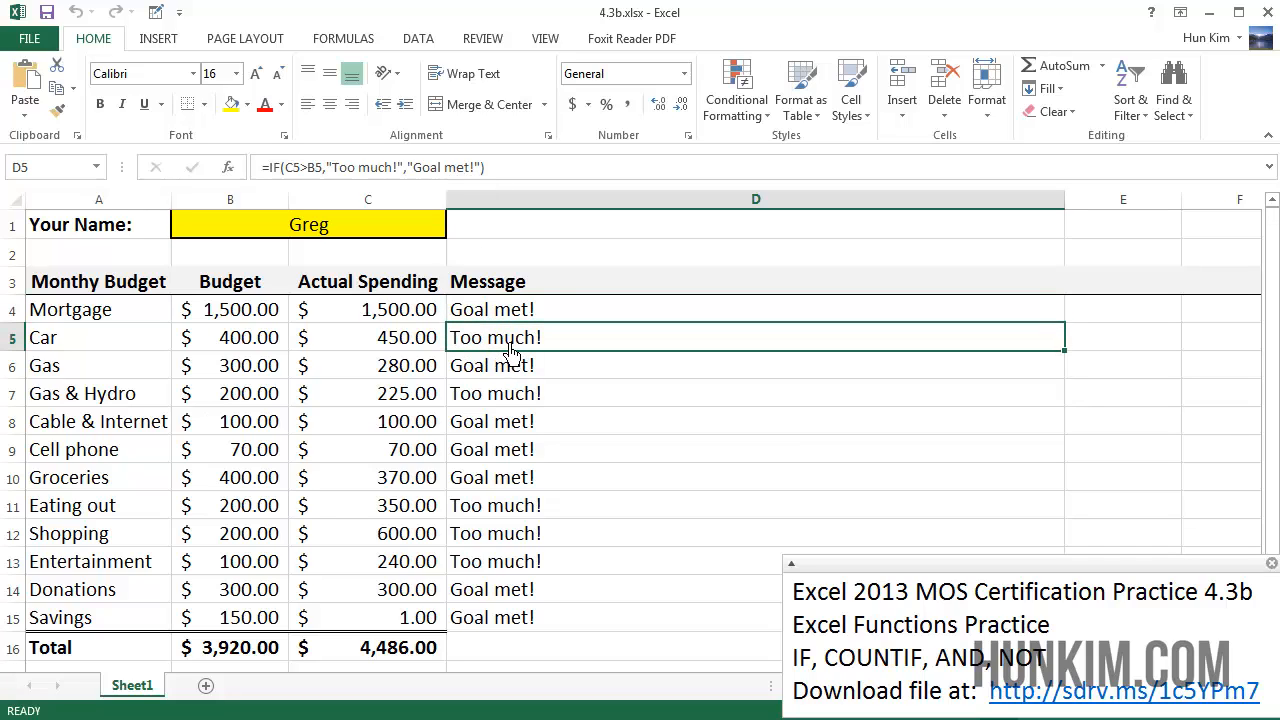
mouse_move(548, 352)
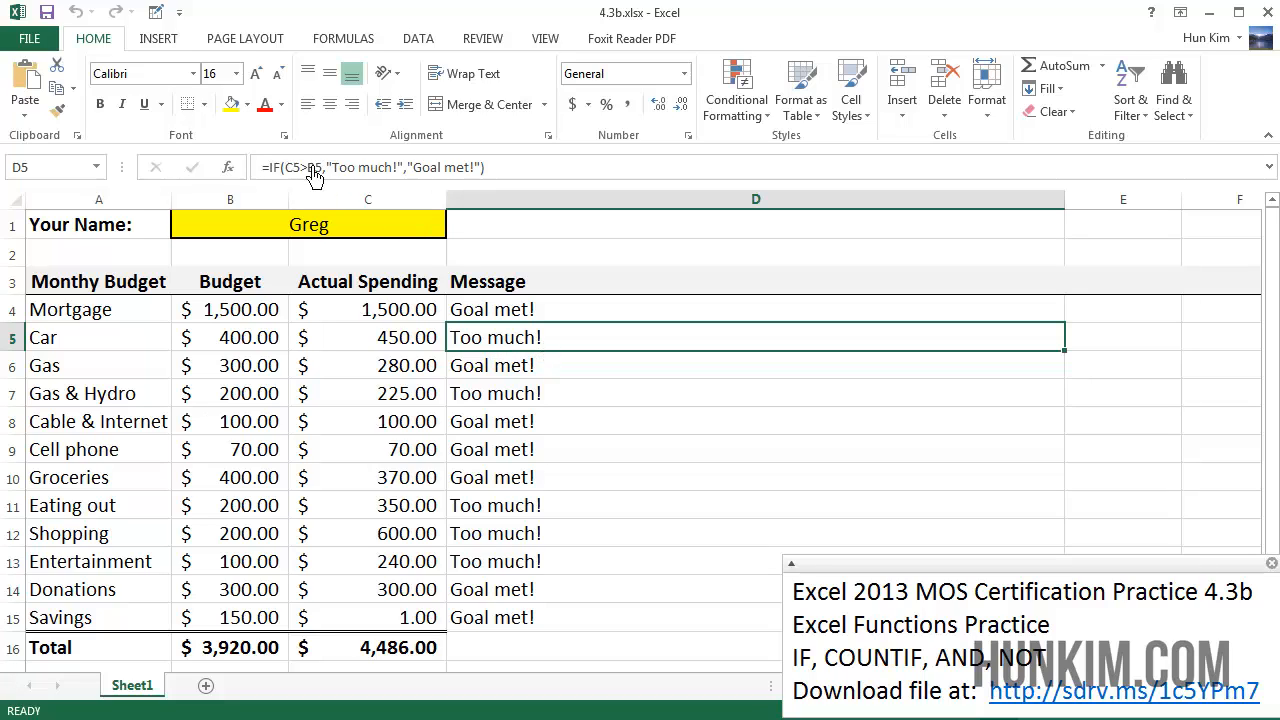
mouse_move(296, 175)
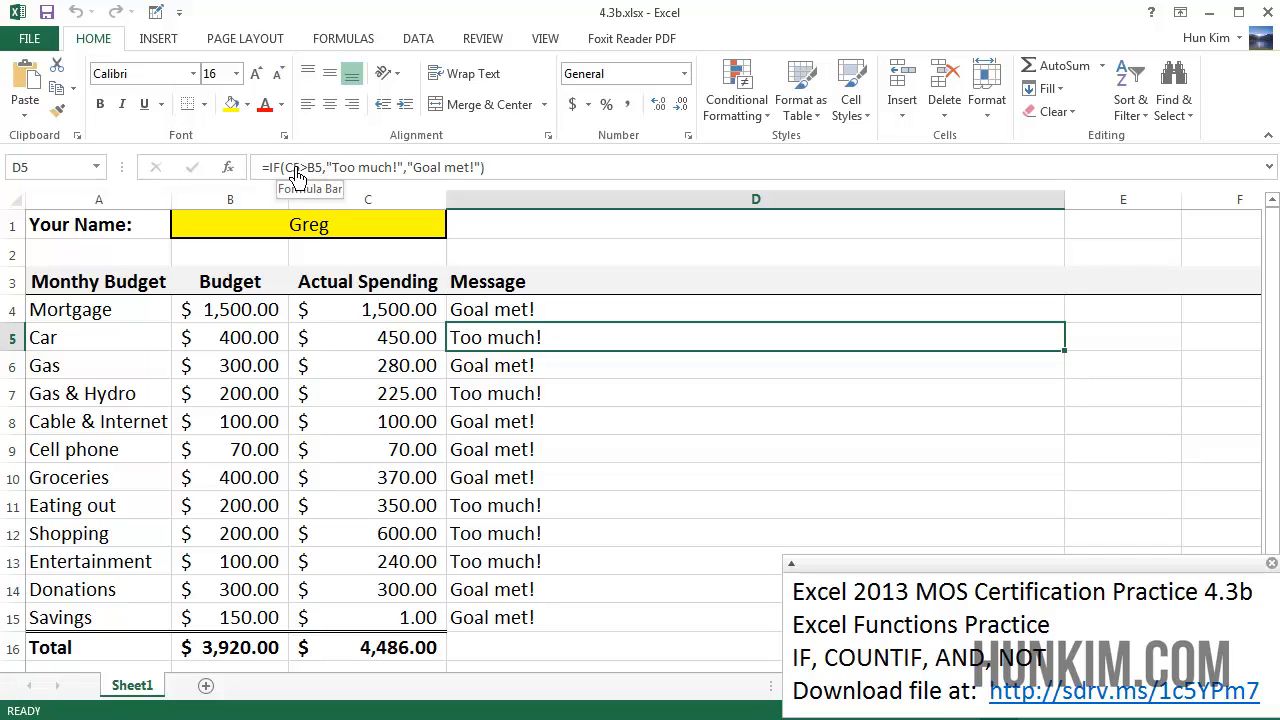
mouse_move(387, 350)
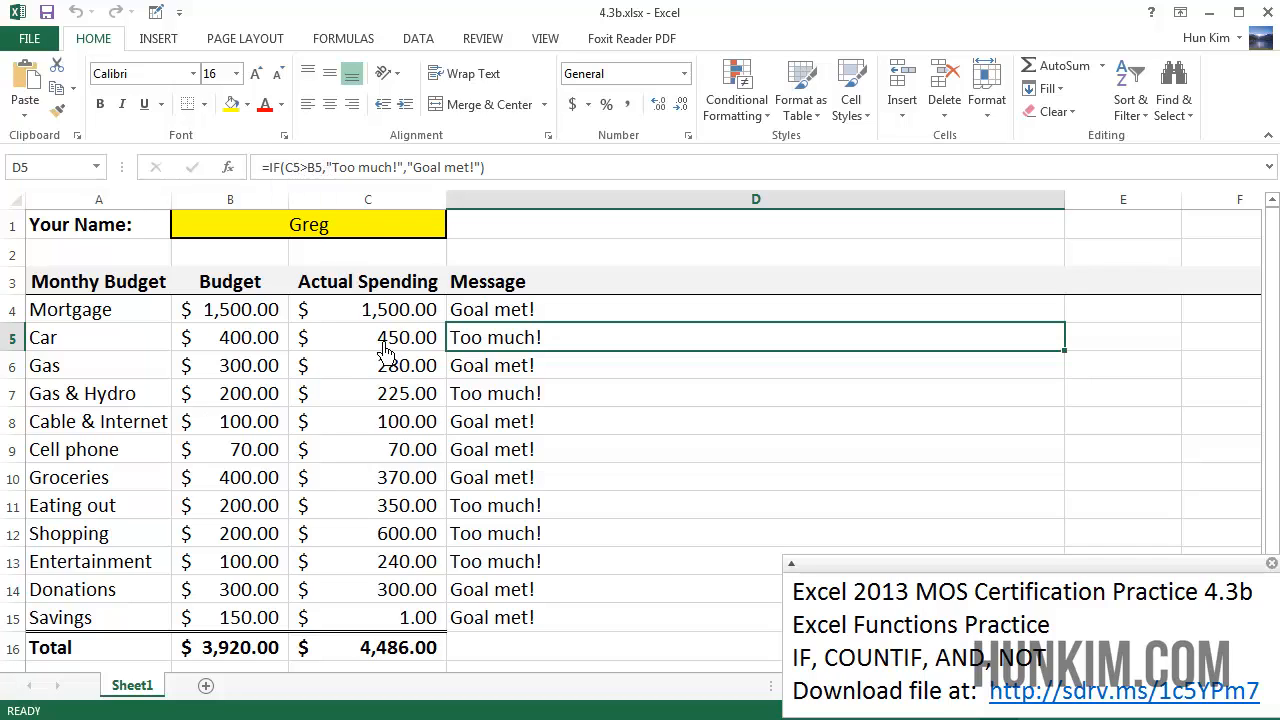
mouse_move(333, 215)
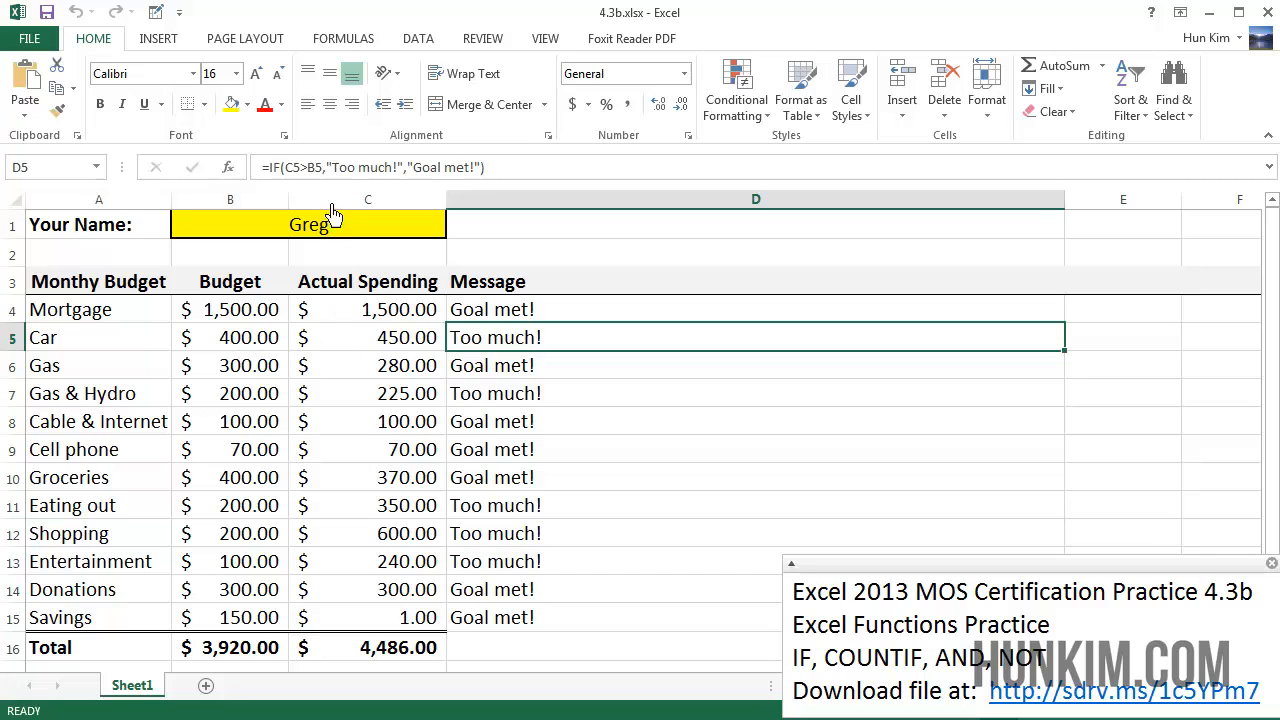
mouse_move(313, 177)
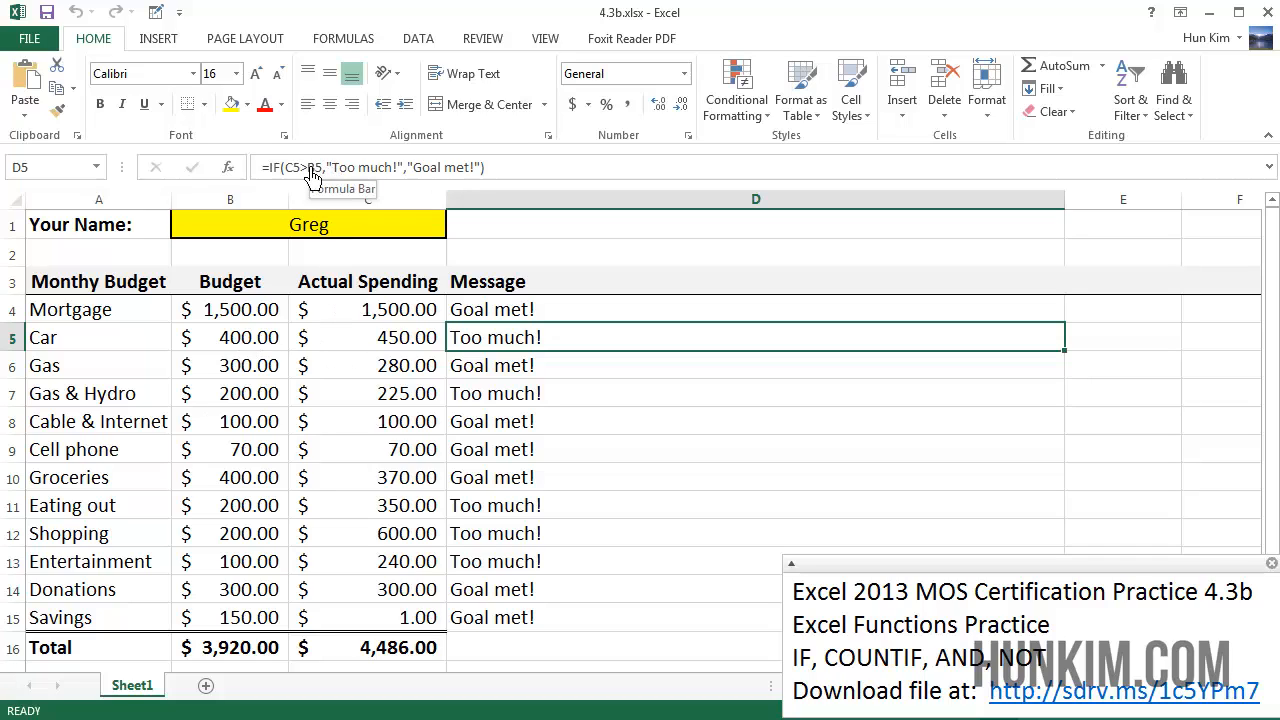
mouse_move(337, 178)
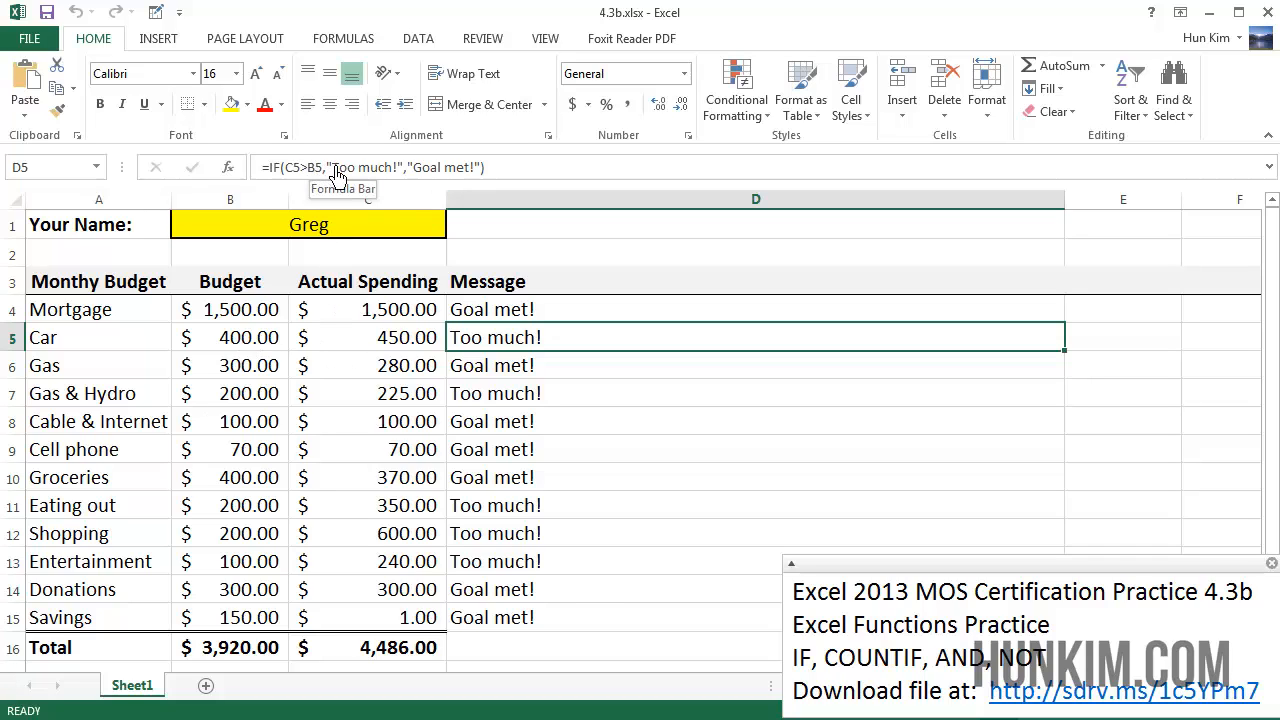
mouse_move(328, 177)
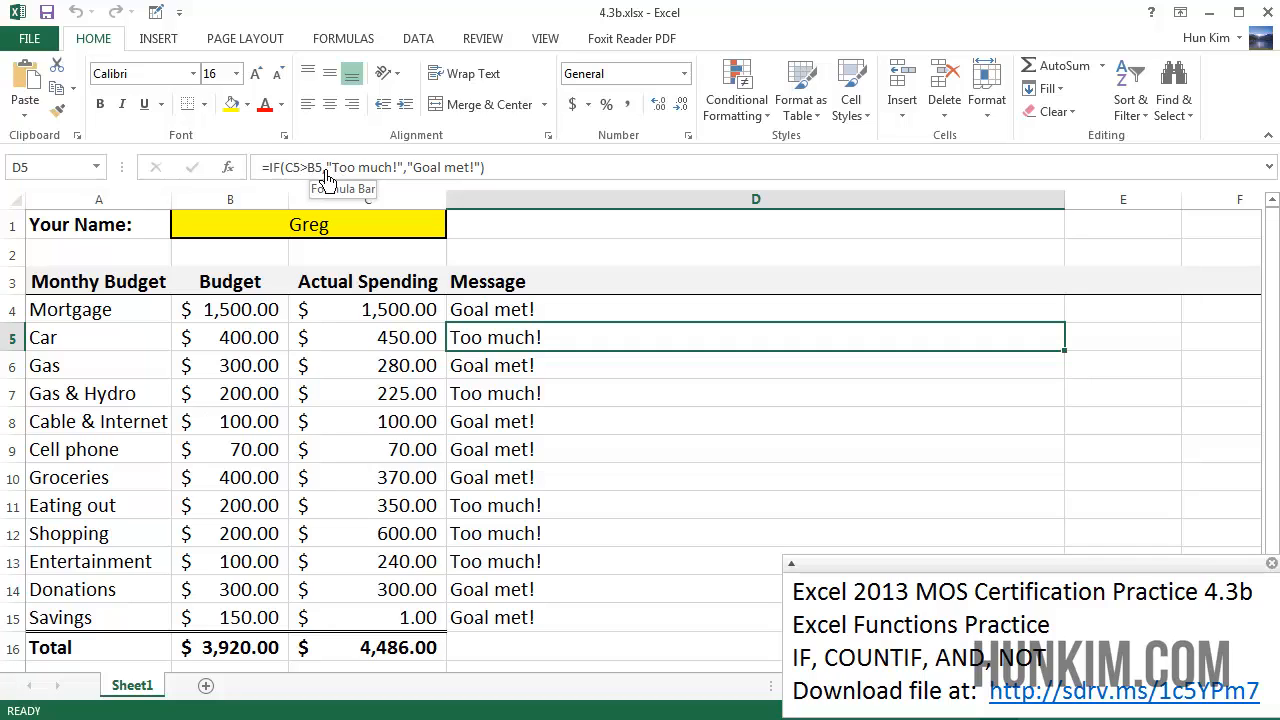
mouse_move(398, 181)
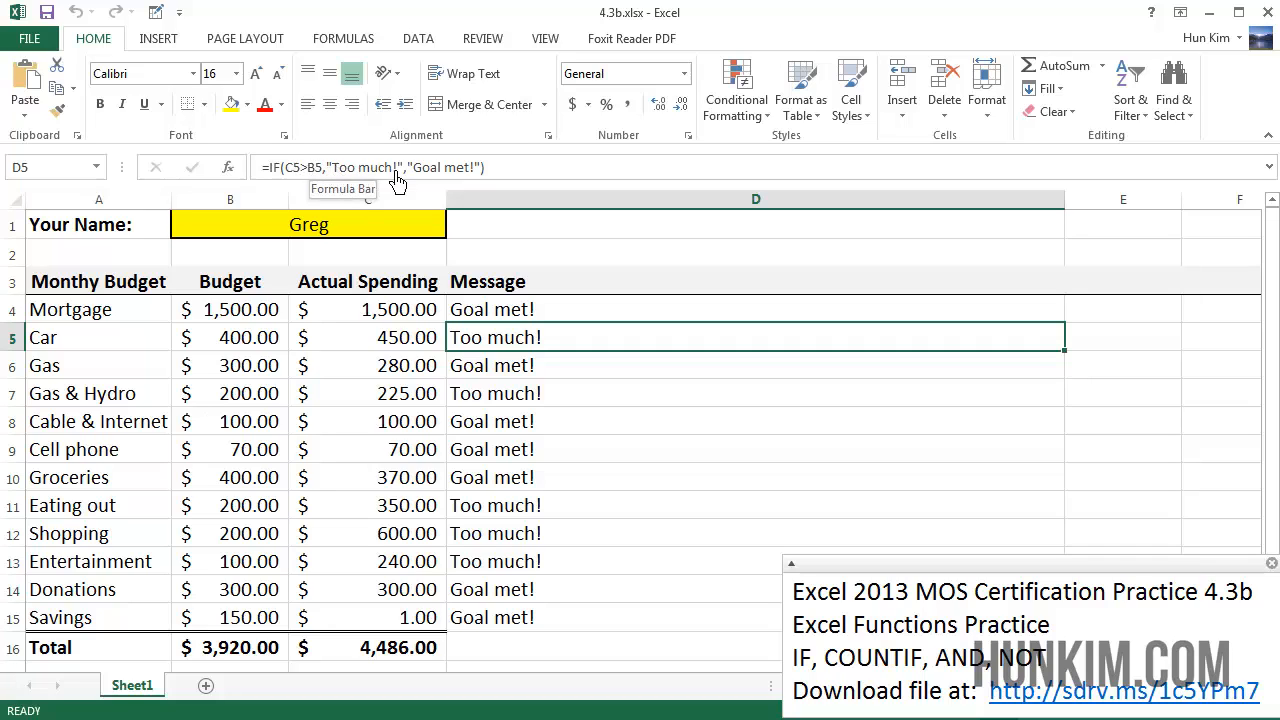
mouse_move(400, 175)
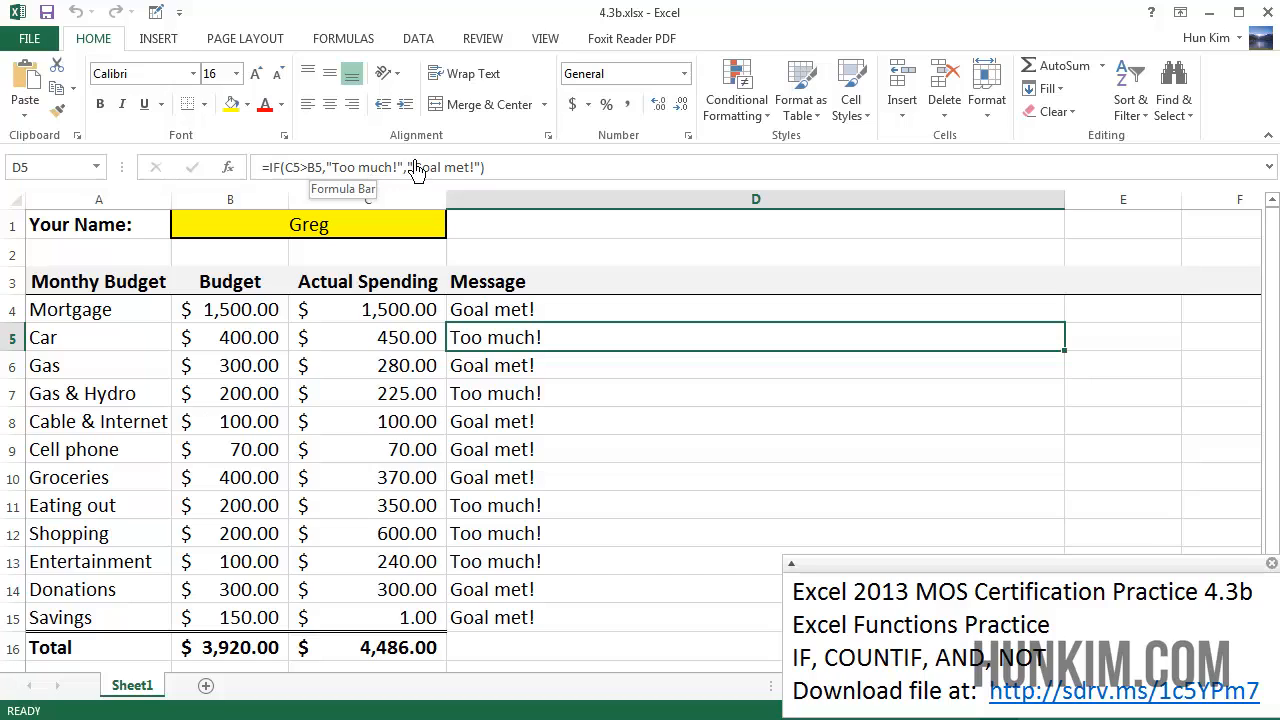
mouse_move(430, 177)
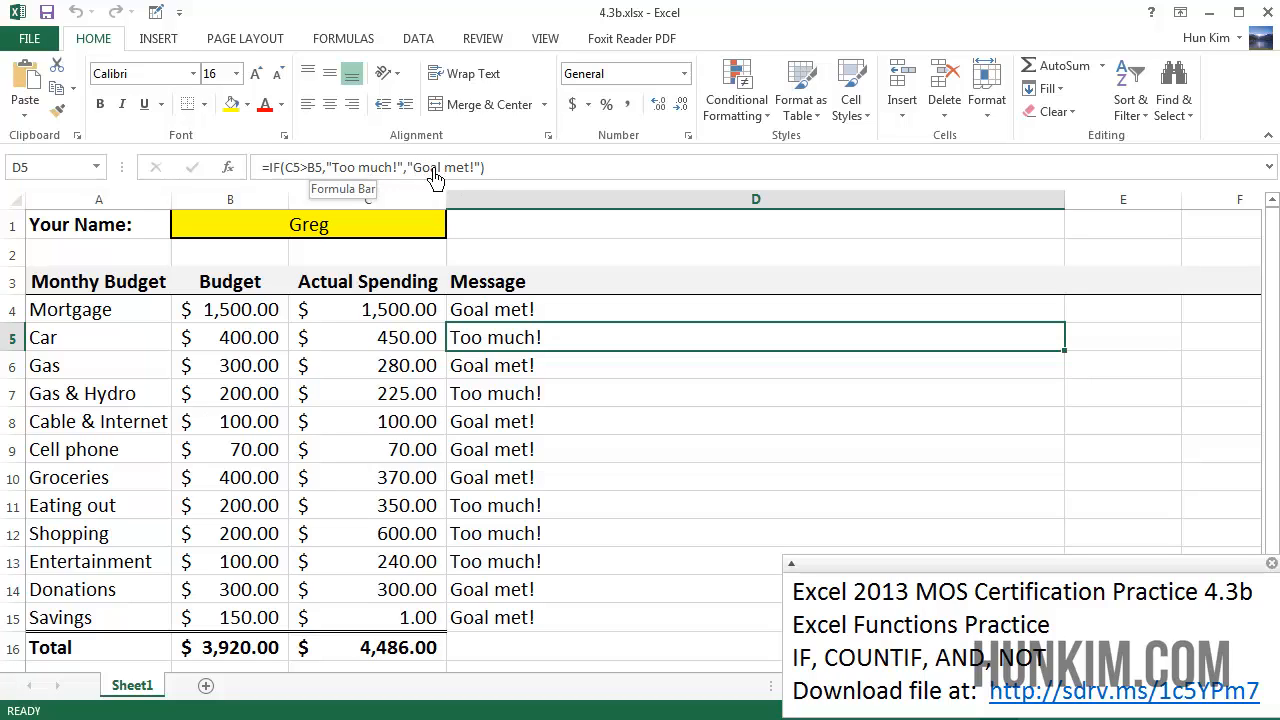
mouse_move(535, 383)
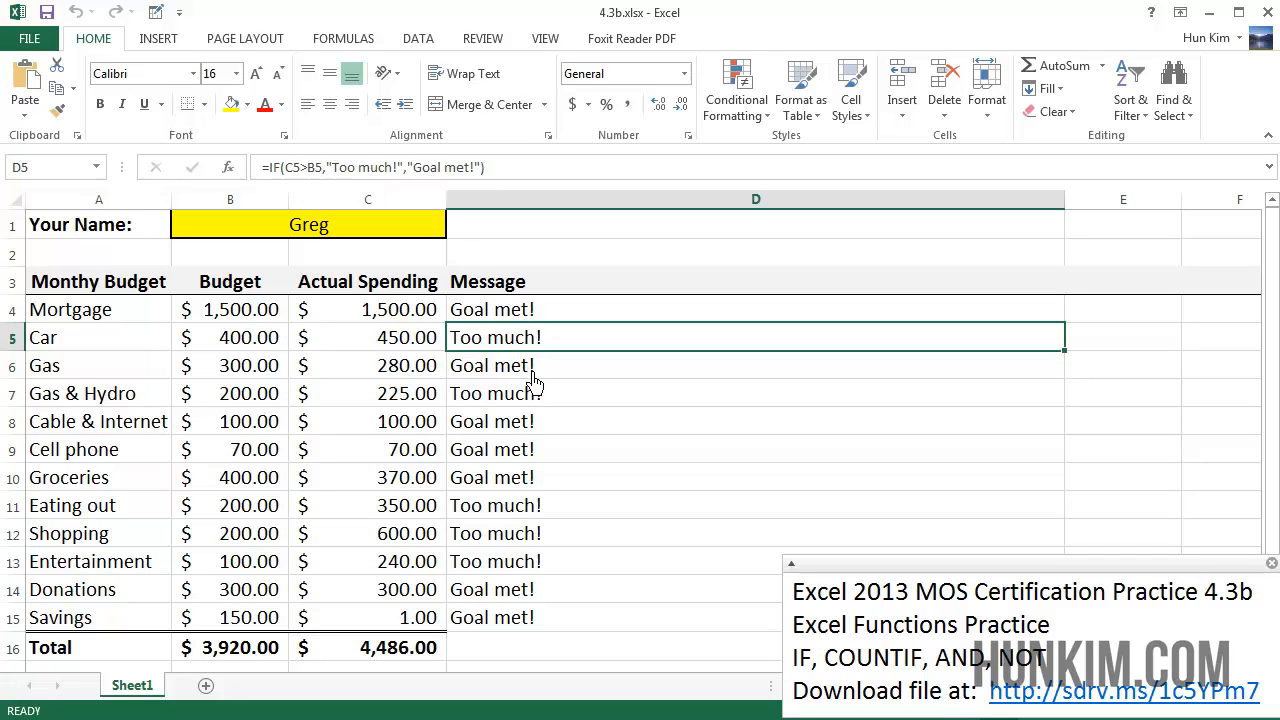
click(755, 309)
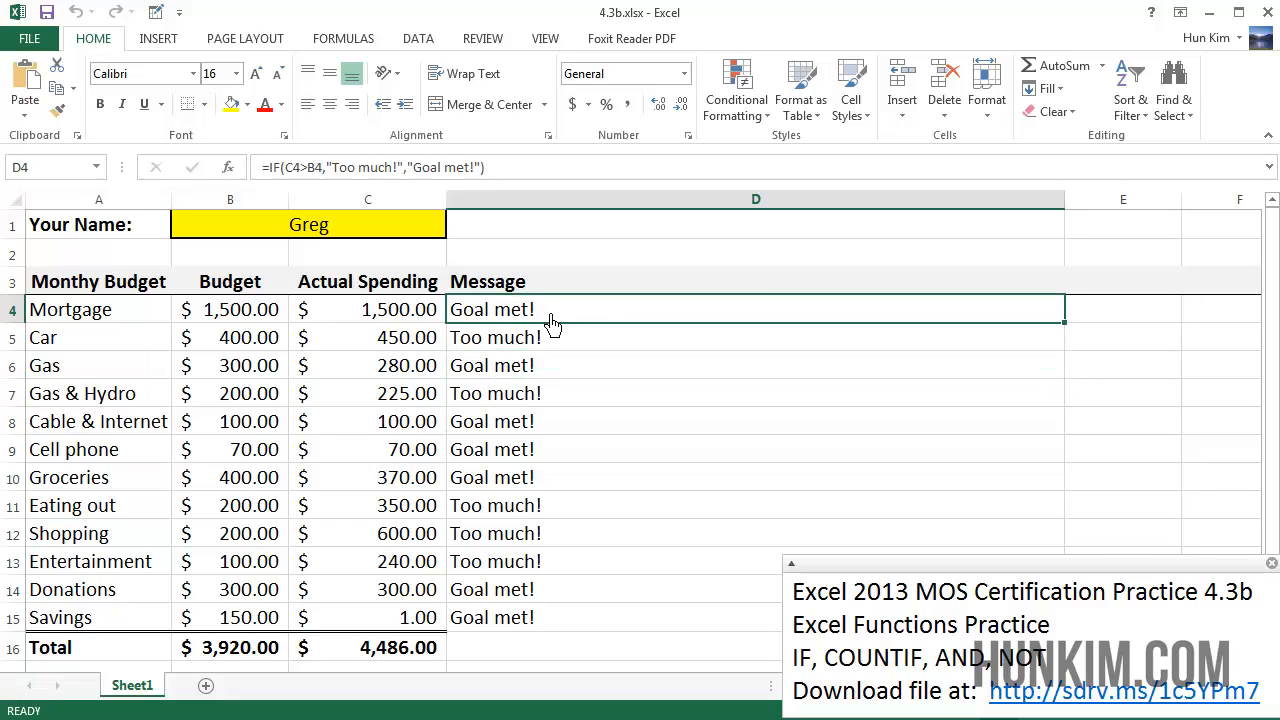
mouse_move(1075, 484)
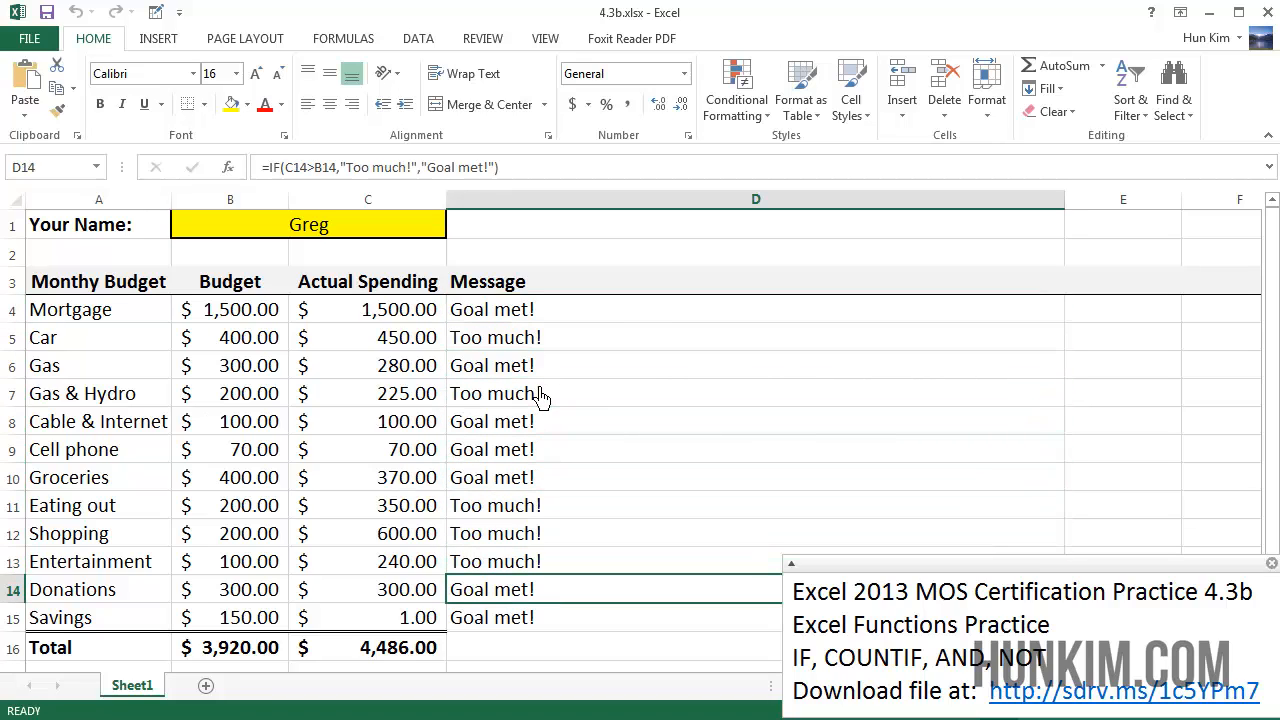
click(614, 617)
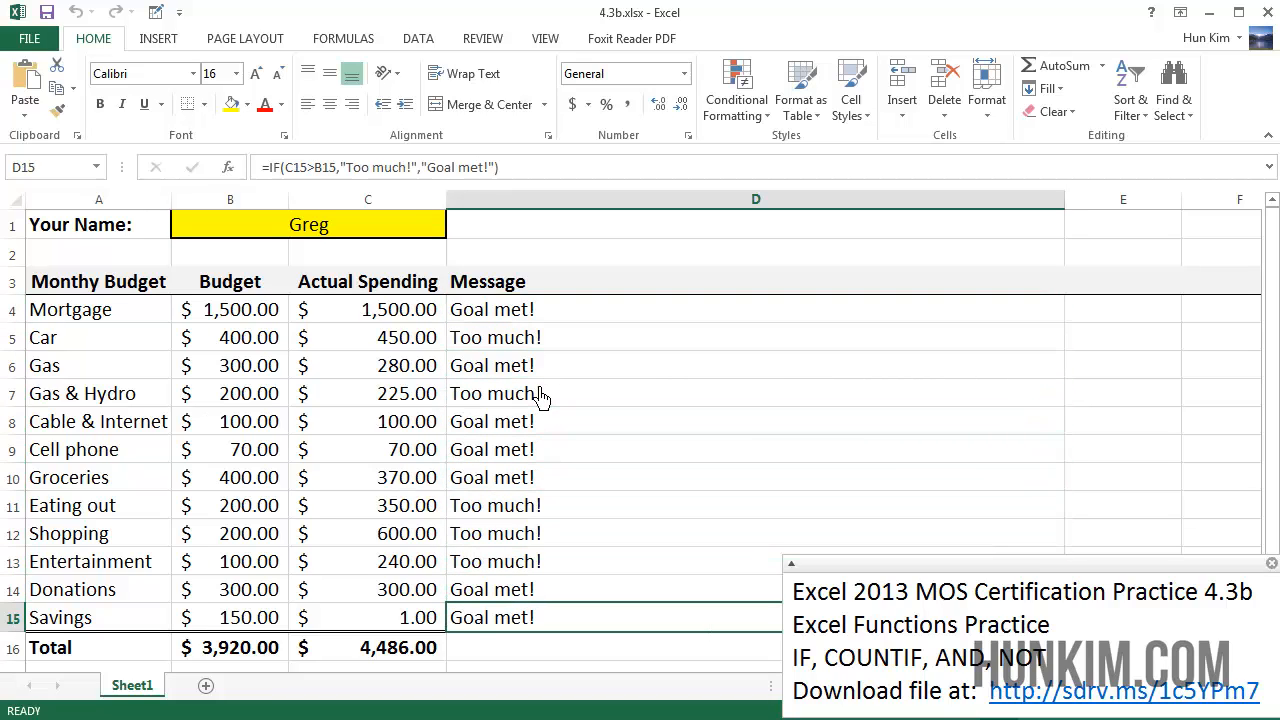
mouse_move(1085, 582)
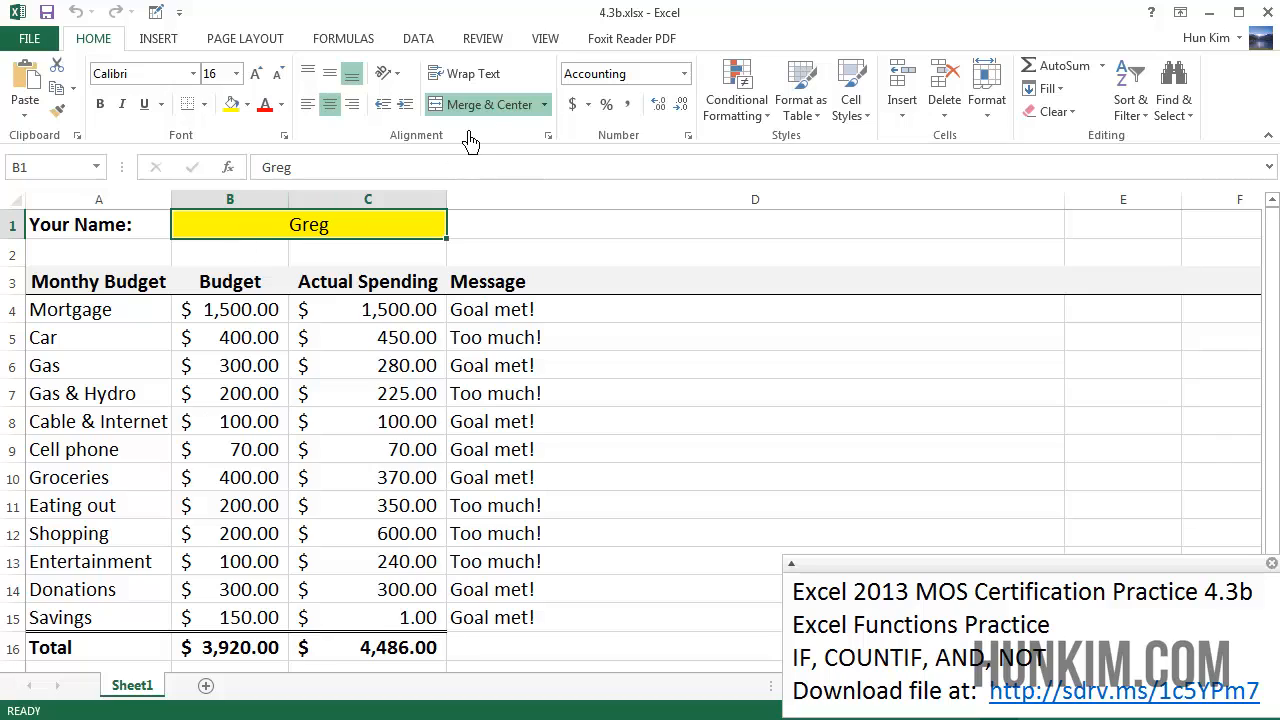
mouse_move(323, 253)
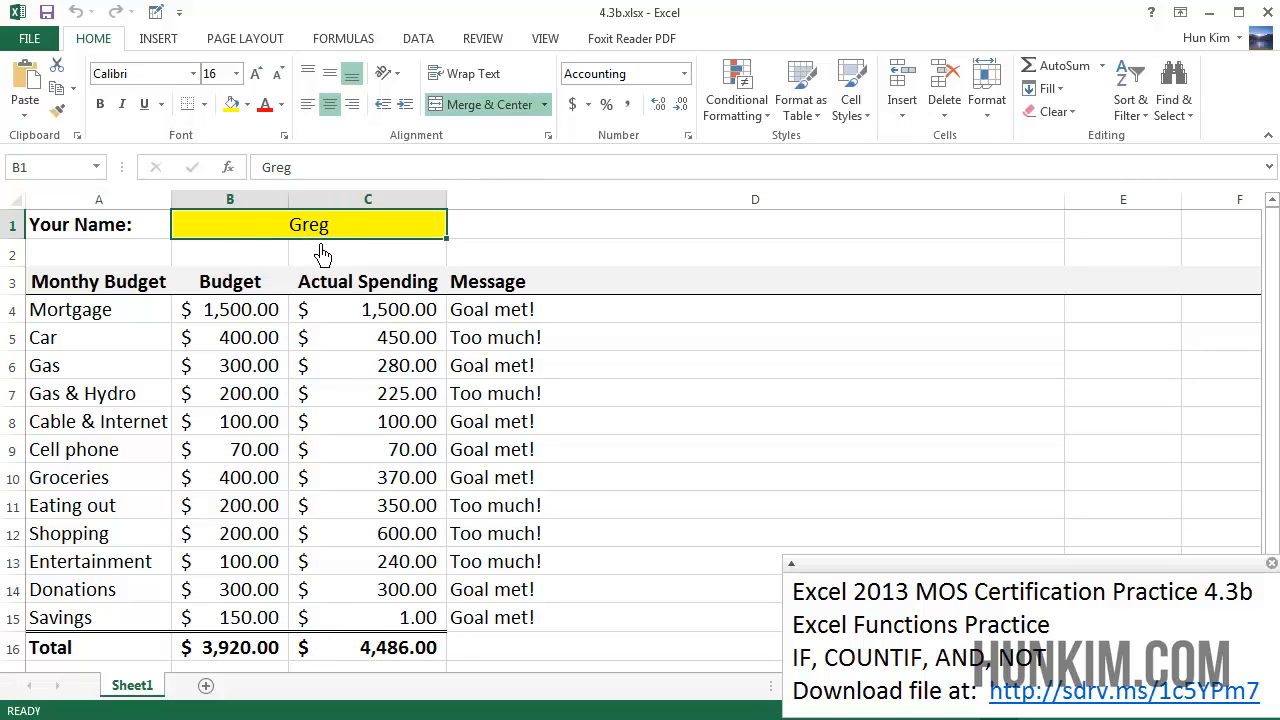
mouse_move(751, 417)
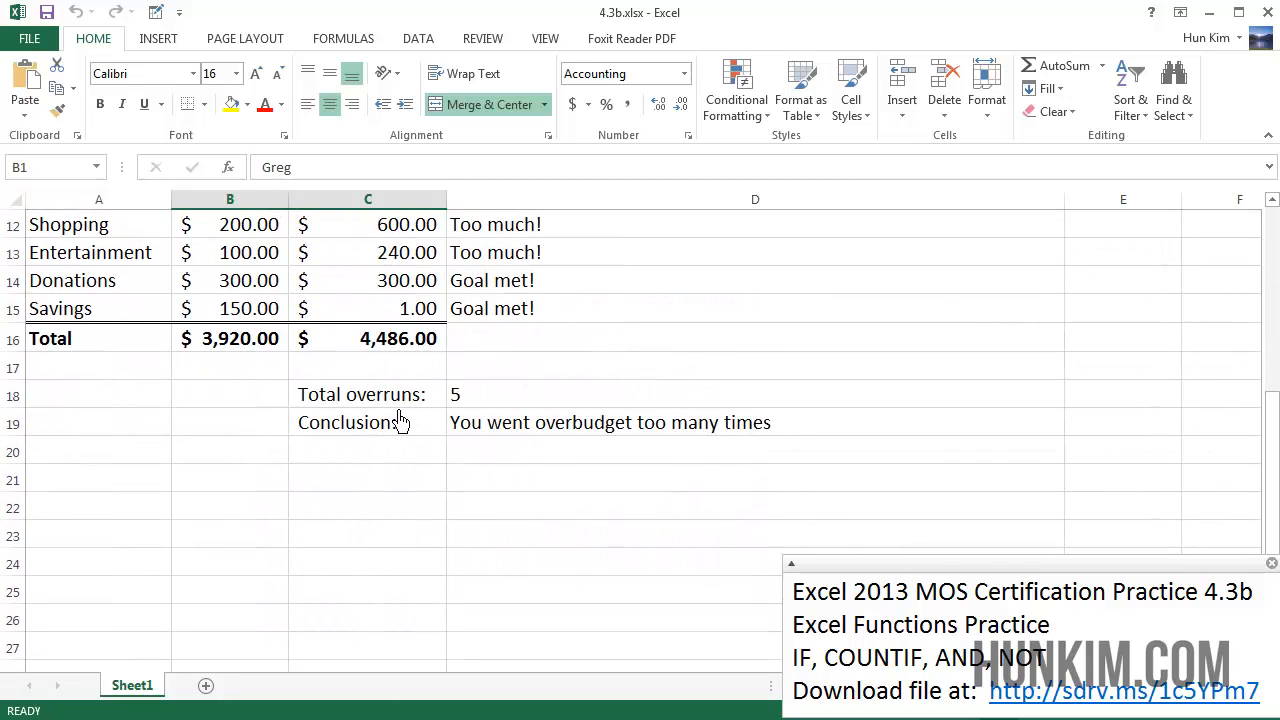
click(367, 394)
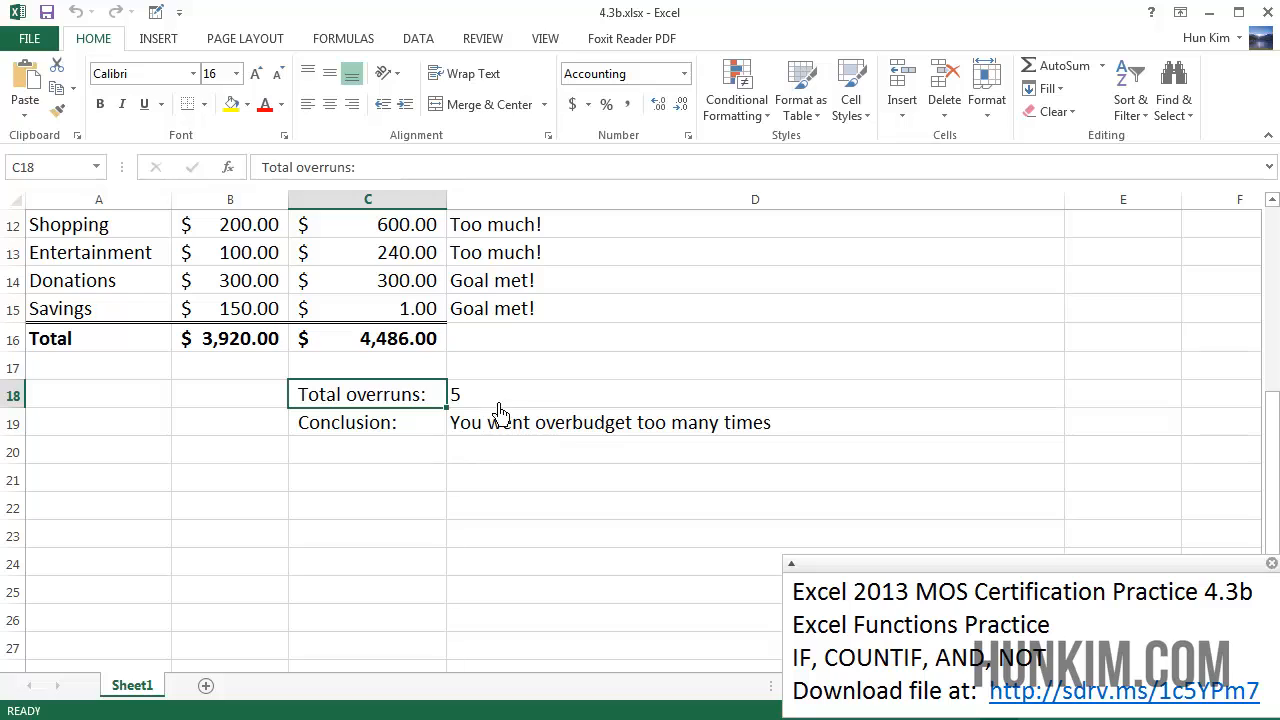
click(755, 393)
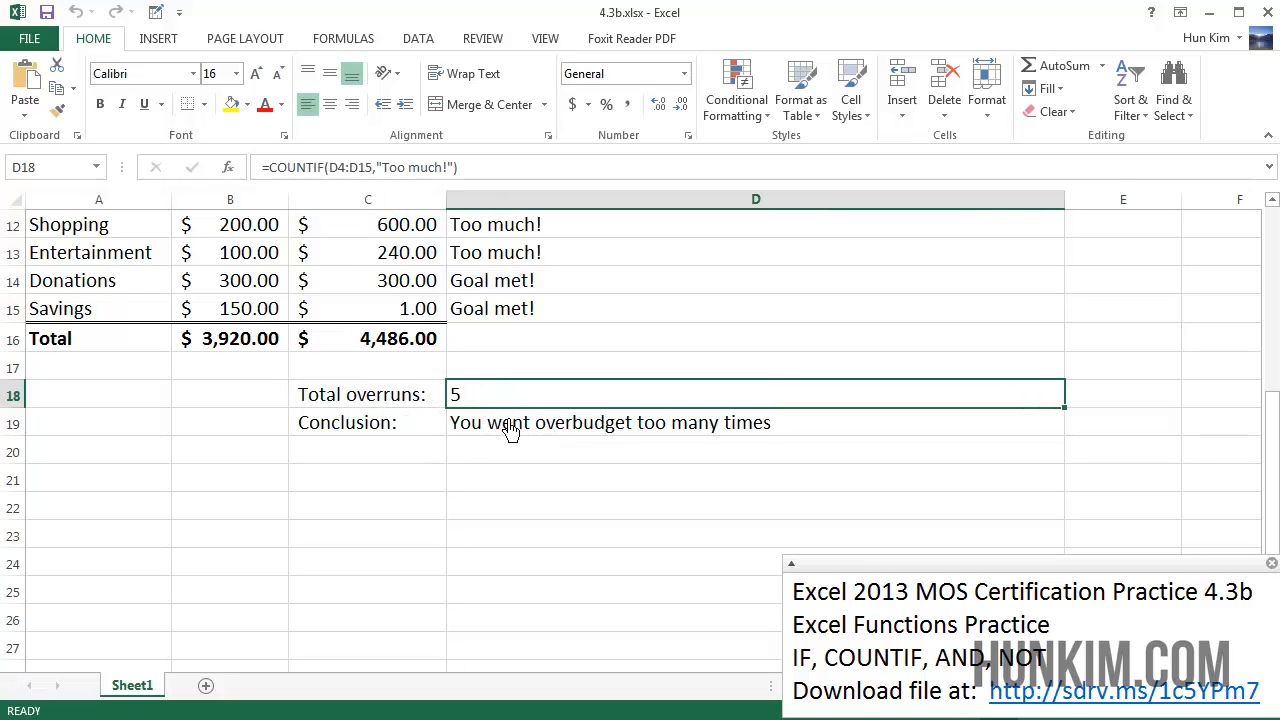
mouse_move(492, 410)
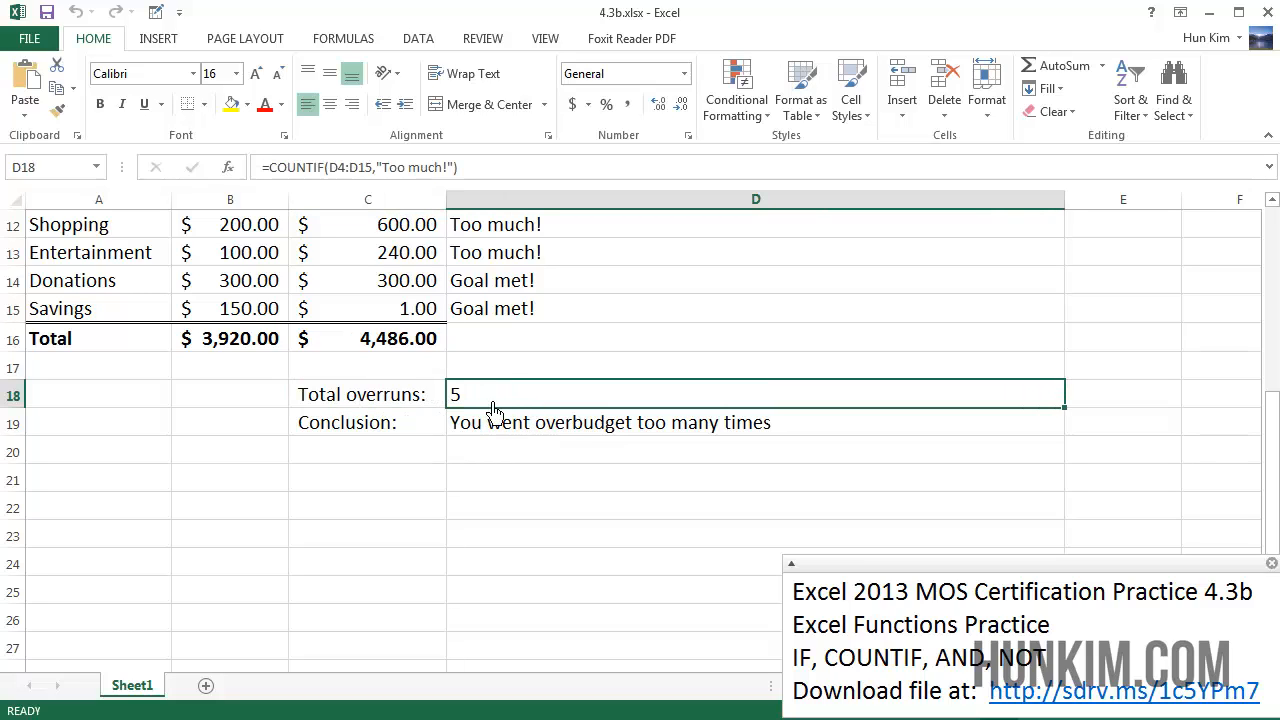
mouse_move(481, 377)
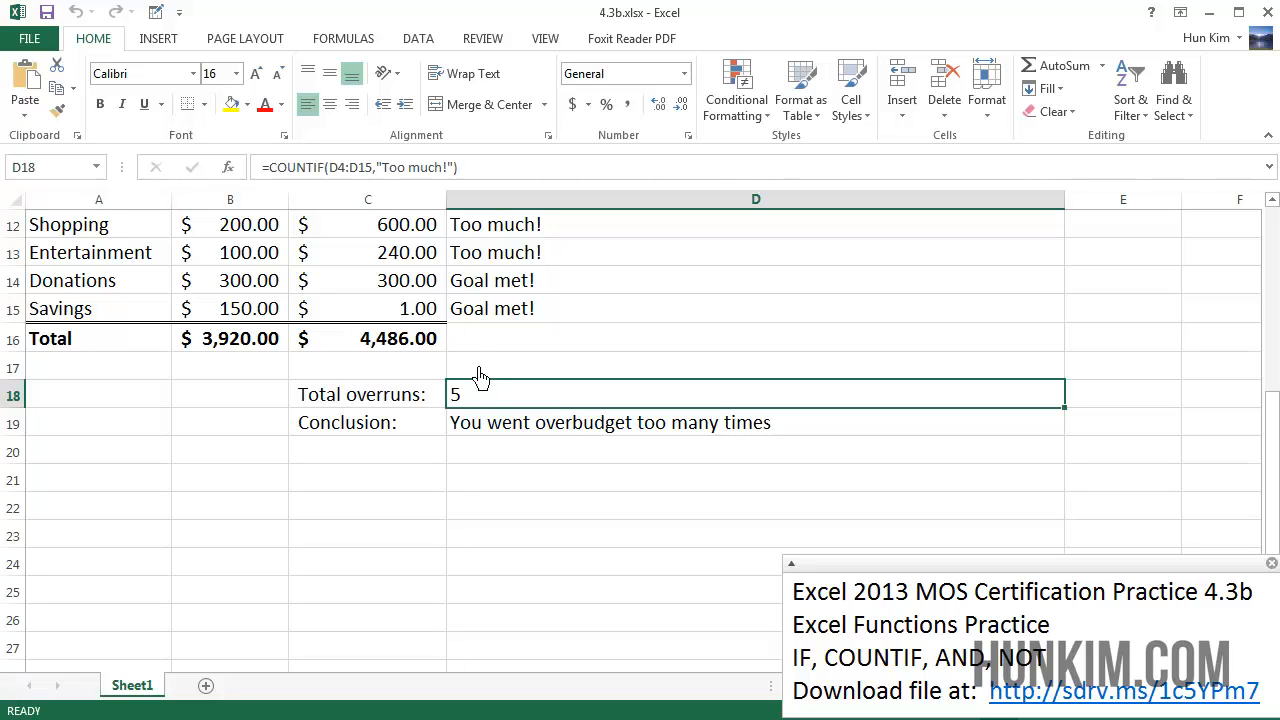
mouse_move(531, 275)
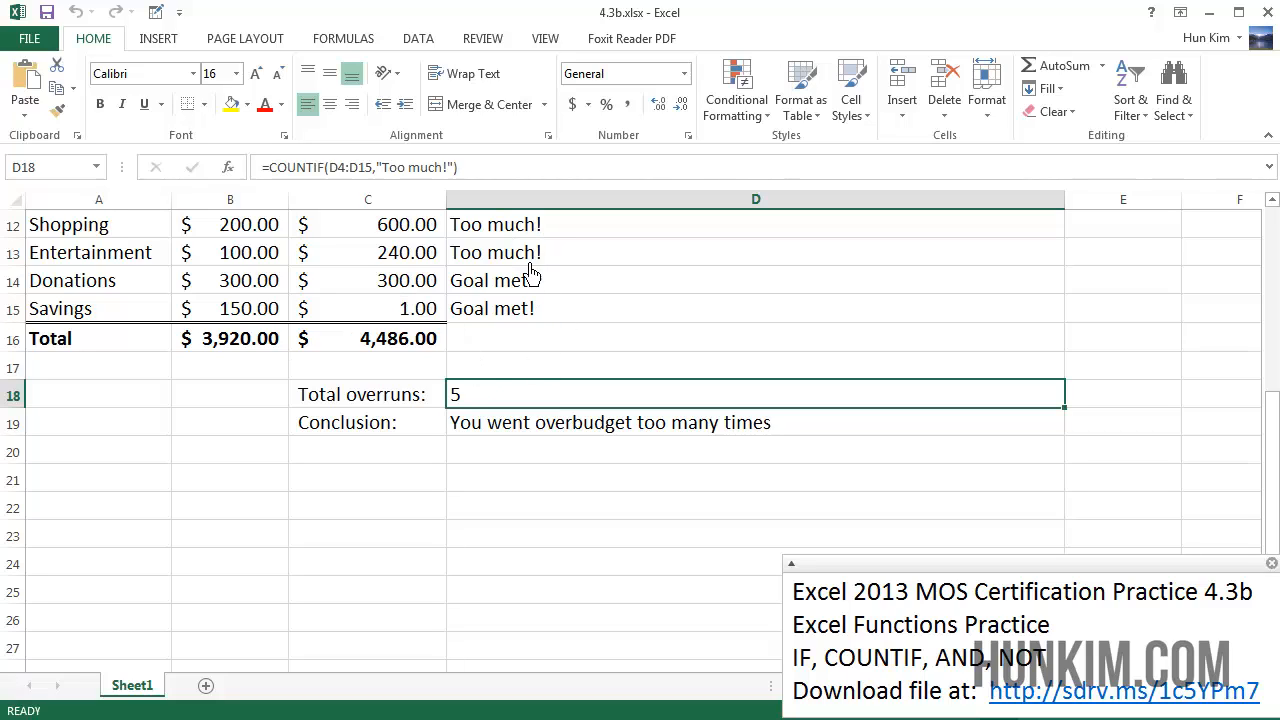
mouse_move(519, 322)
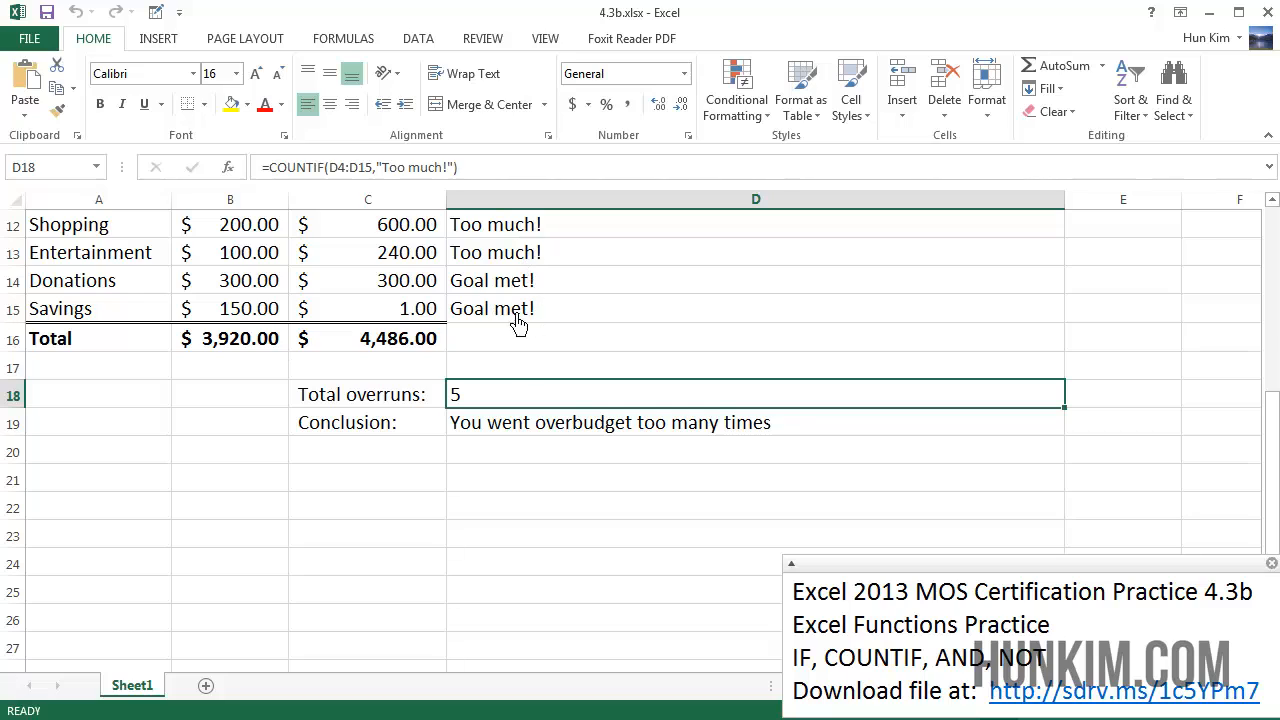
mouse_move(518, 283)
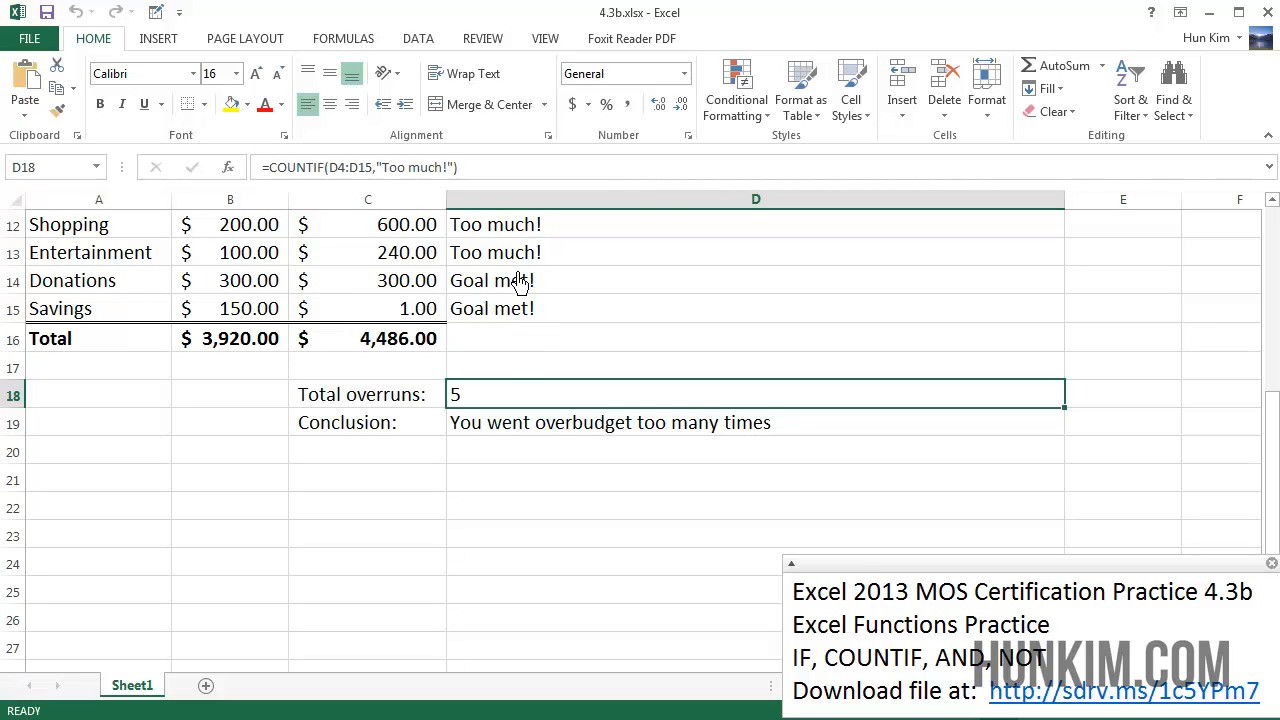
mouse_move(545, 322)
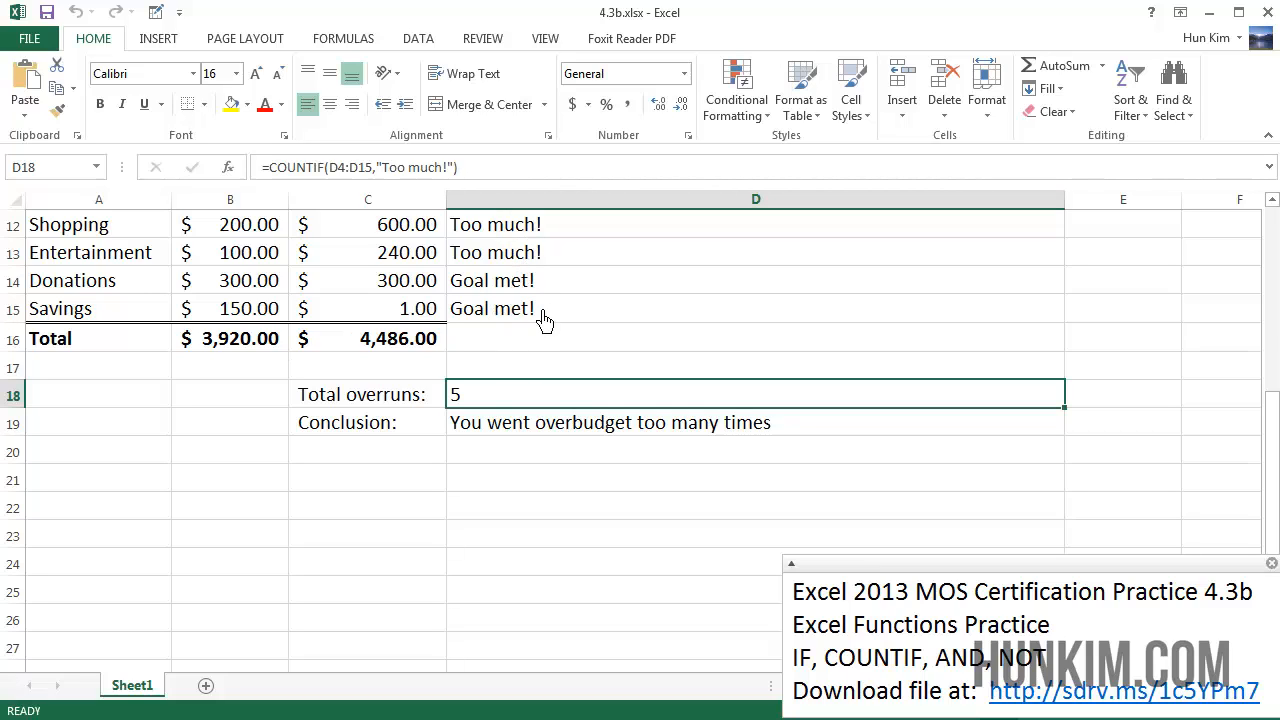
mouse_move(390, 238)
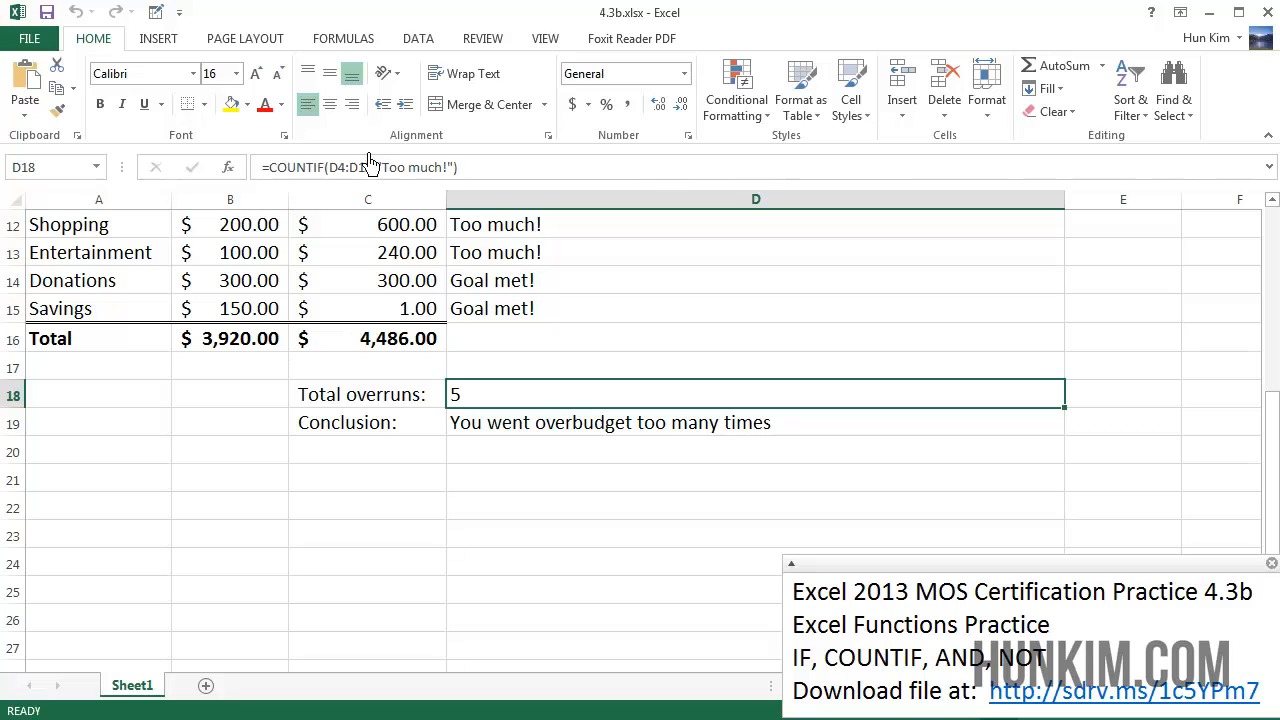
mouse_move(575, 320)
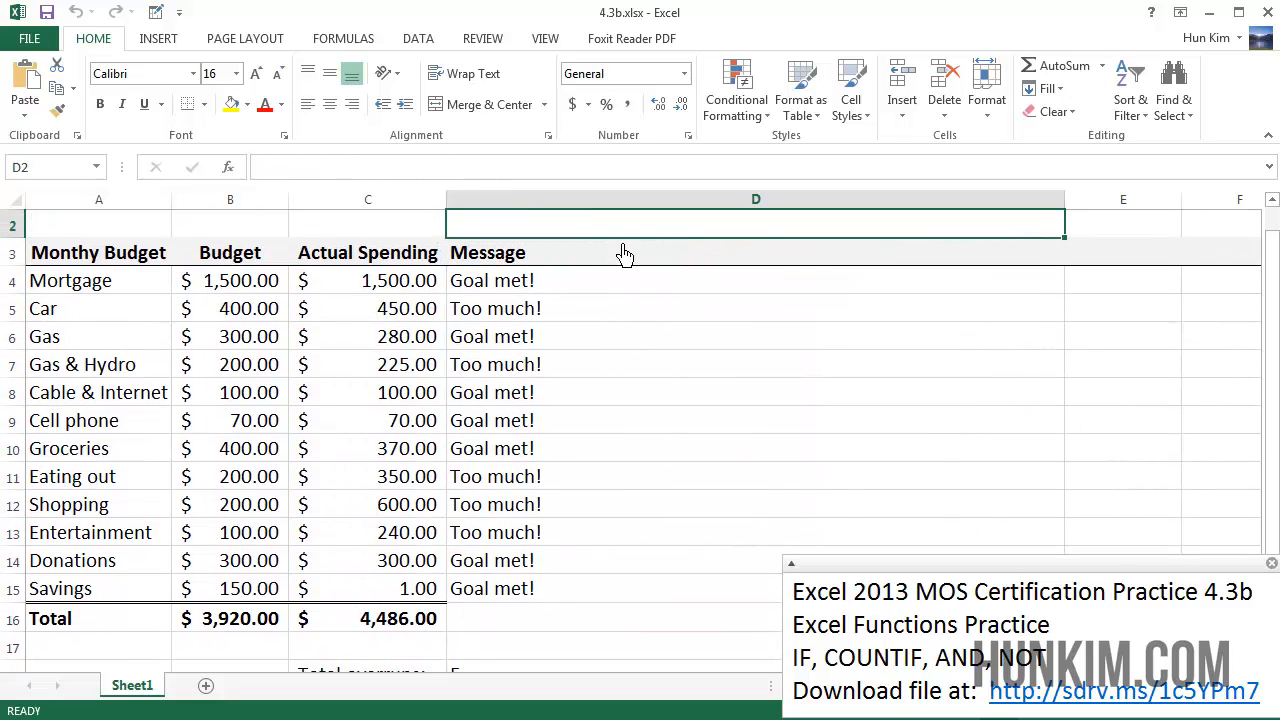
Lower Entertainment spending to 50 and select Gas & Hydro's amount to drop it to 150
click(755, 308)
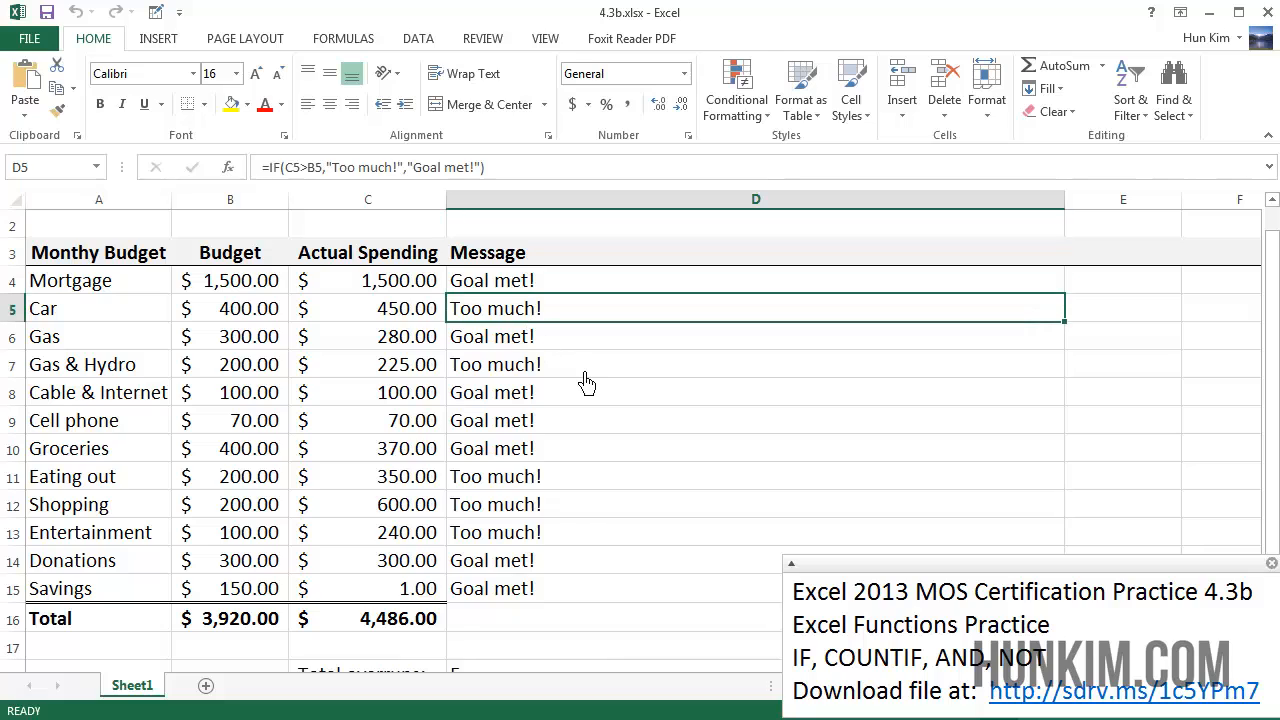
scroll(down, 3)
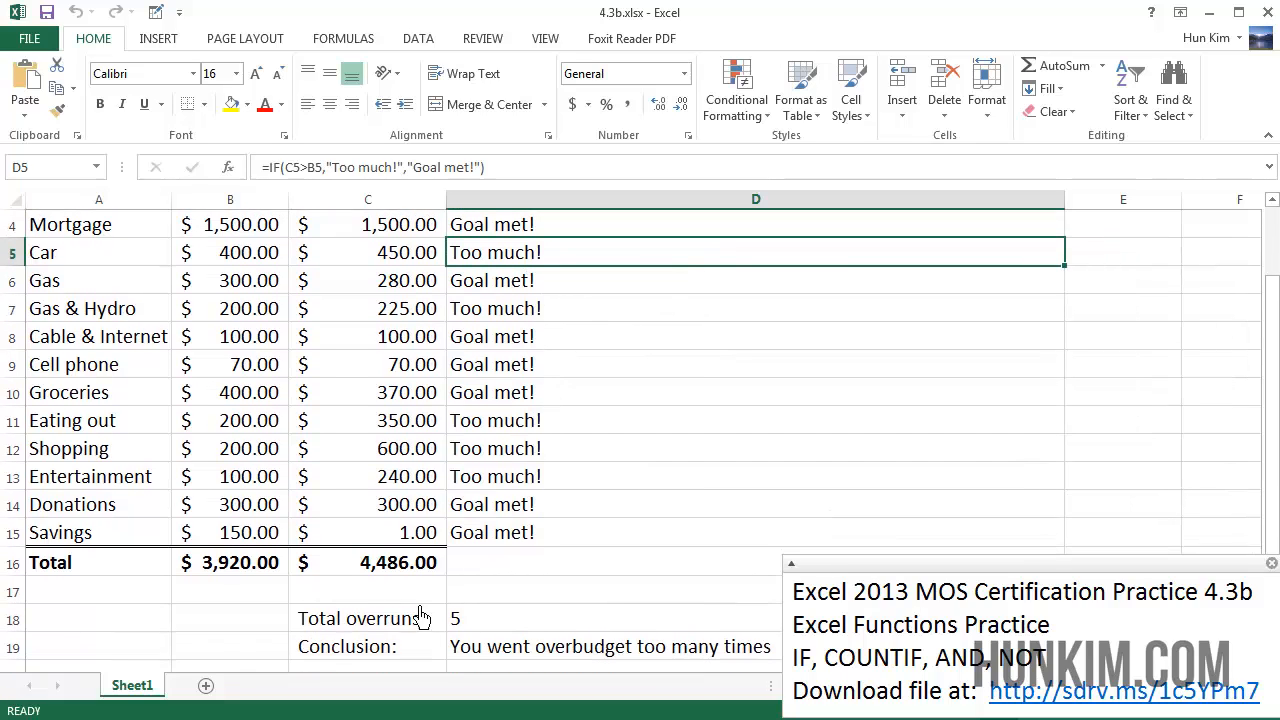
mouse_move(390, 630)
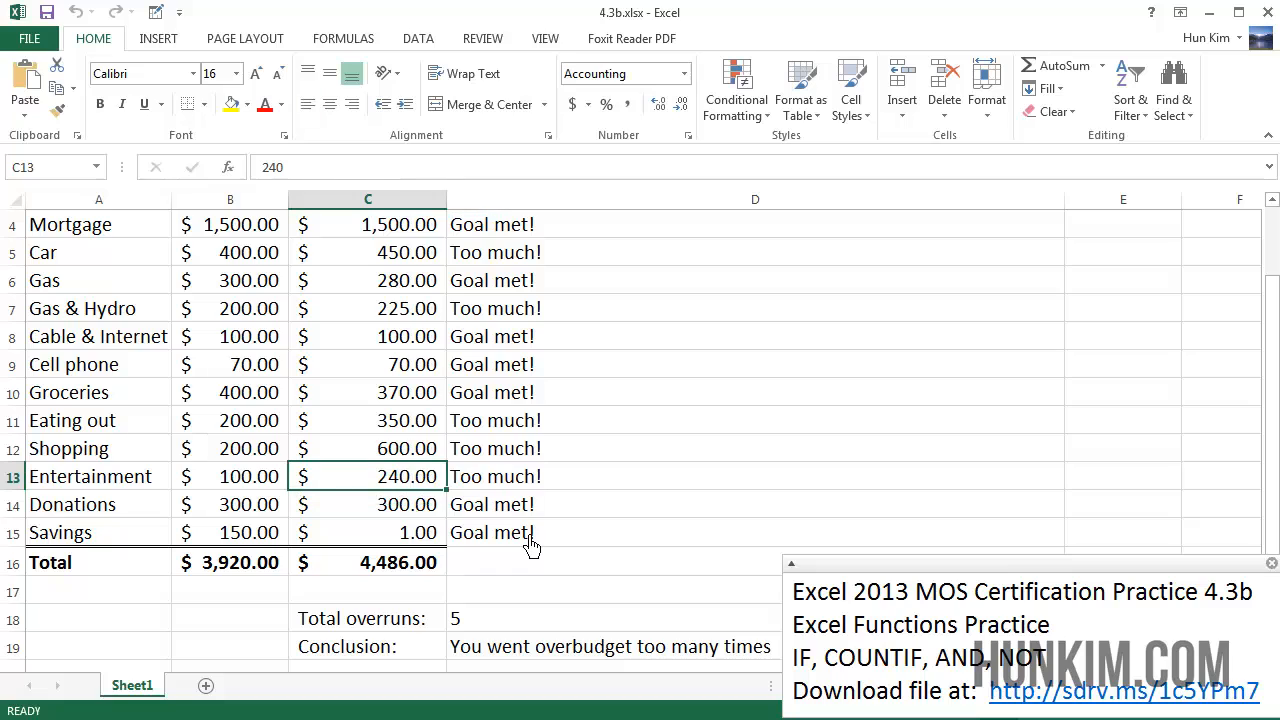
text(50)
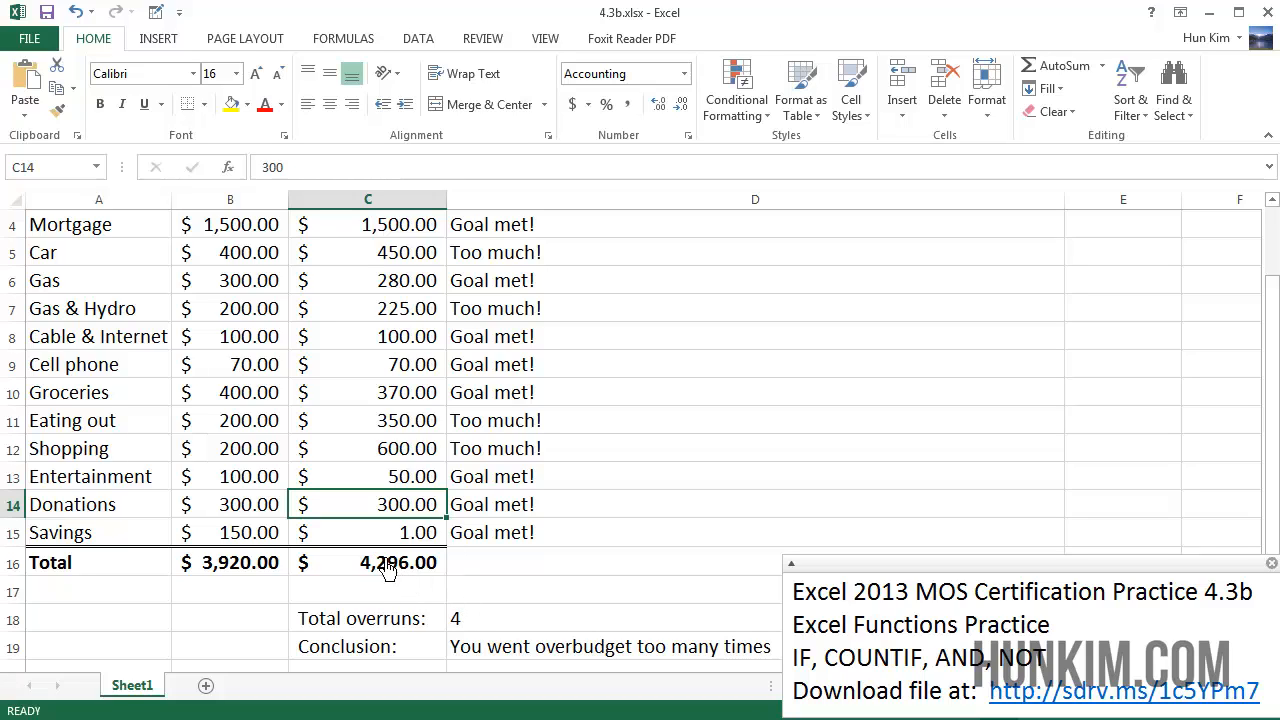
mouse_move(405, 410)
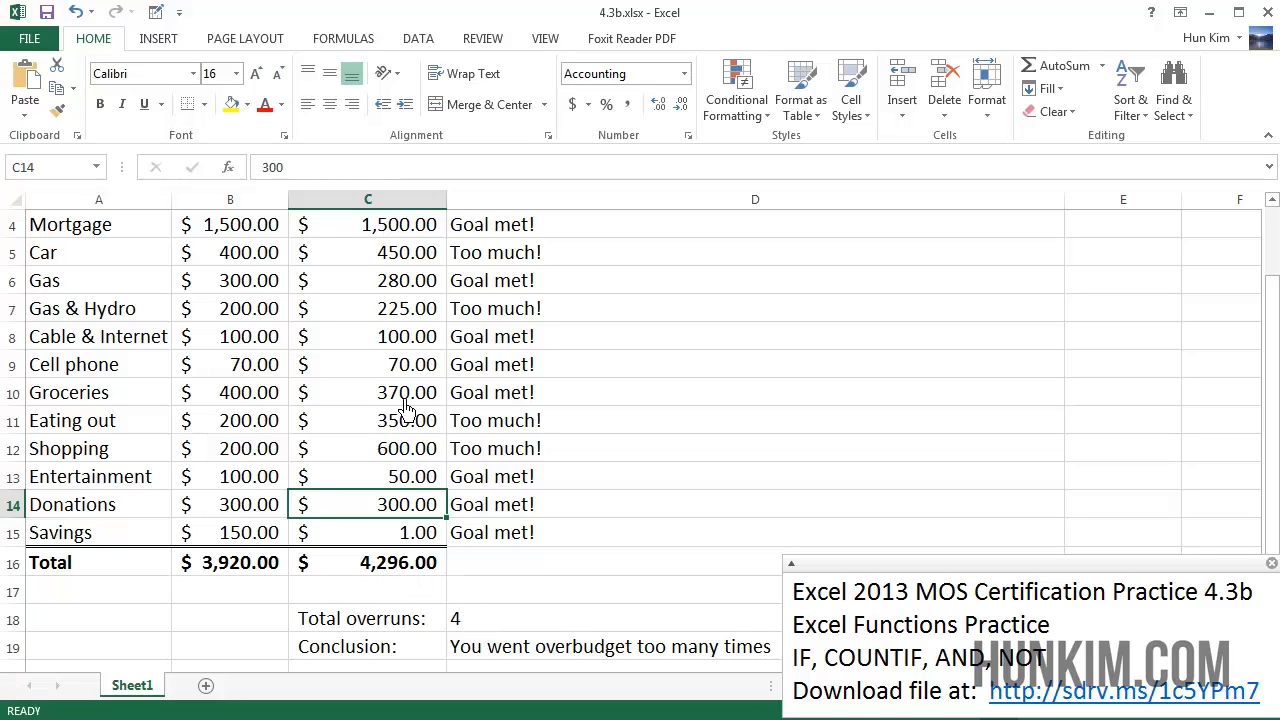
click(367, 392)
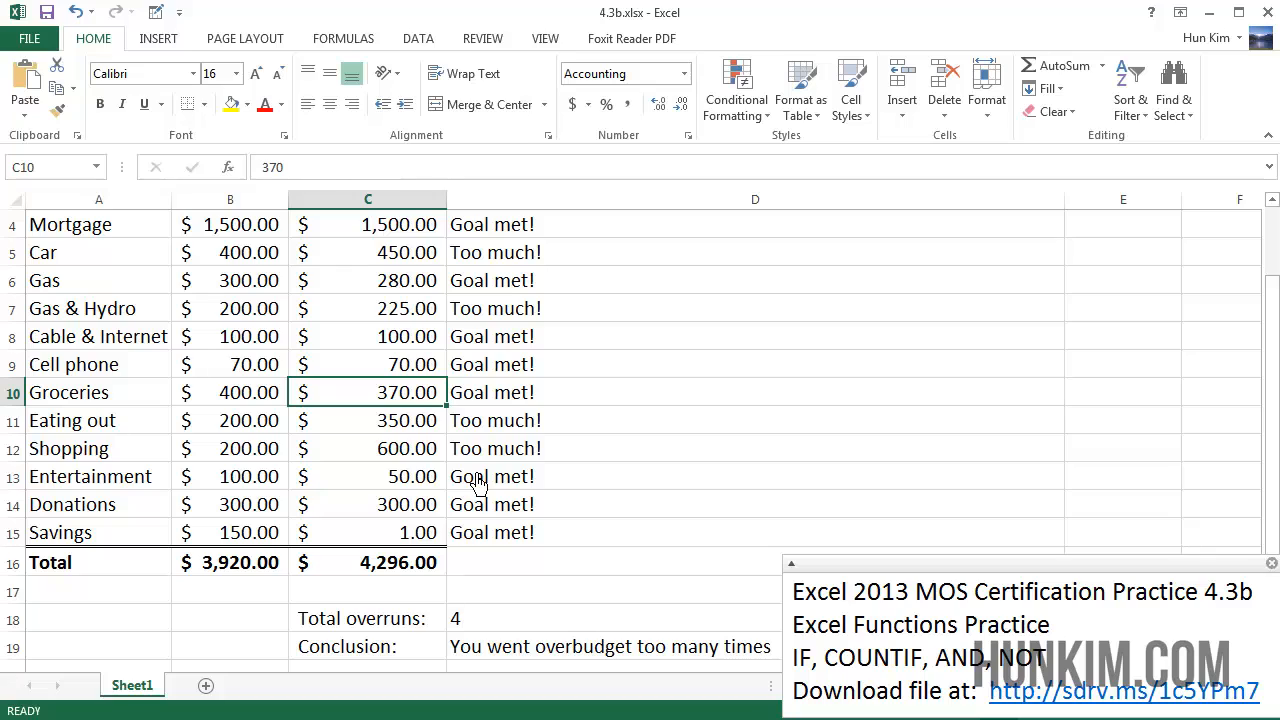
mouse_move(400, 360)
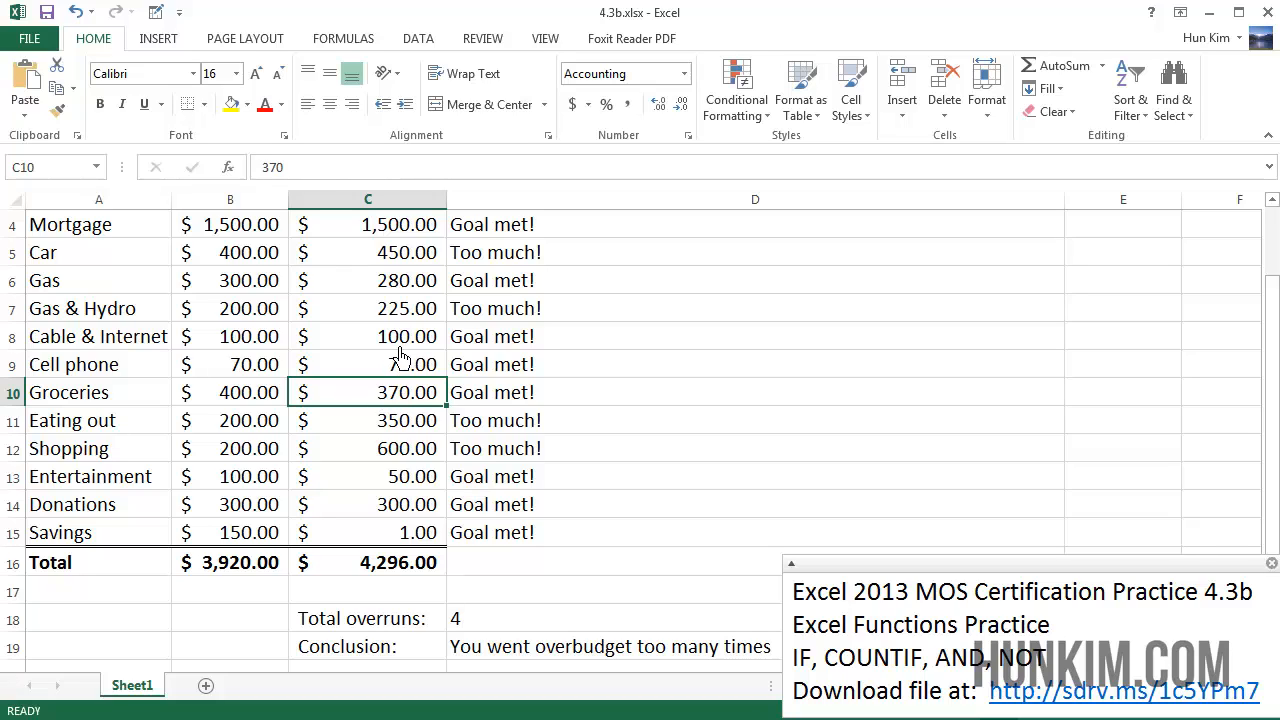
click(367, 308)
text(150)
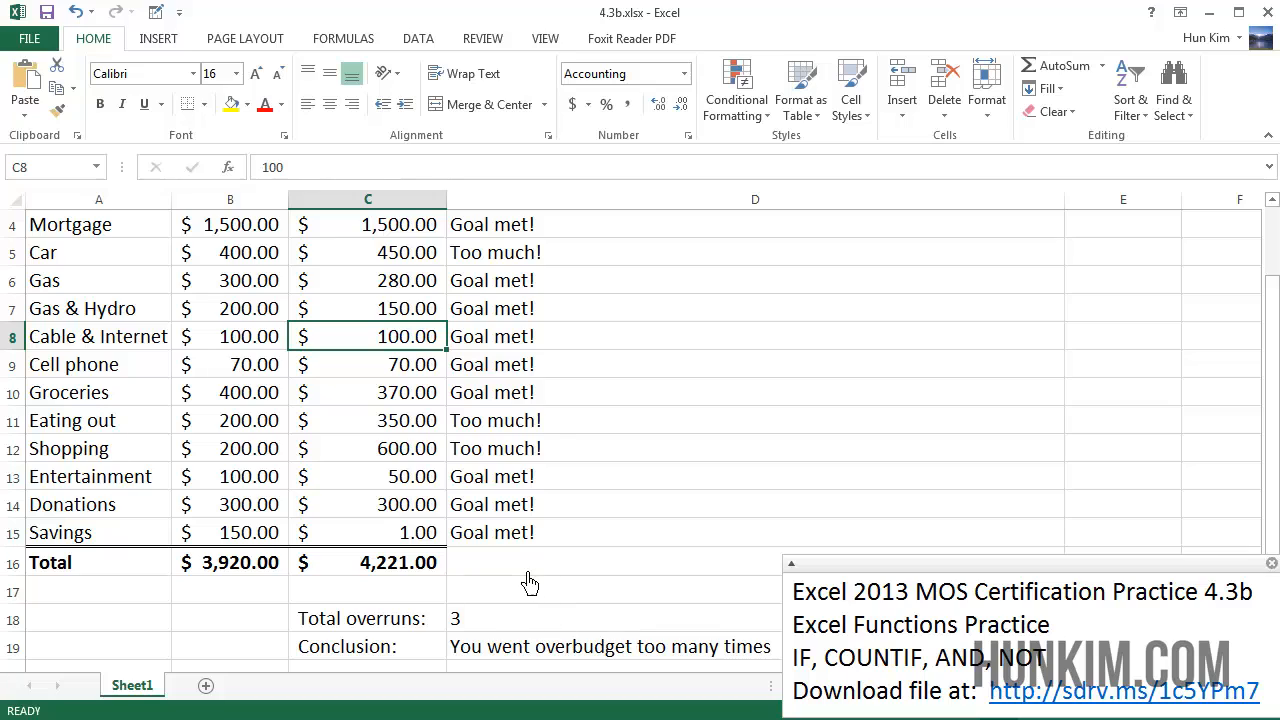
mouse_move(1013, 568)
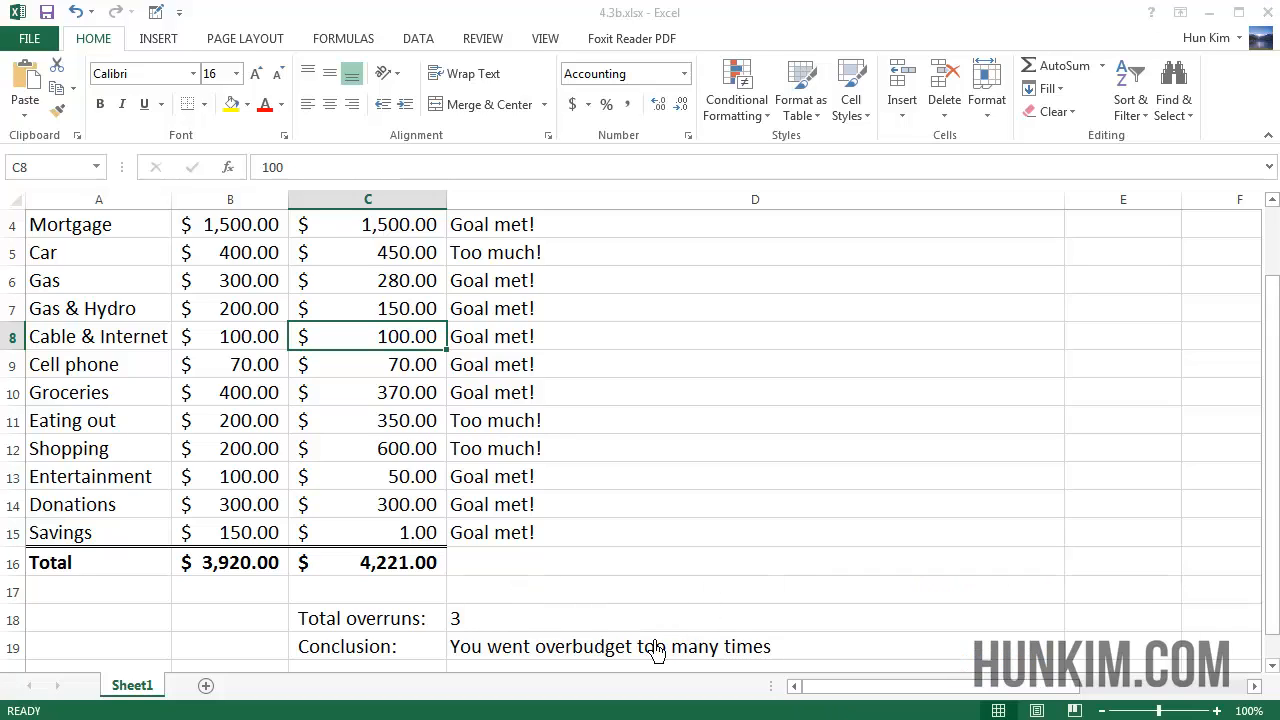
Examine D19's IF(AND(D18>=3,NOT(B1="Suzy"))) conclusion formula
click(609, 646)
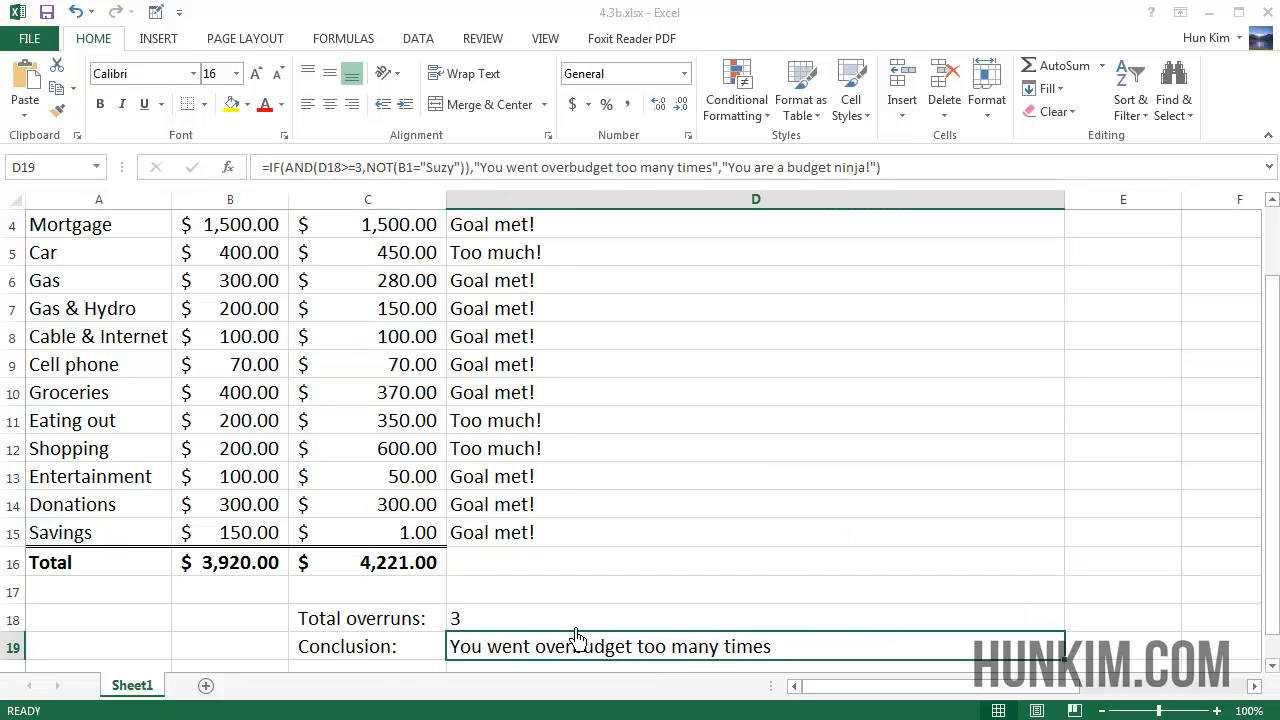
mouse_move(575, 630)
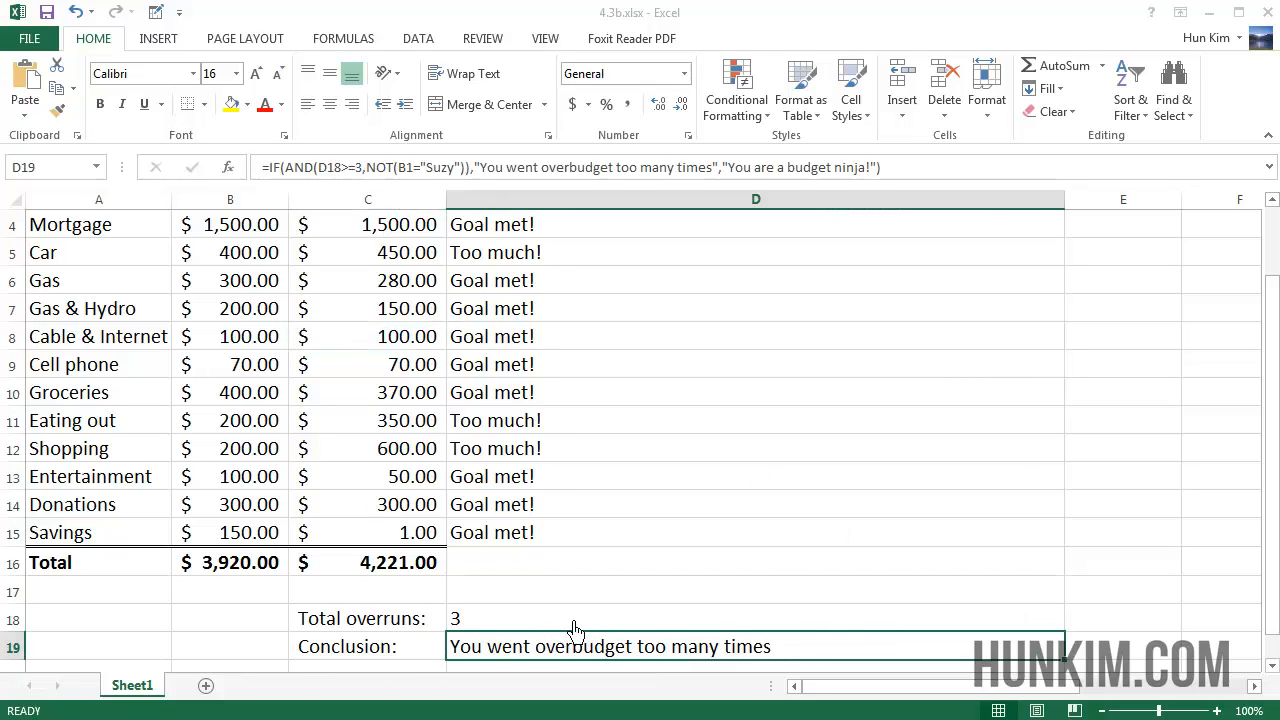
mouse_move(567, 277)
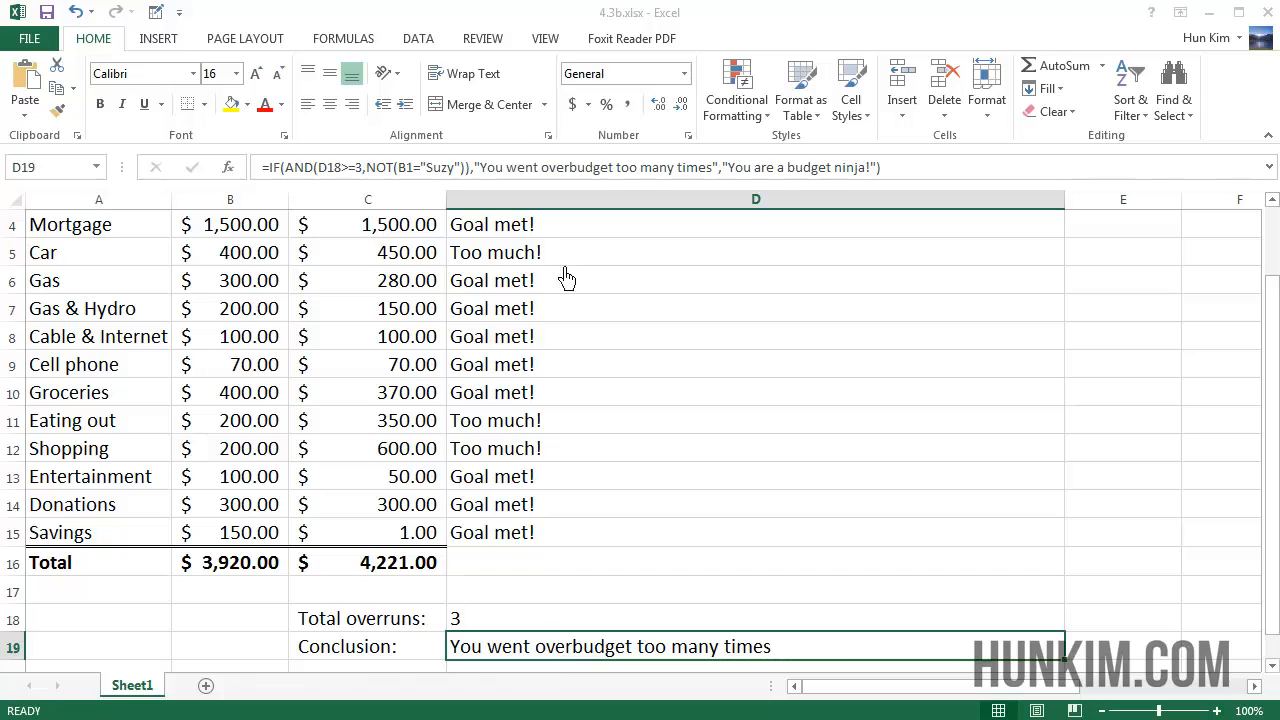
mouse_move(455, 185)
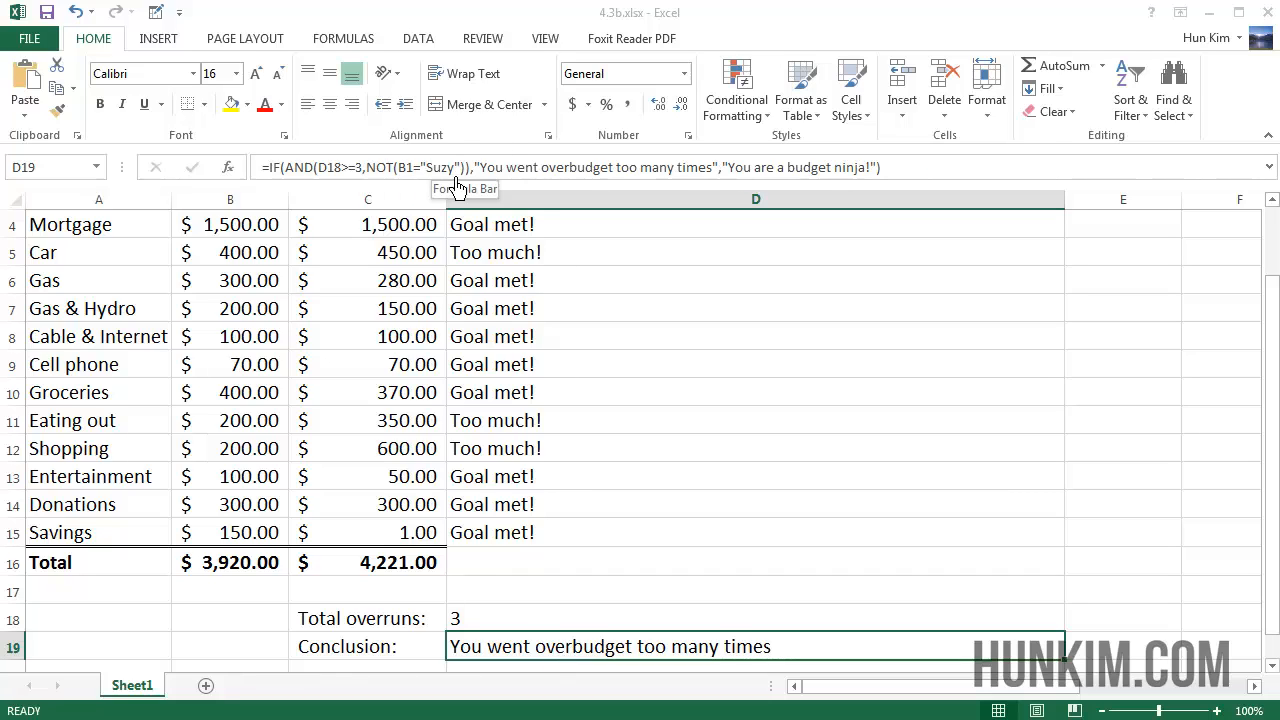
mouse_move(550, 290)
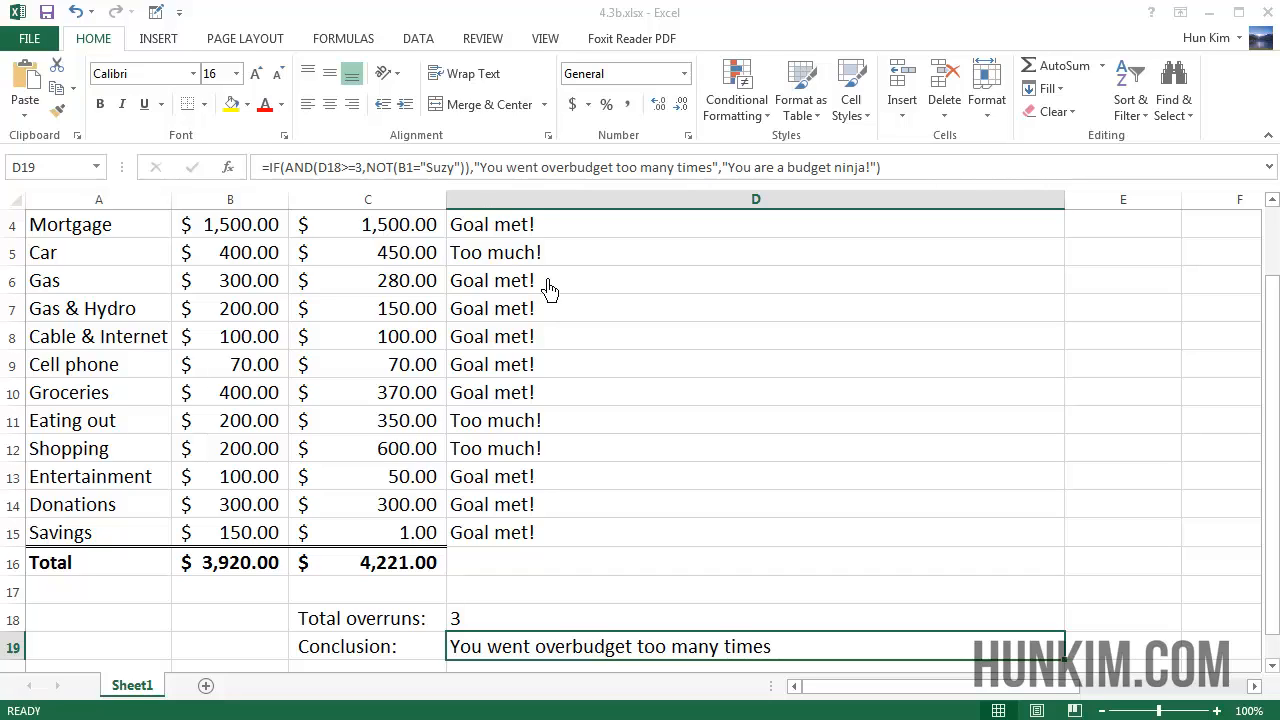
mouse_move(338, 155)
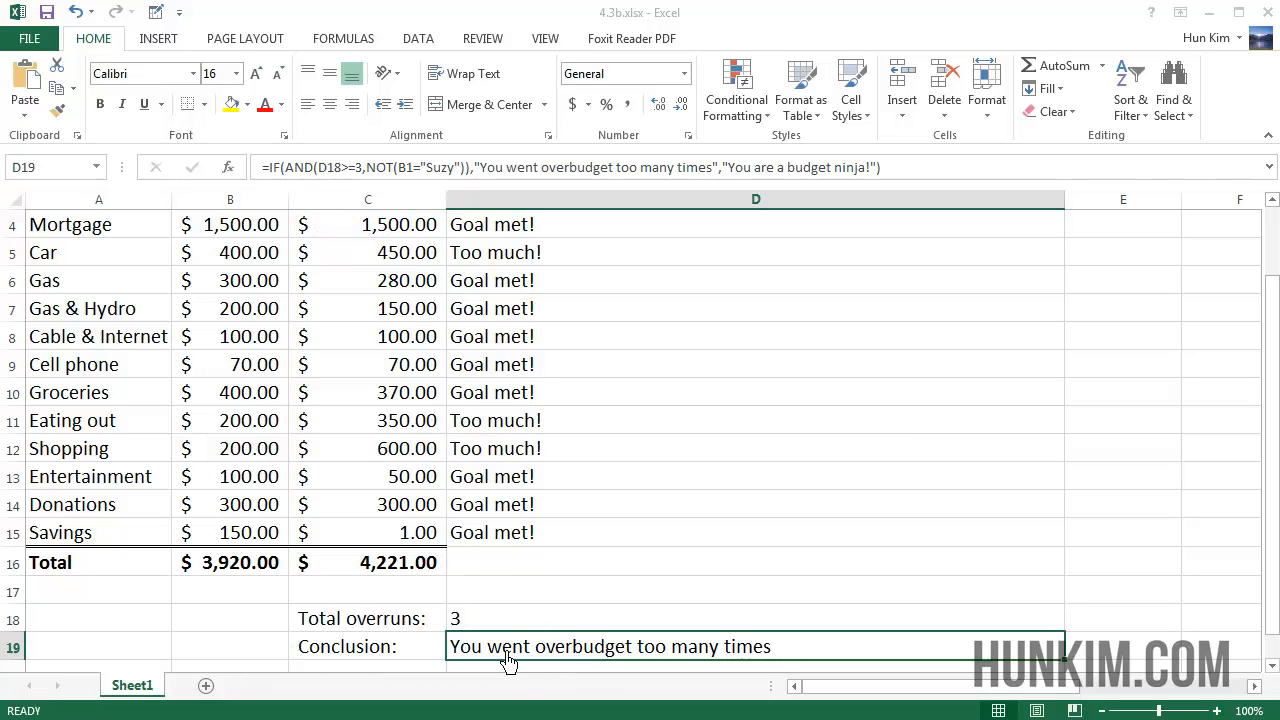
mouse_move(610, 665)
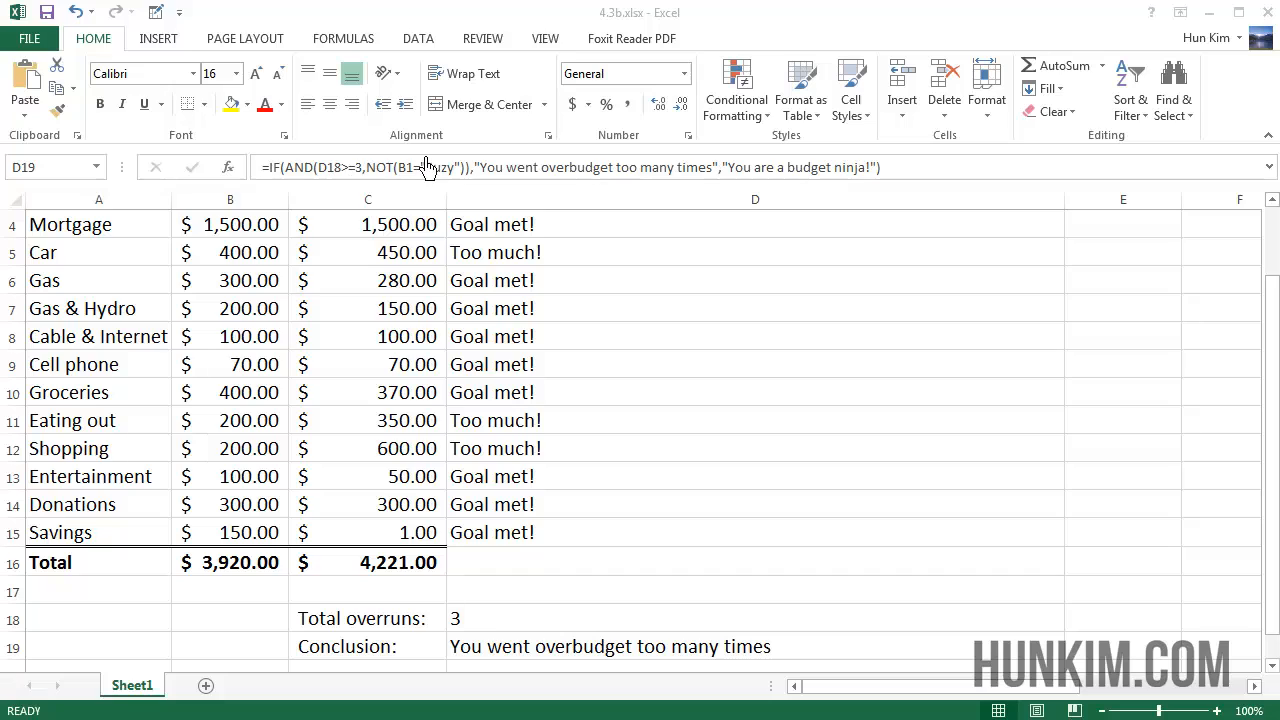
mouse_move(490, 170)
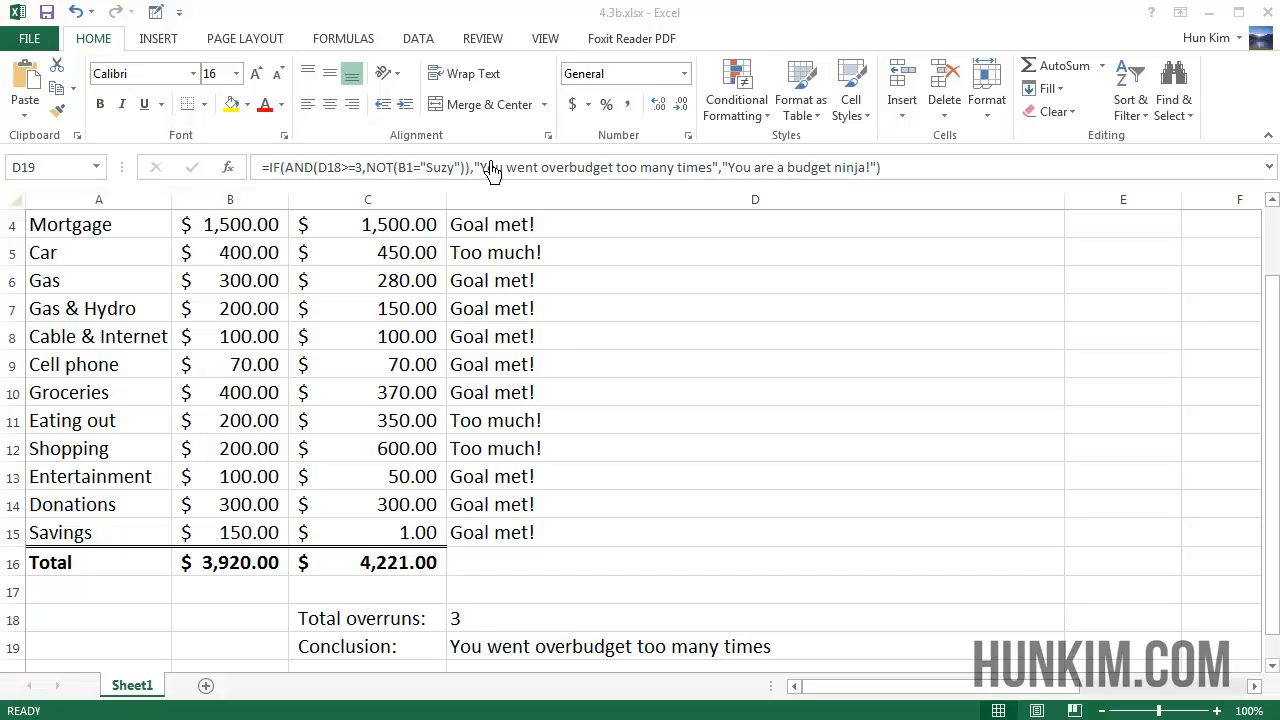
mouse_move(608, 523)
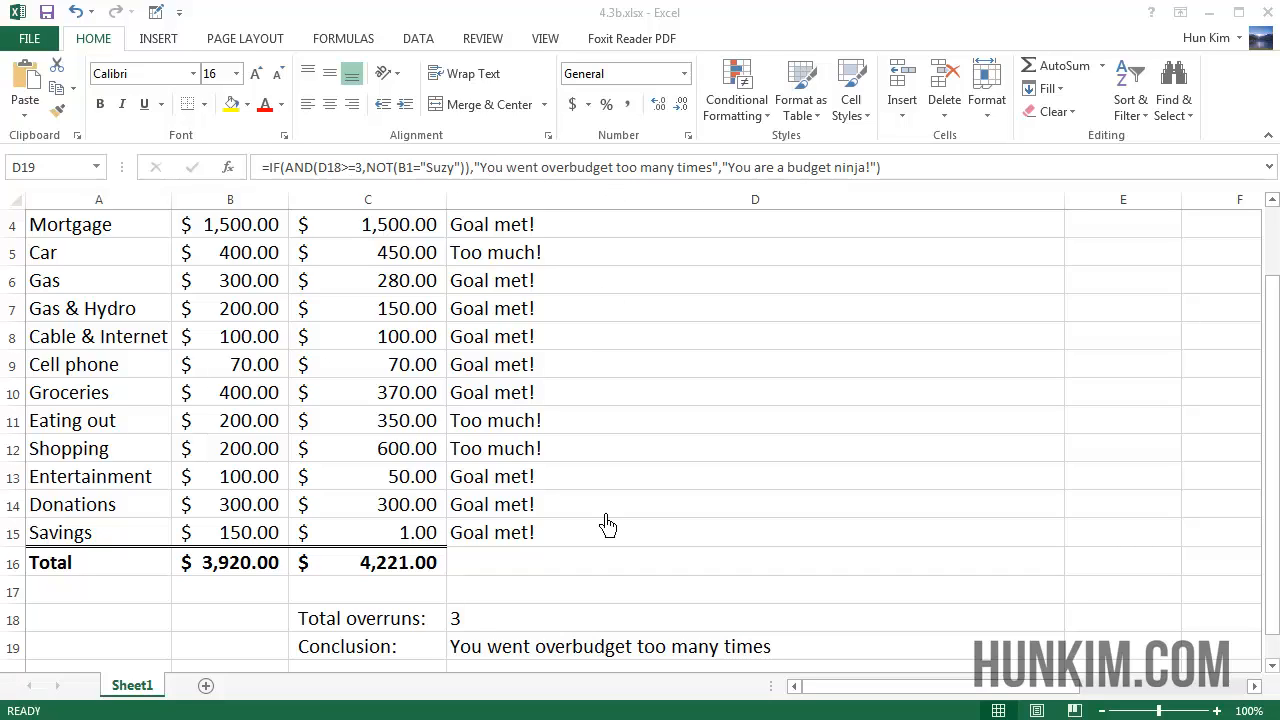
mouse_move(785, 205)
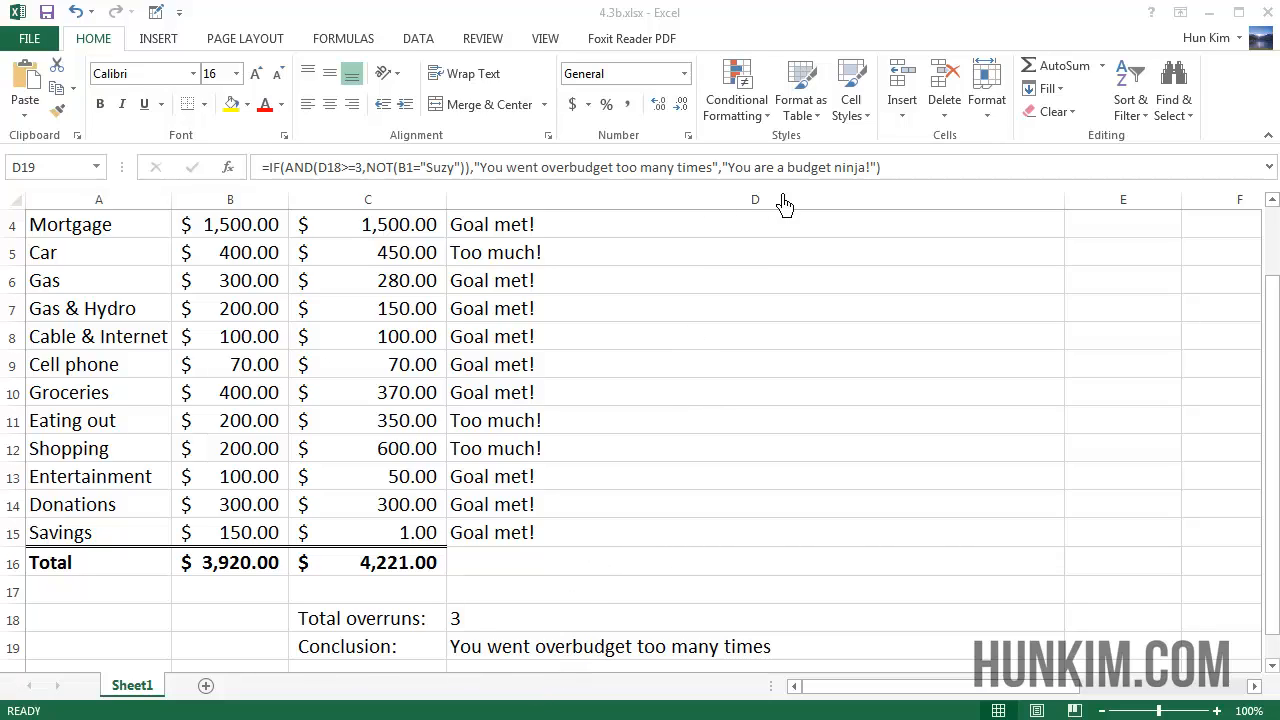
mouse_move(757, 188)
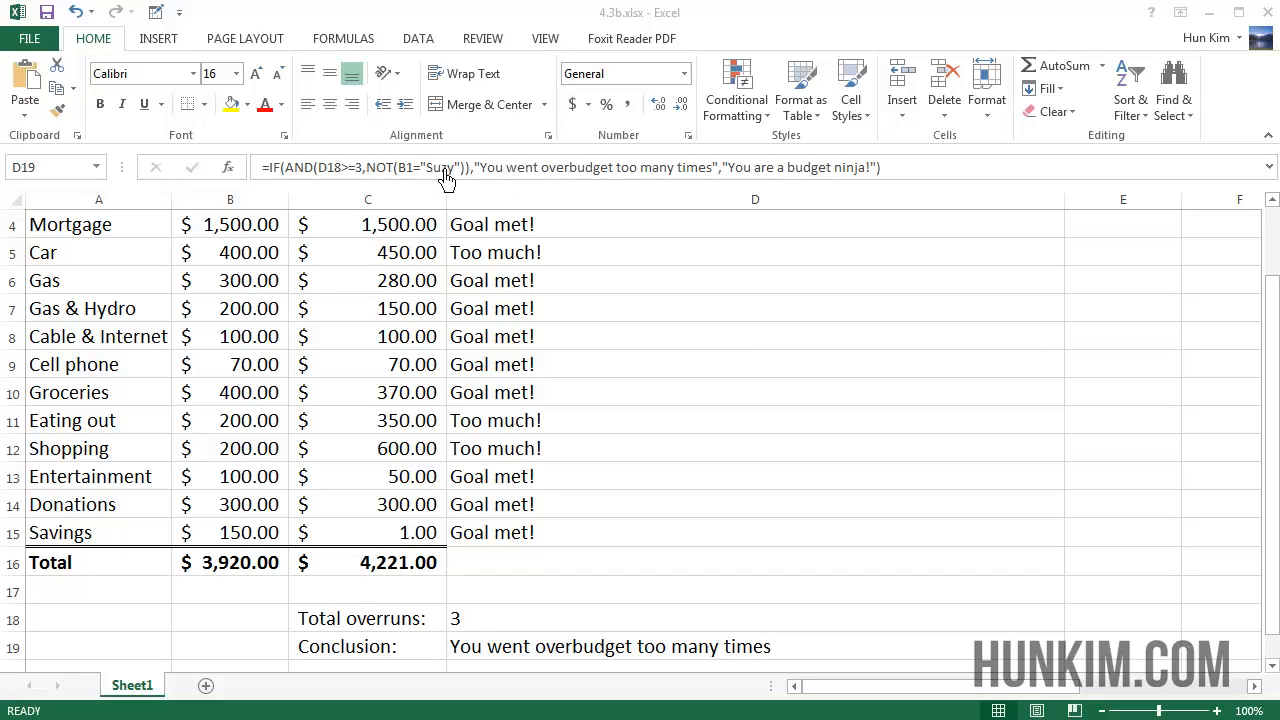
mouse_move(613, 344)
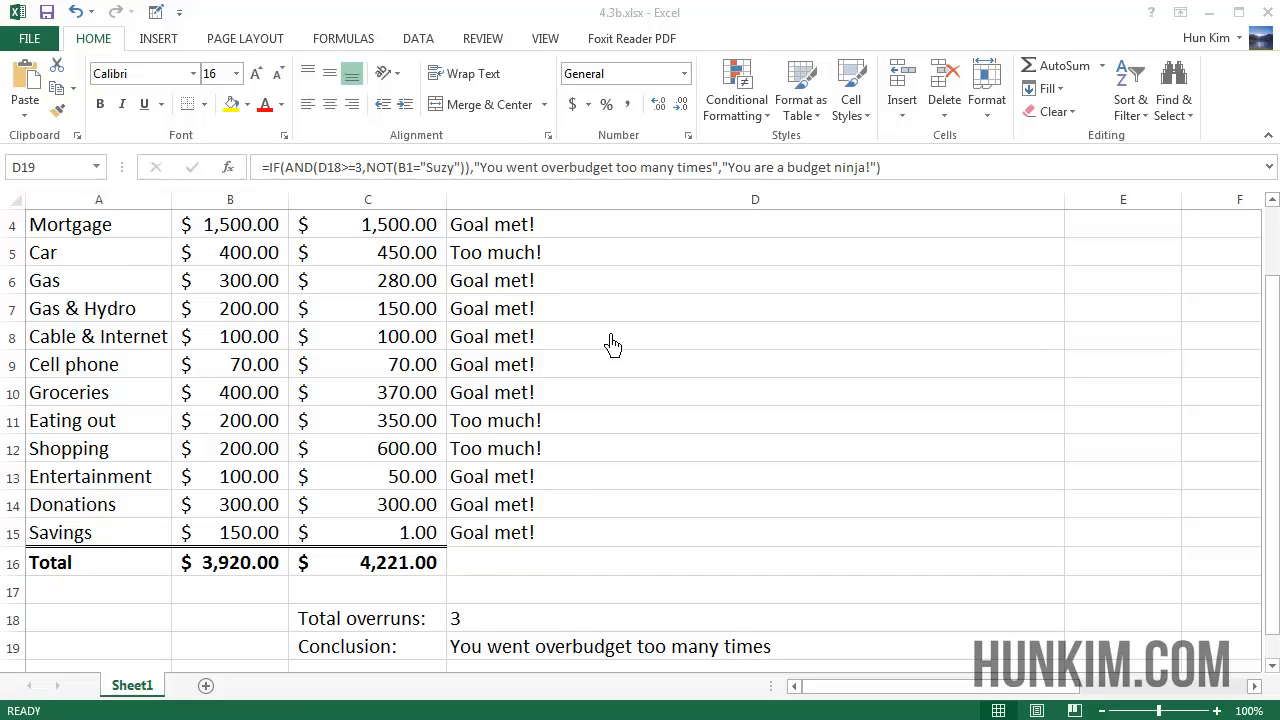
mouse_move(657, 475)
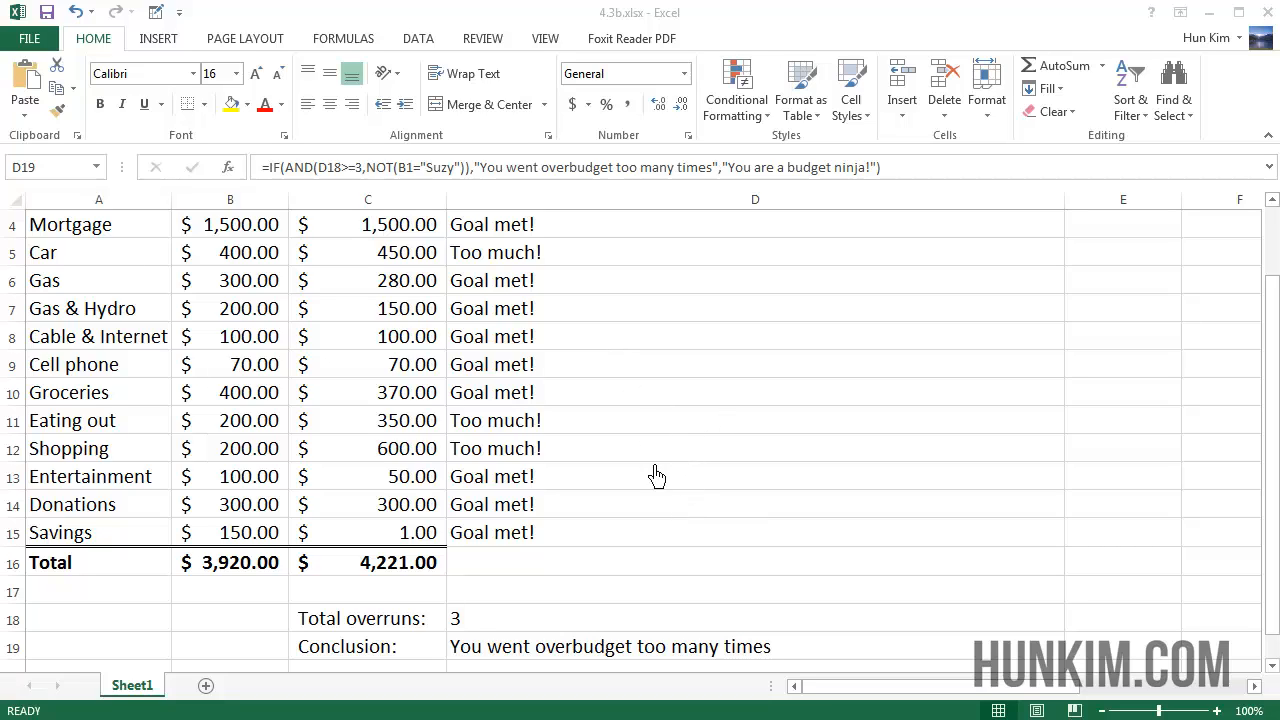
mouse_move(445, 190)
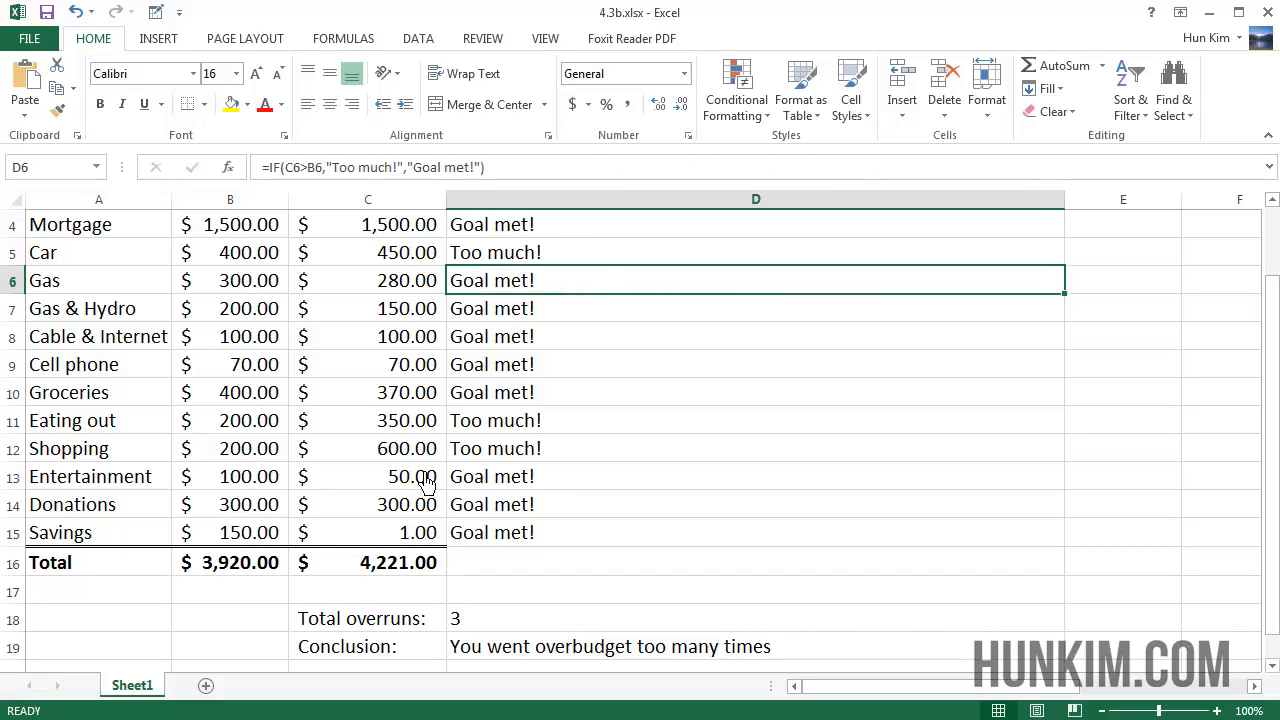
mouse_move(472, 597)
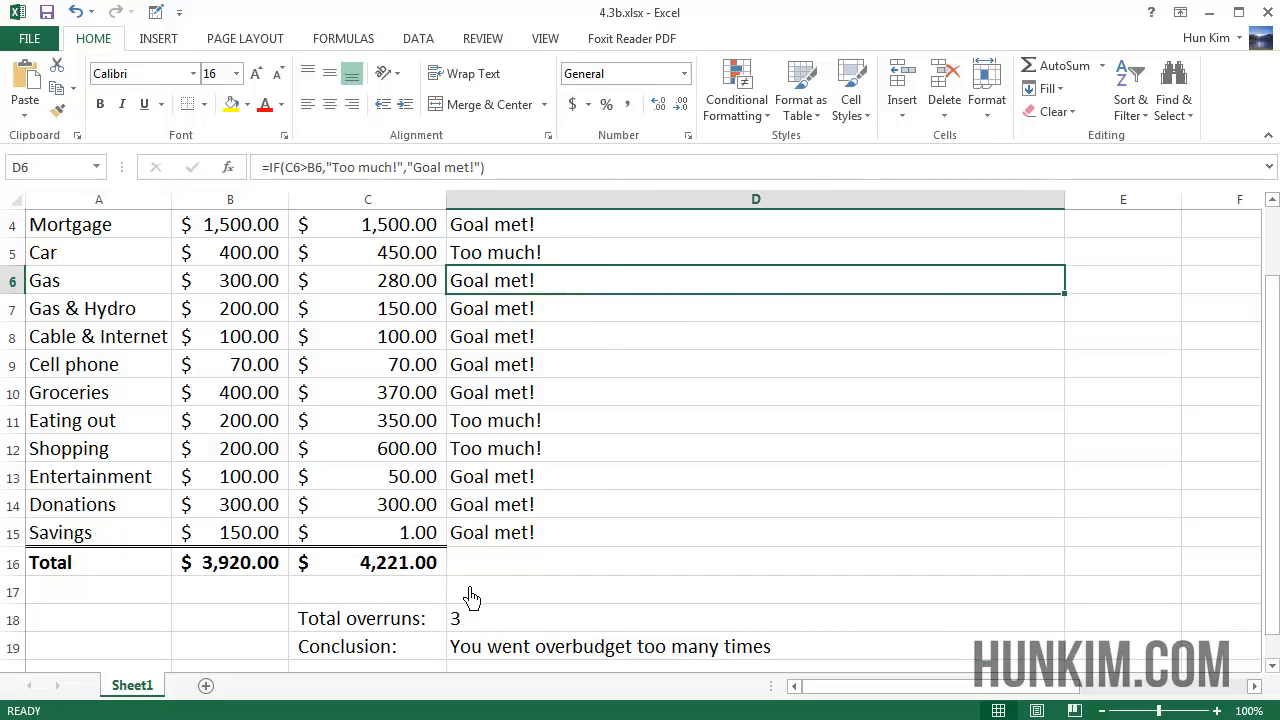
mouse_move(448, 433)
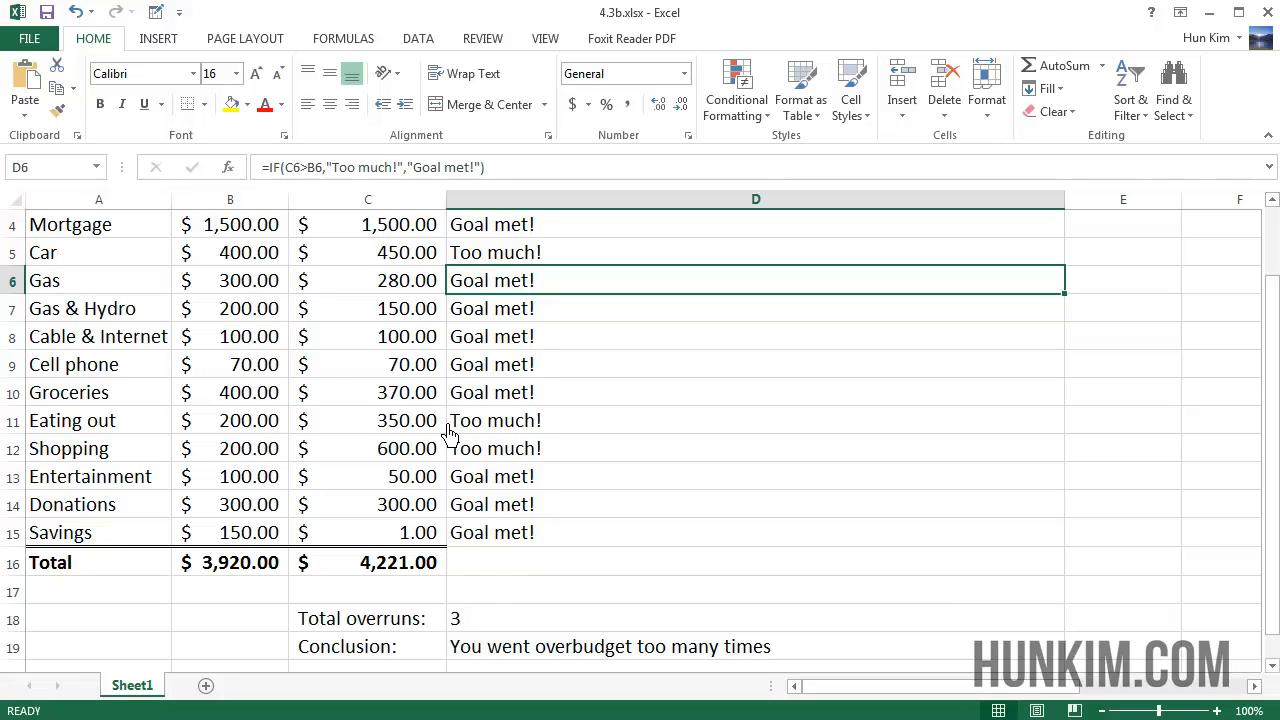
mouse_move(547, 662)
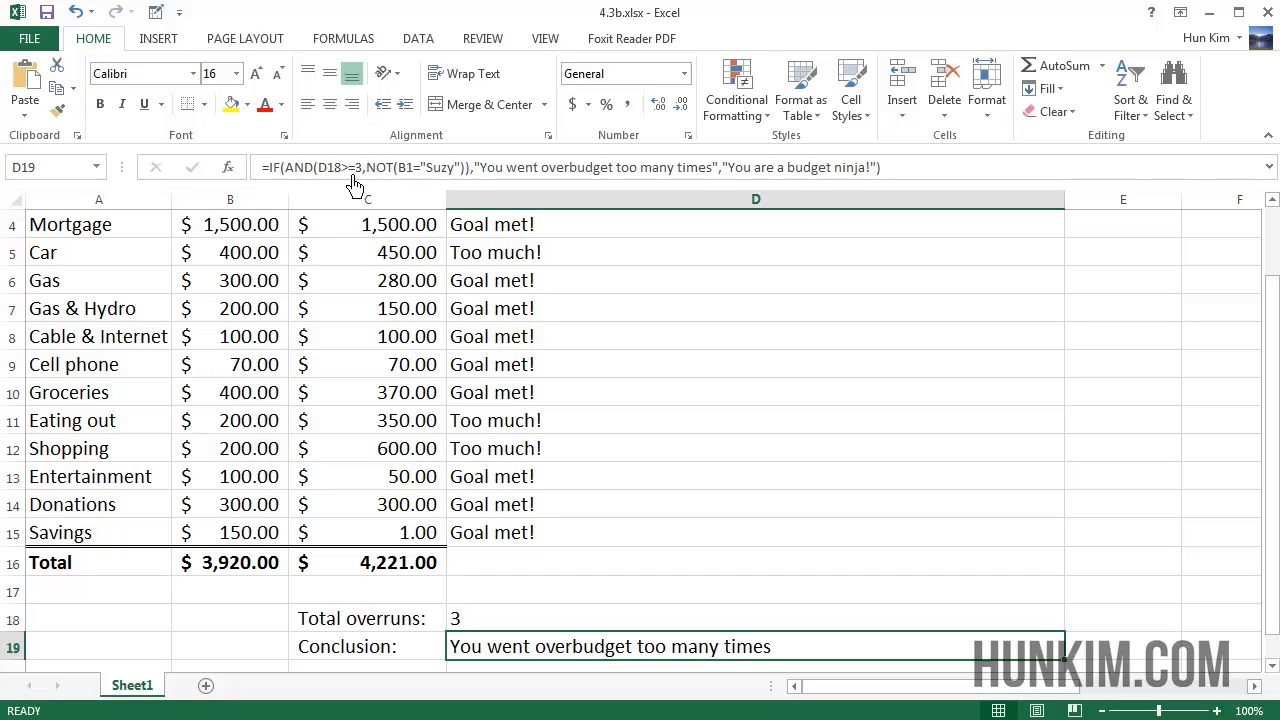
mouse_move(398, 265)
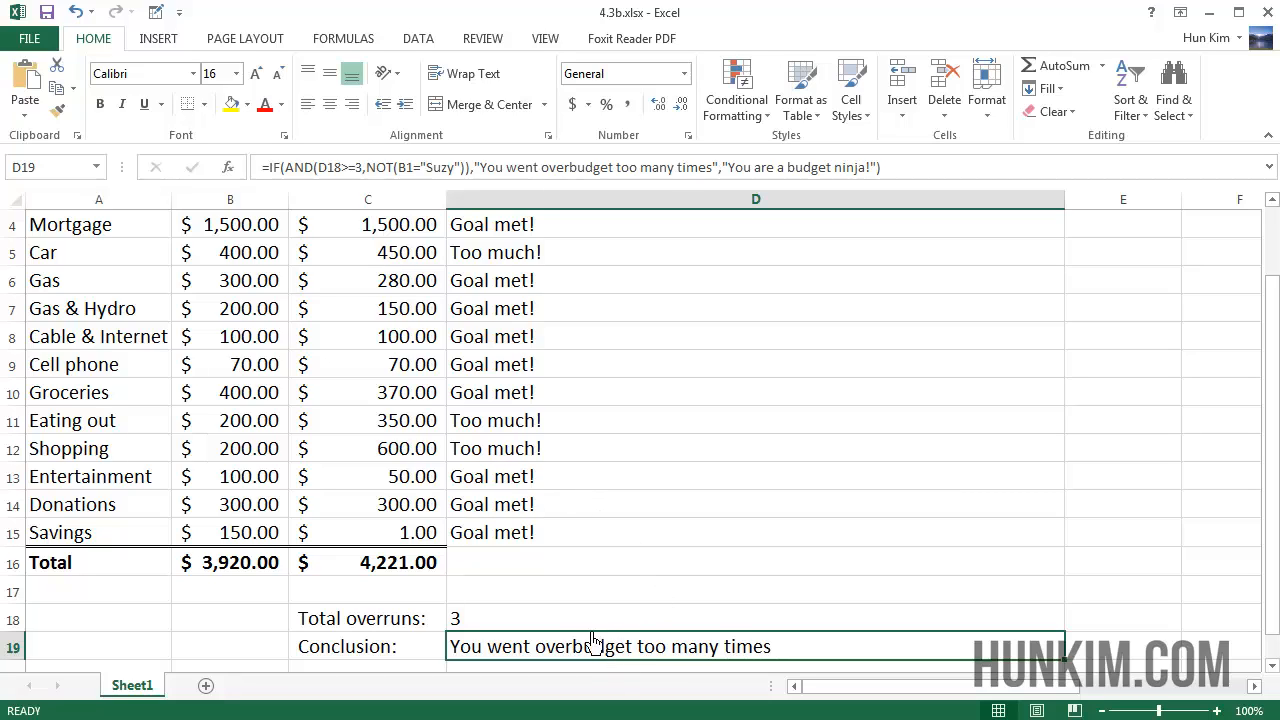
mouse_move(585, 585)
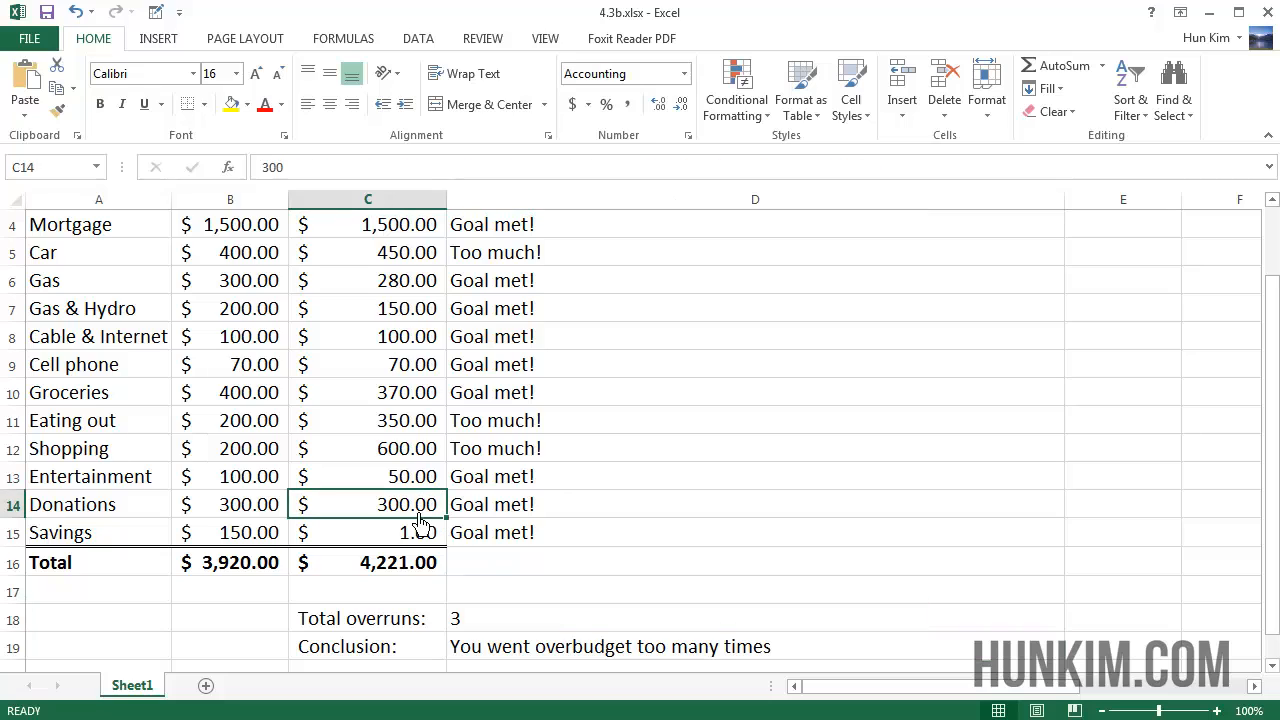
mouse_move(405, 487)
text(250)
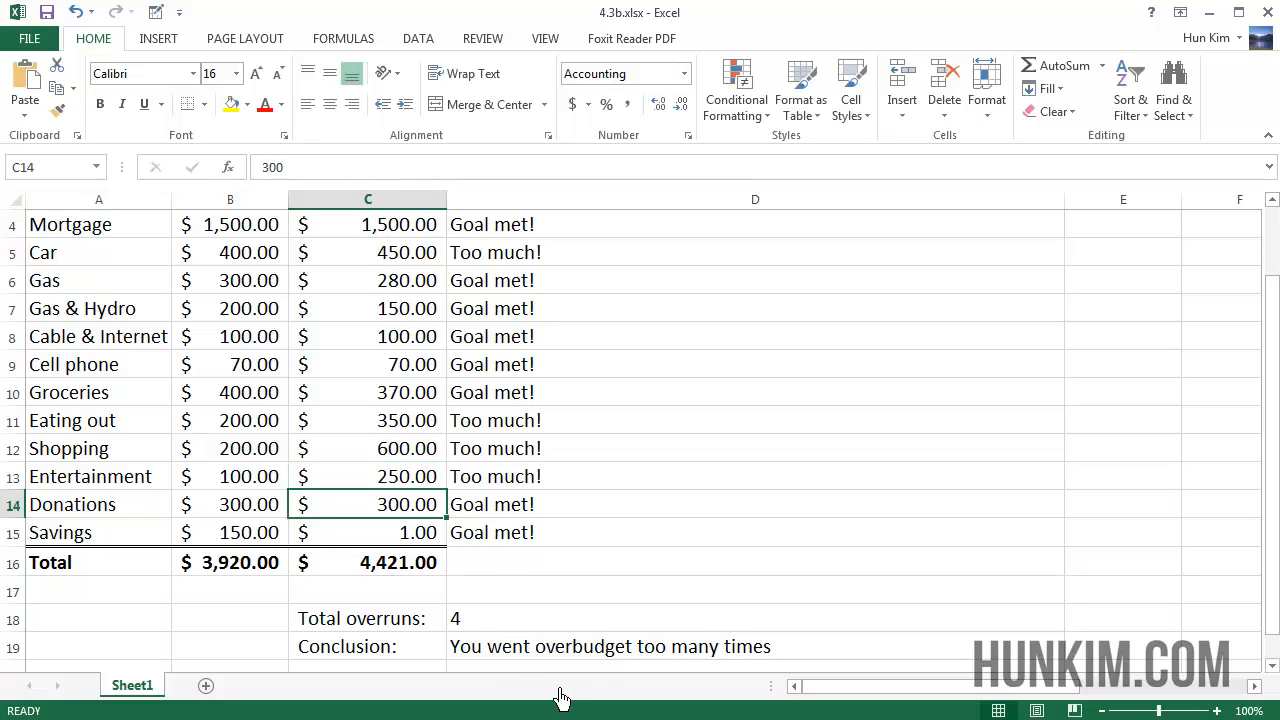
Check D18's COUNTIF formula that now totals 4 overruns
click(540, 618)
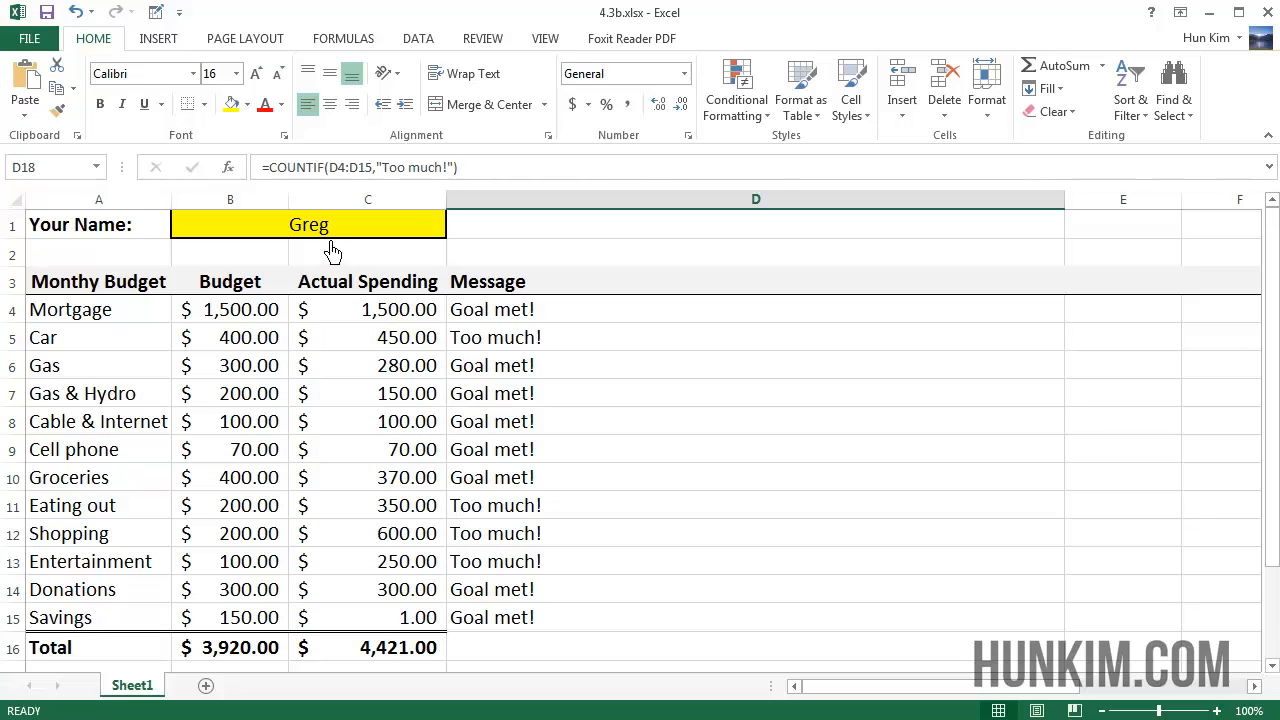
Enter Suzy in B1 and move down to the Conclusion rows
text(Suzy)
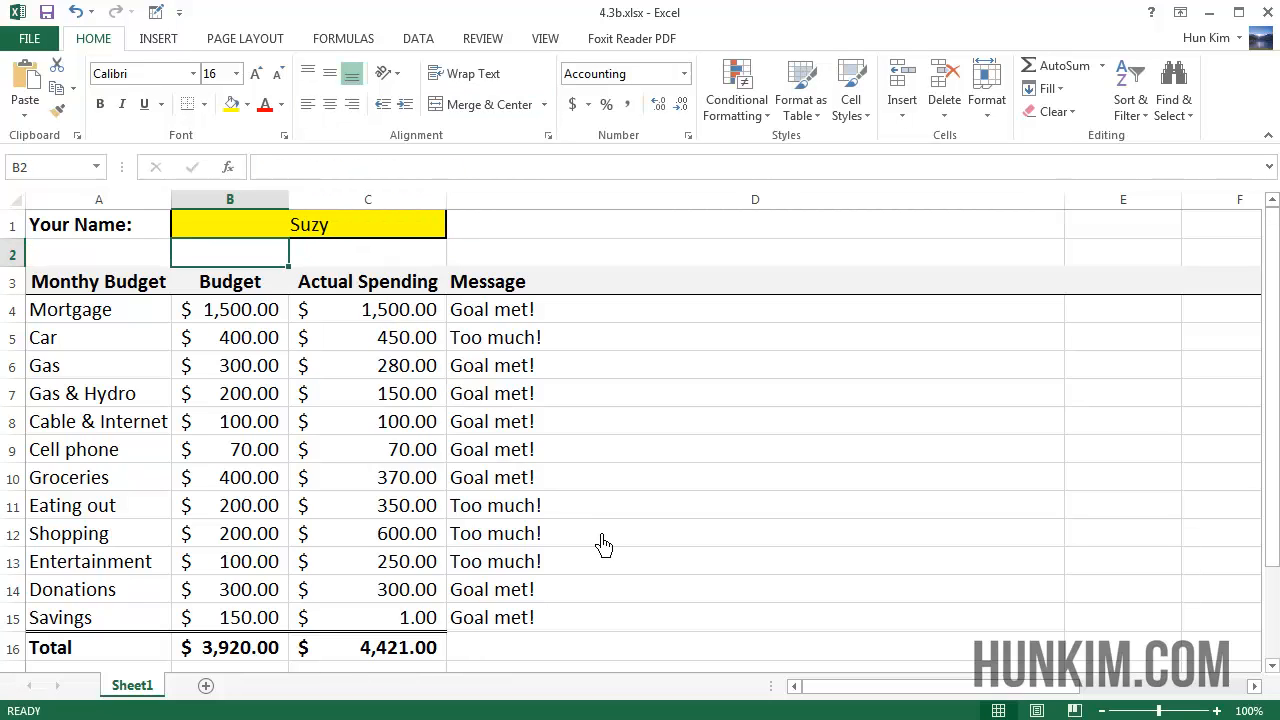
scroll(down, 3)
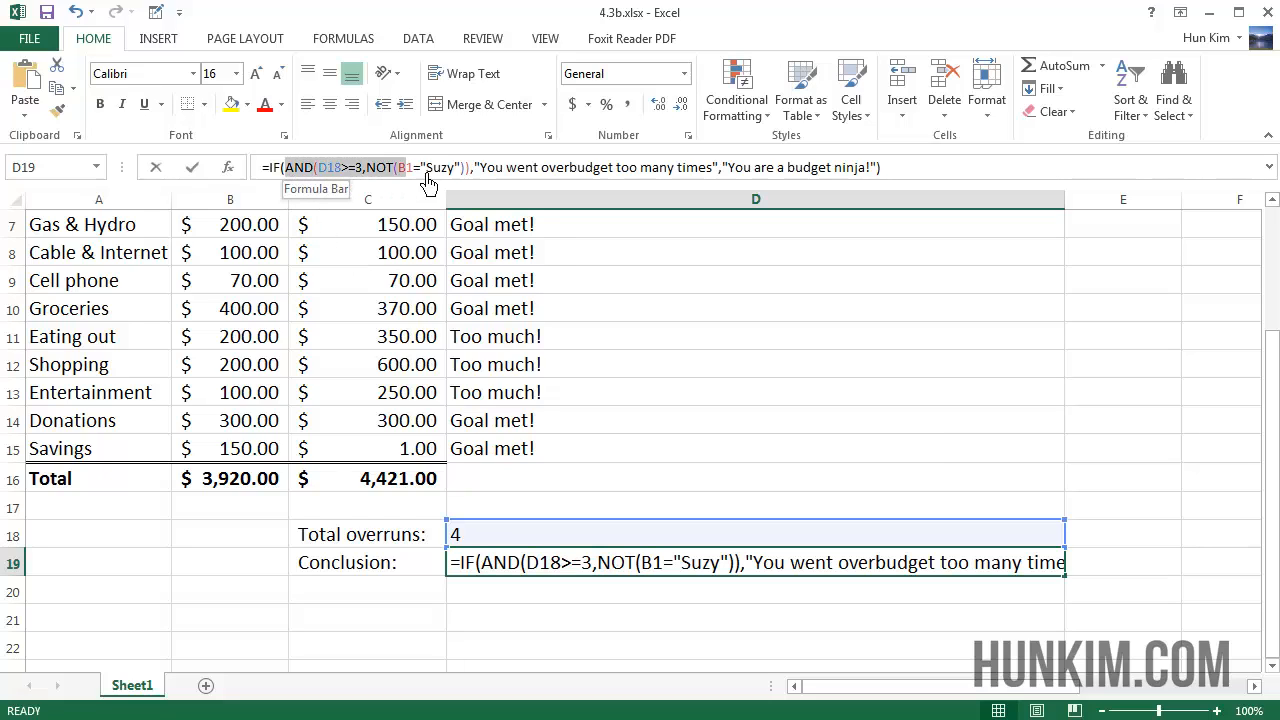
Open D19's conclusion formula in the formula bar to examine its AND and NOT tests
click(335, 167)
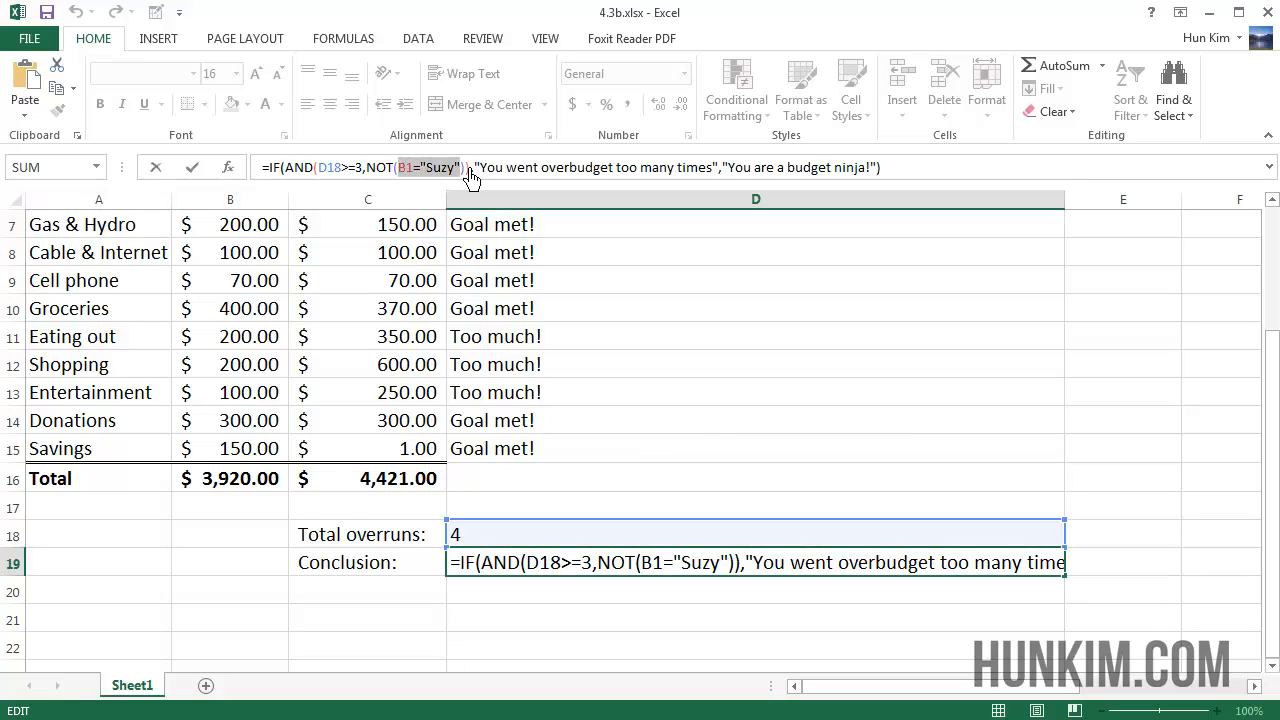
mouse_move(388, 176)
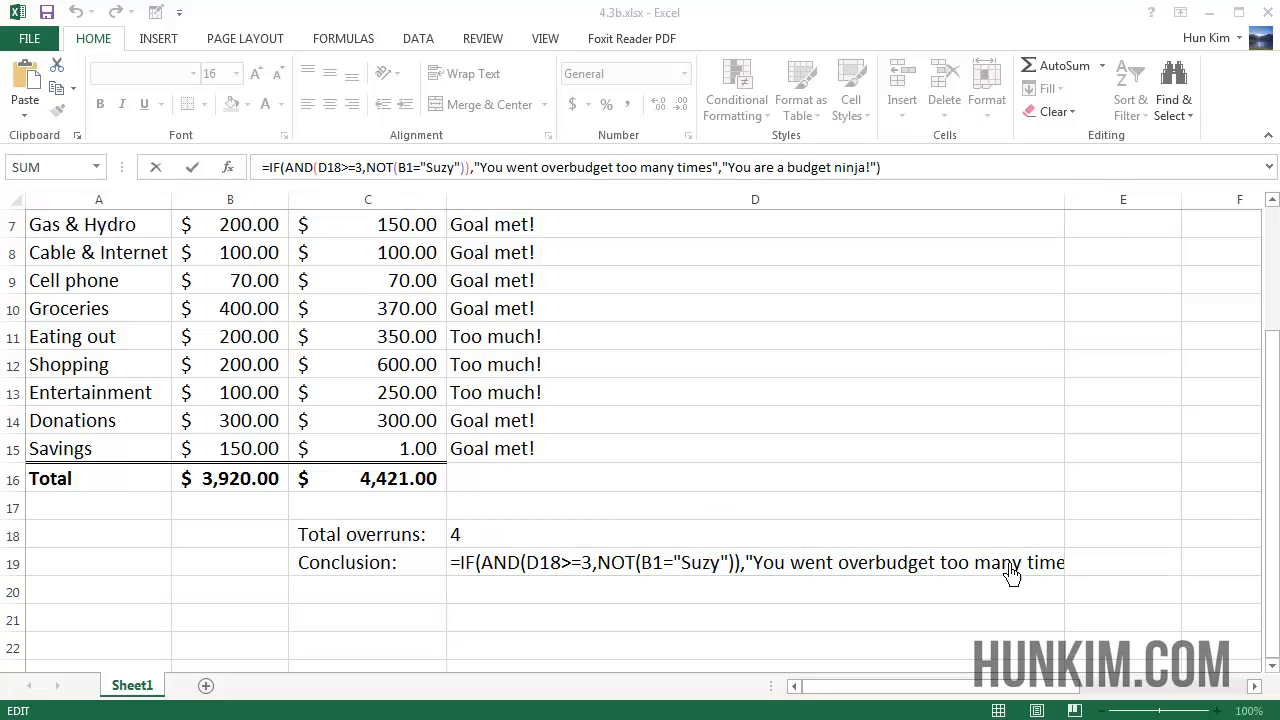
mouse_move(343, 178)
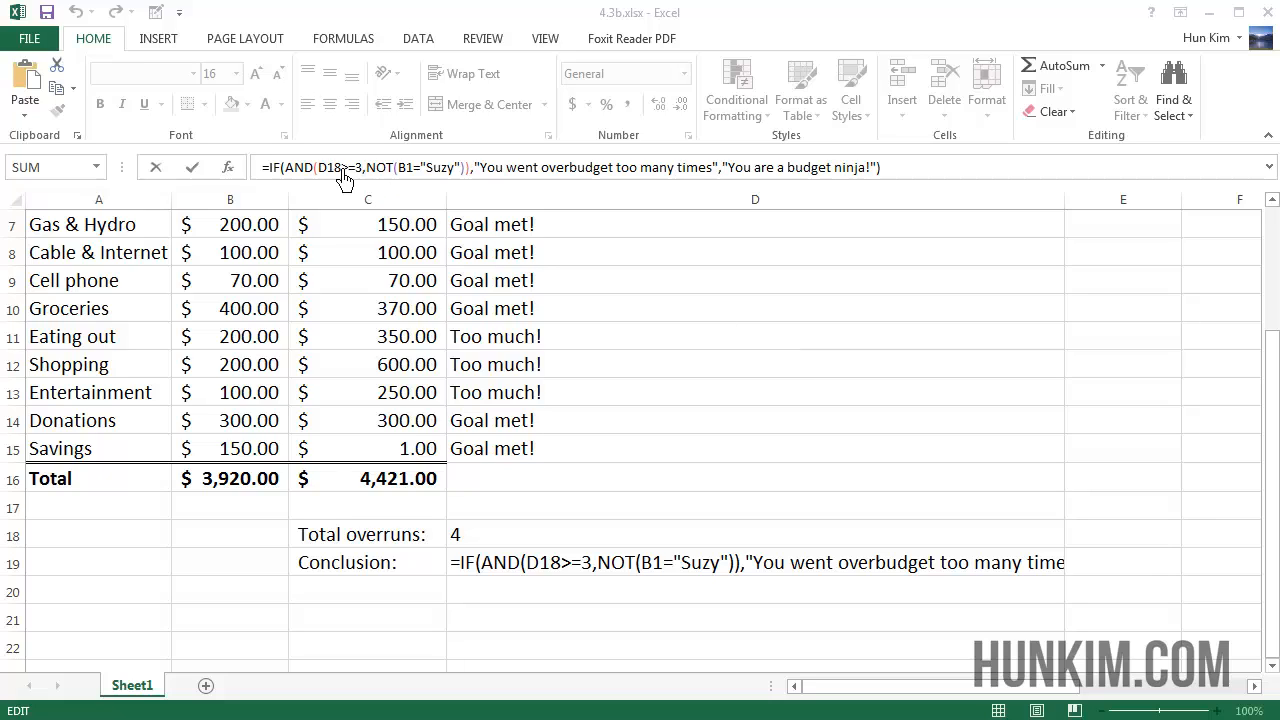
mouse_move(308, 182)
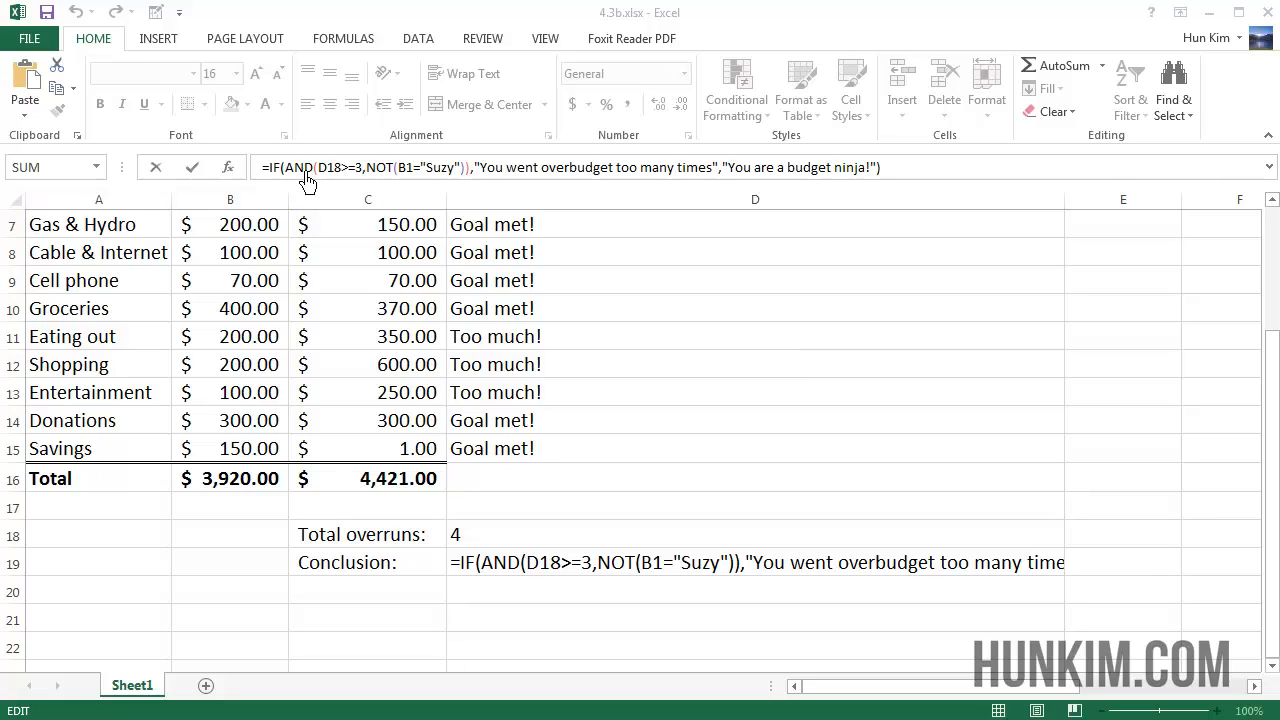
mouse_move(367, 186)
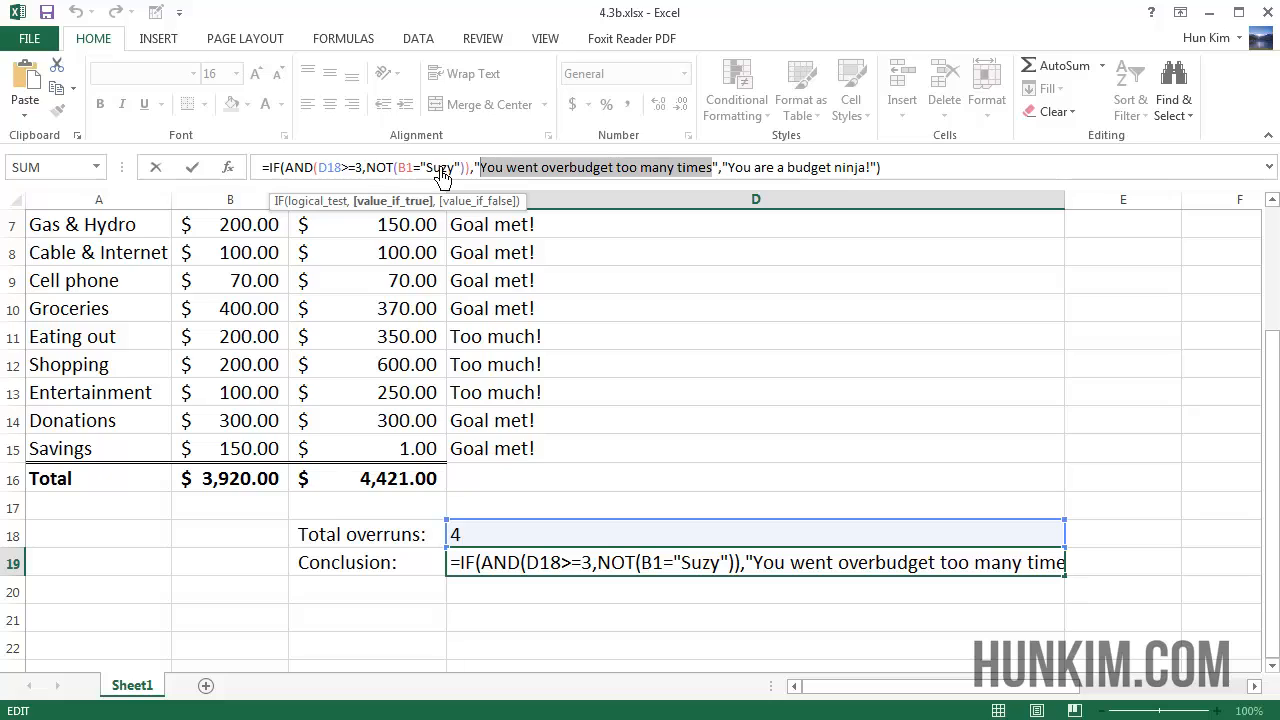
mouse_move(432, 177)
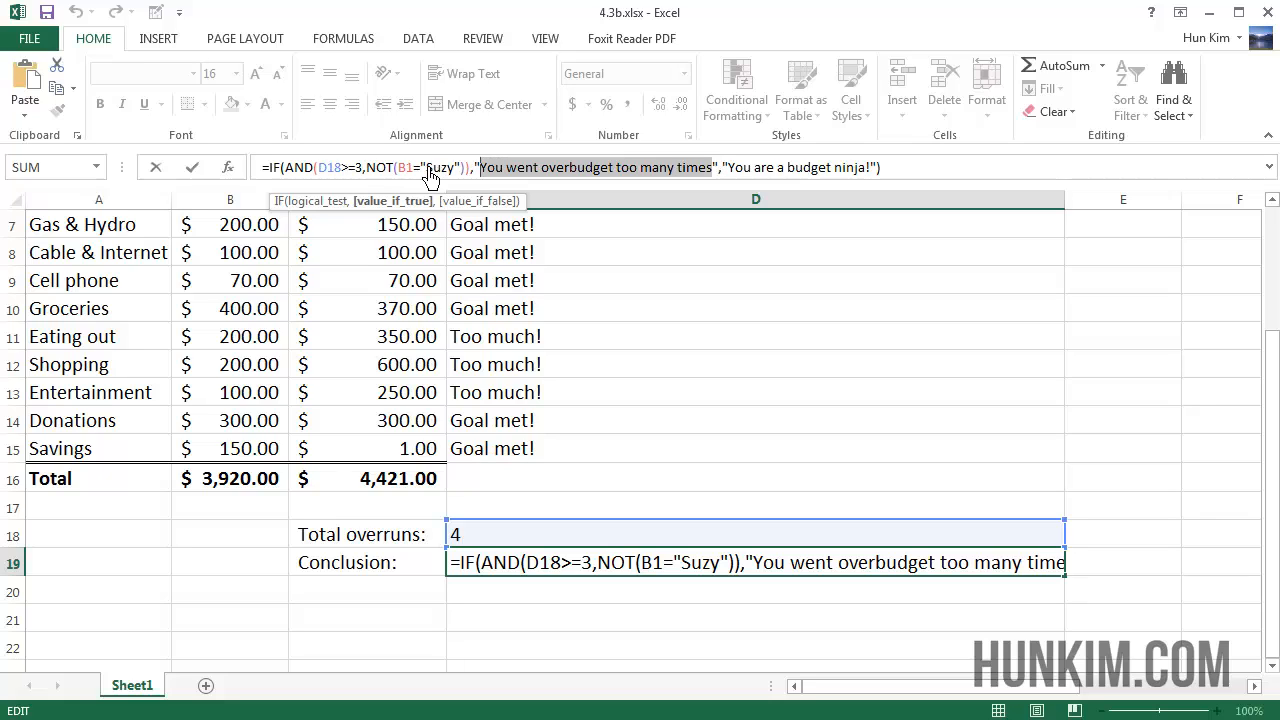
mouse_move(775, 175)
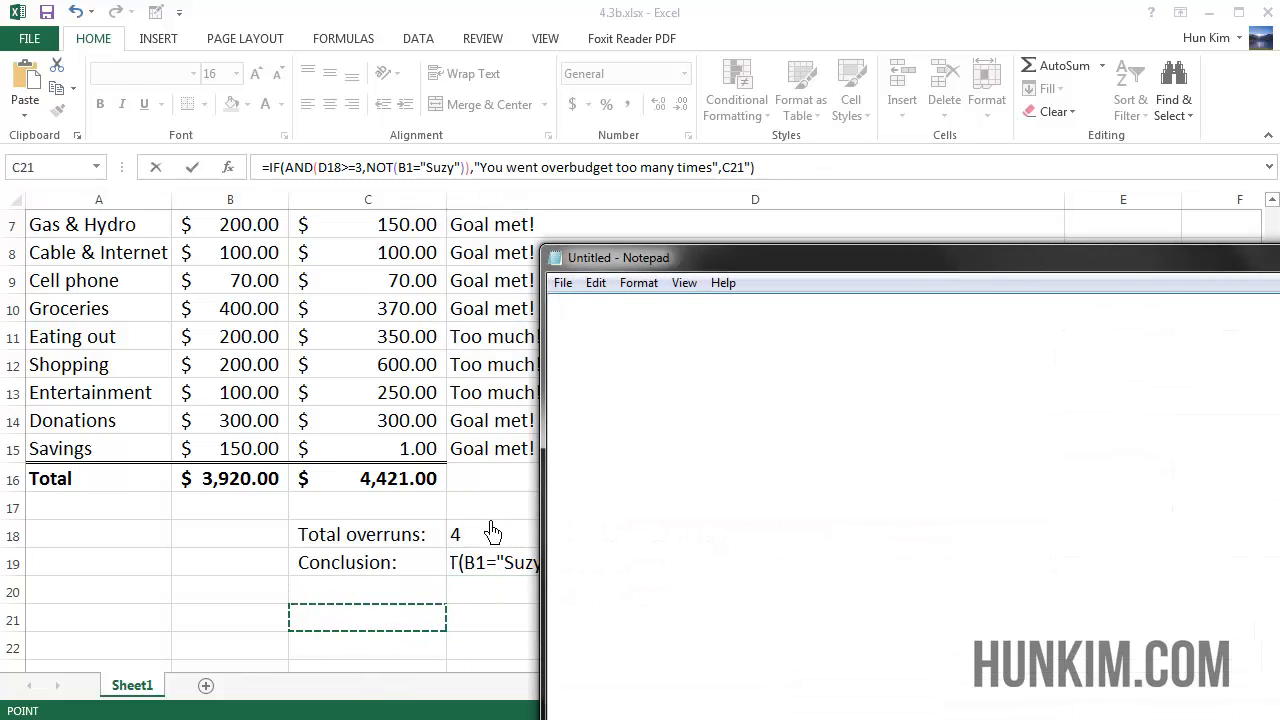
mouse_move(775, 345)
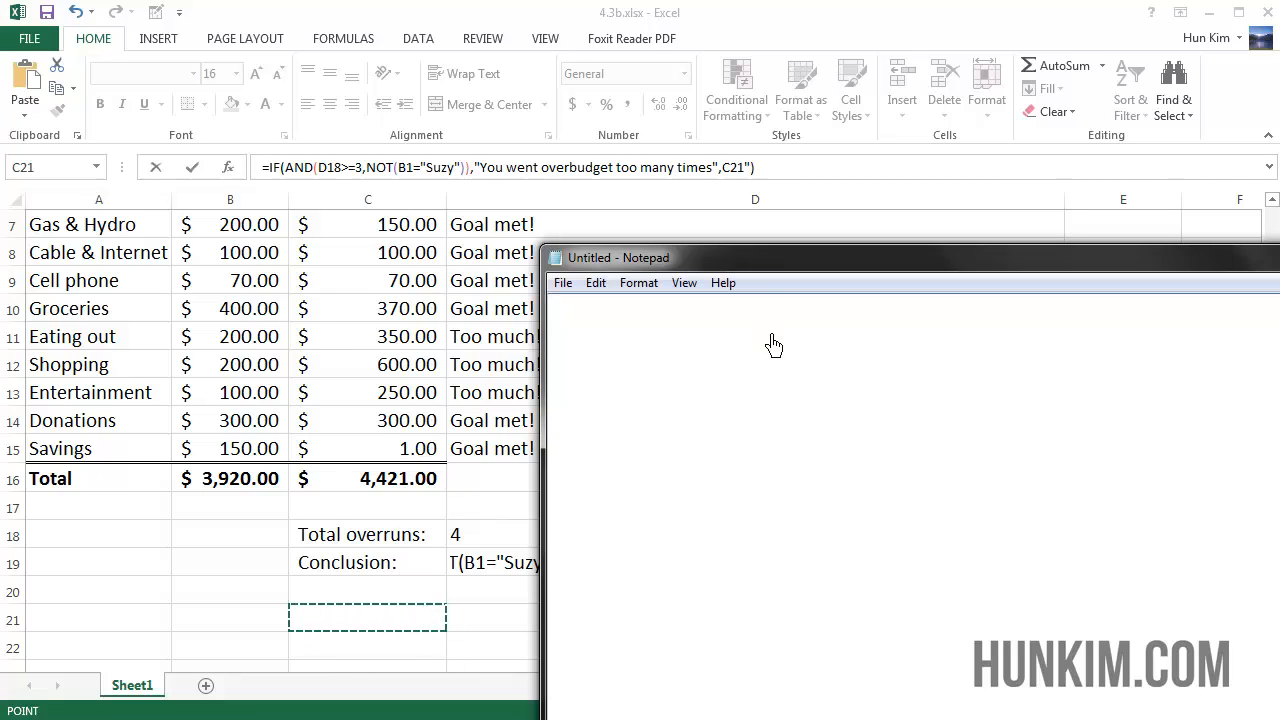
Head the note 'boolean logic', try 'true' and 'not(true) --> false' lines, then delete them
text(boolean)
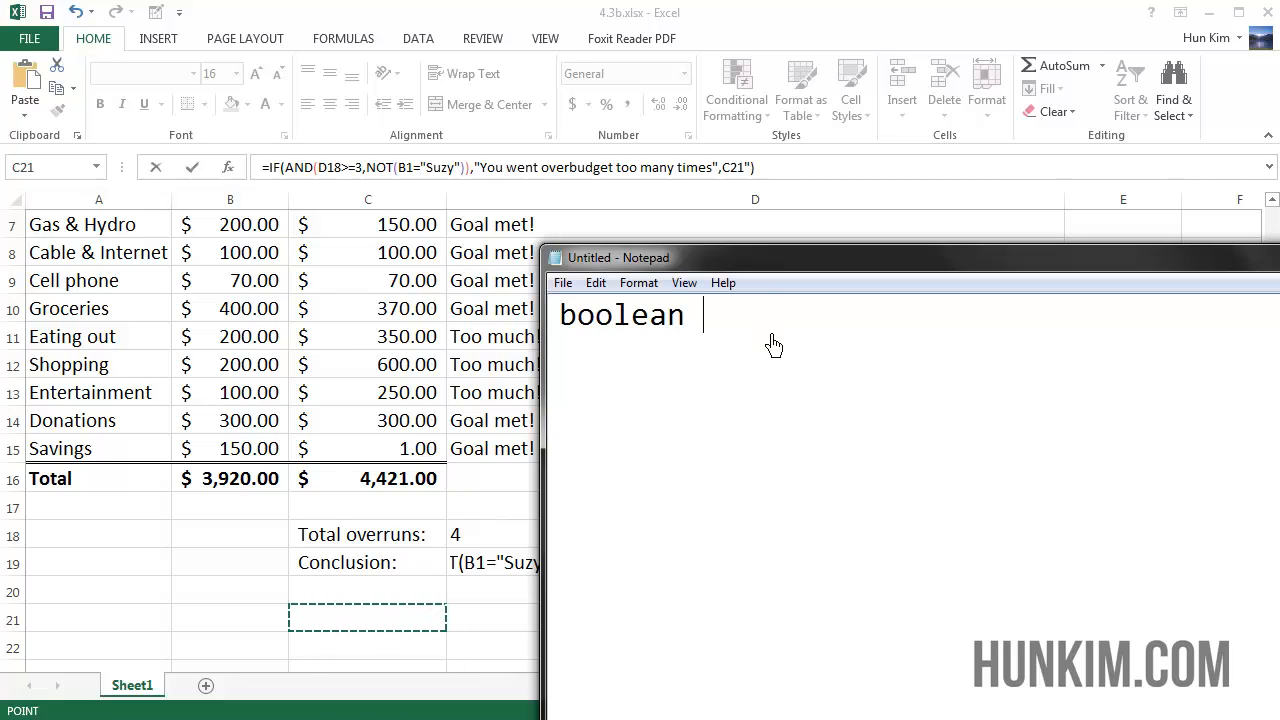
text(logic)
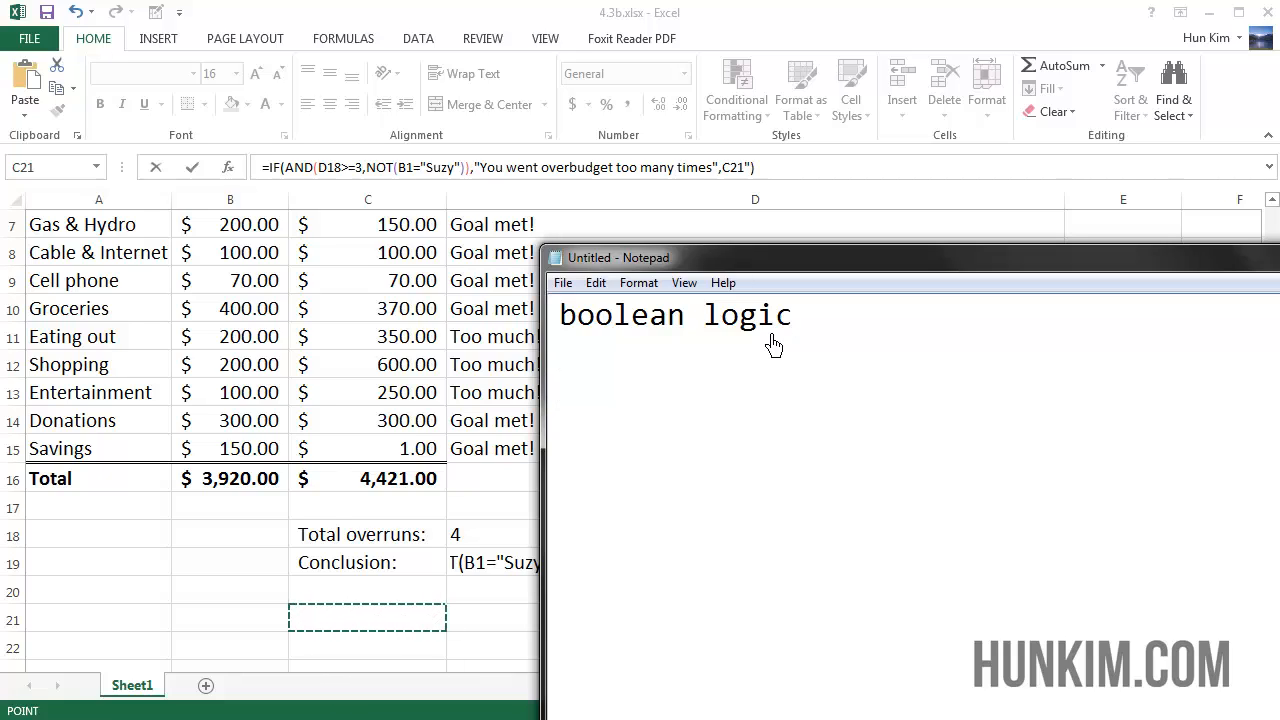
text(true)
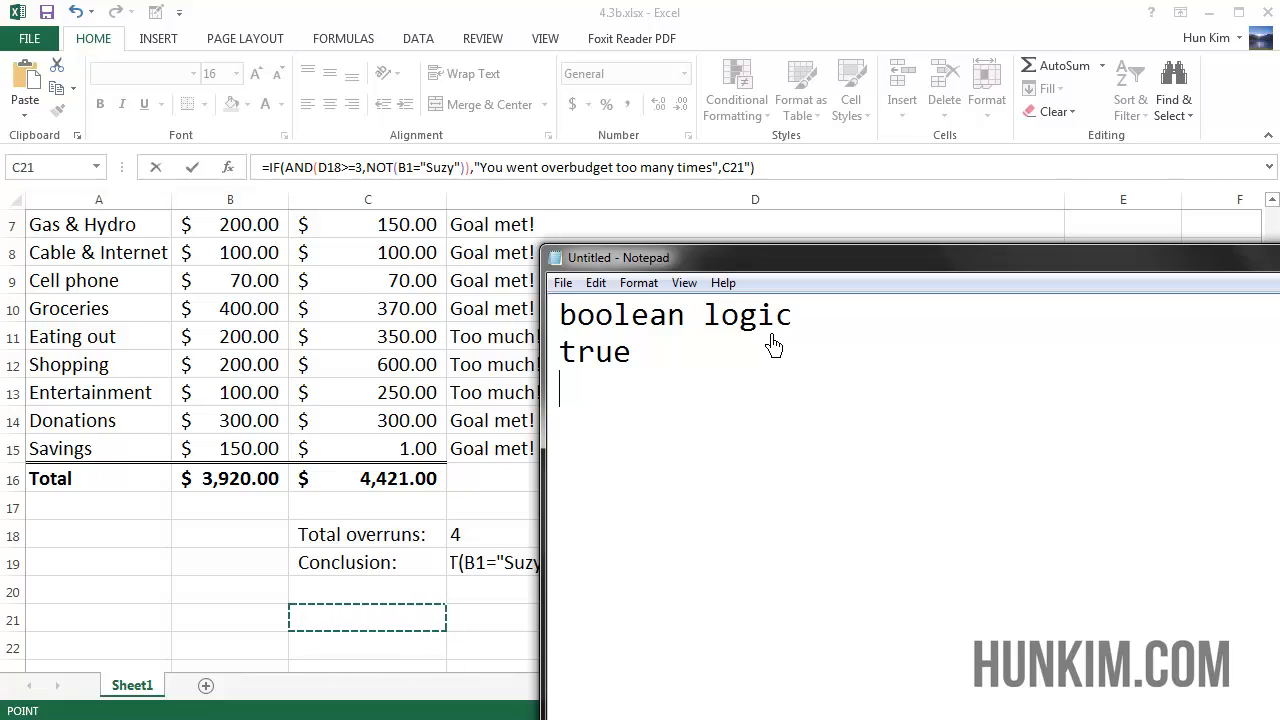
text(not(tr)
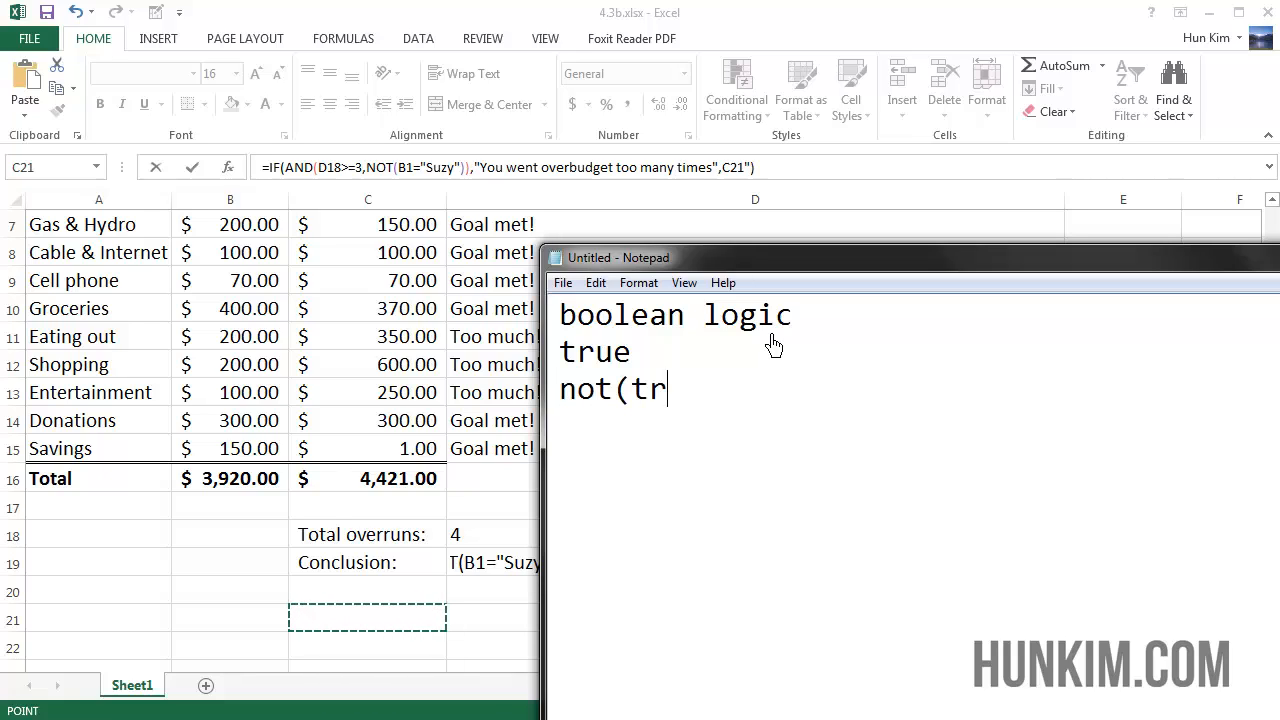
text(ue) -->)
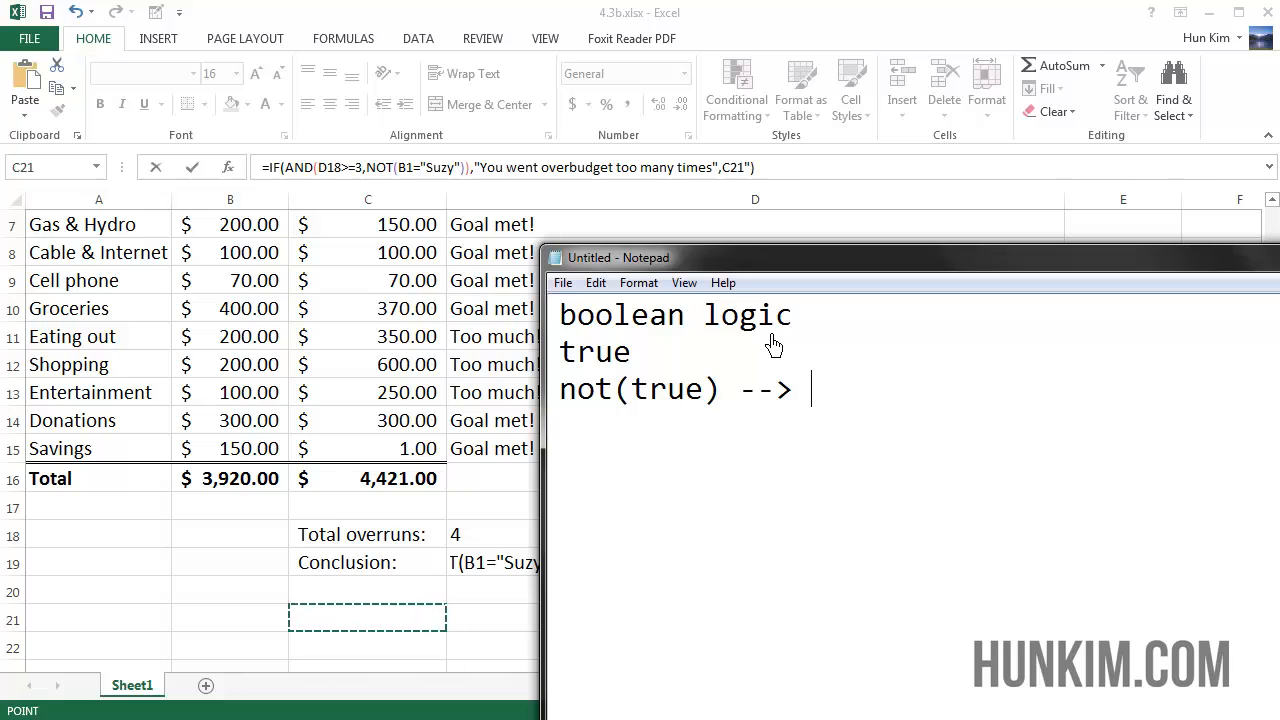
text(false)
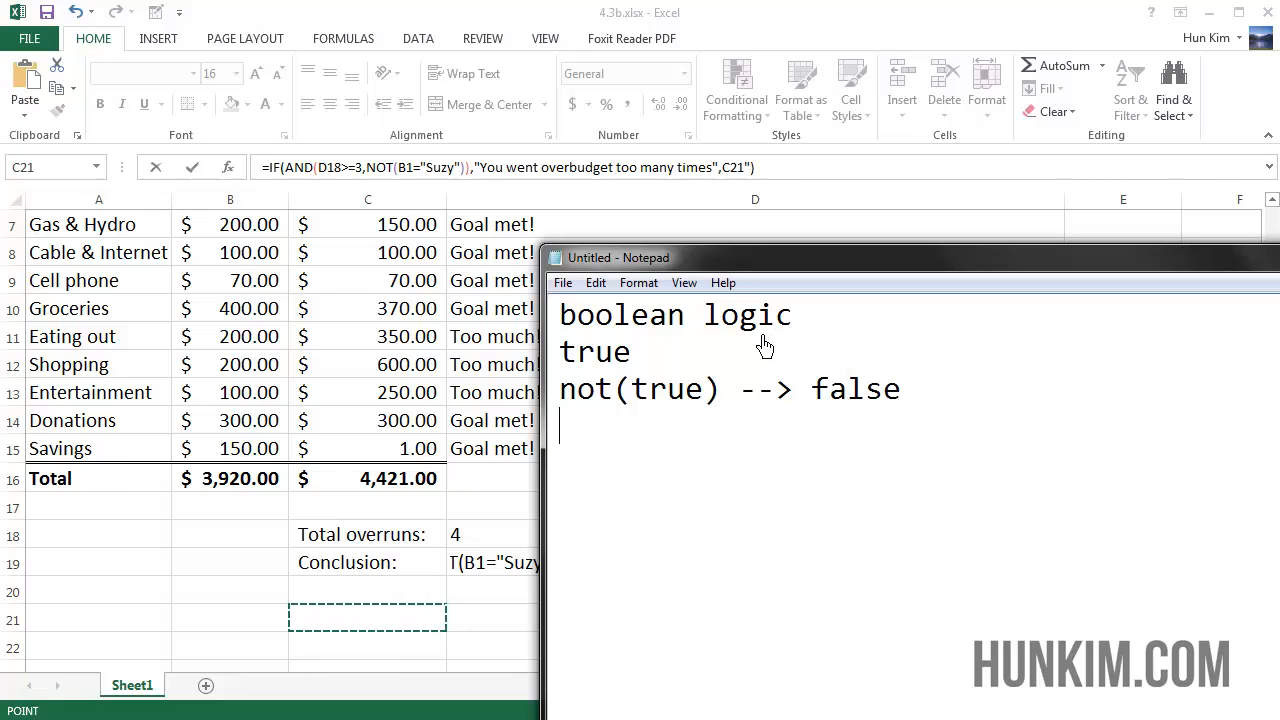
drag(560, 350, 900, 389)
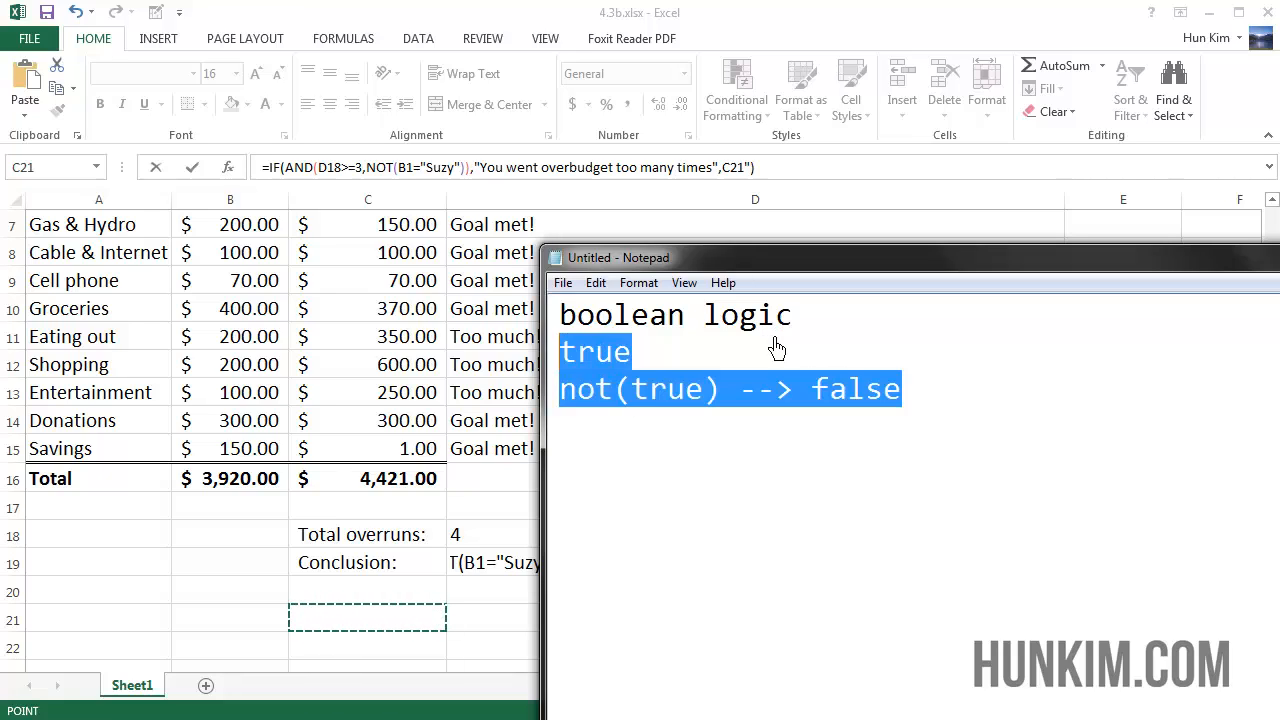
key(Delete)
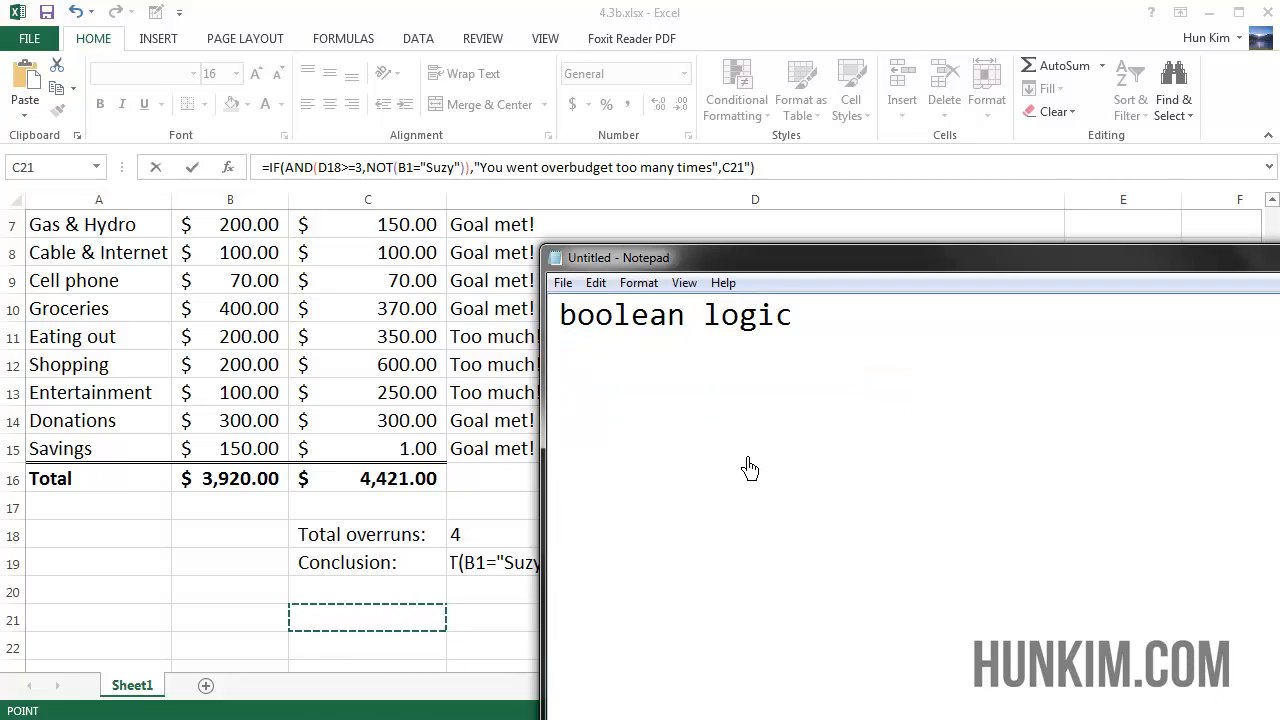
List the true/false AND combinations with results and capitalise the first 'and' to AND
text(t)
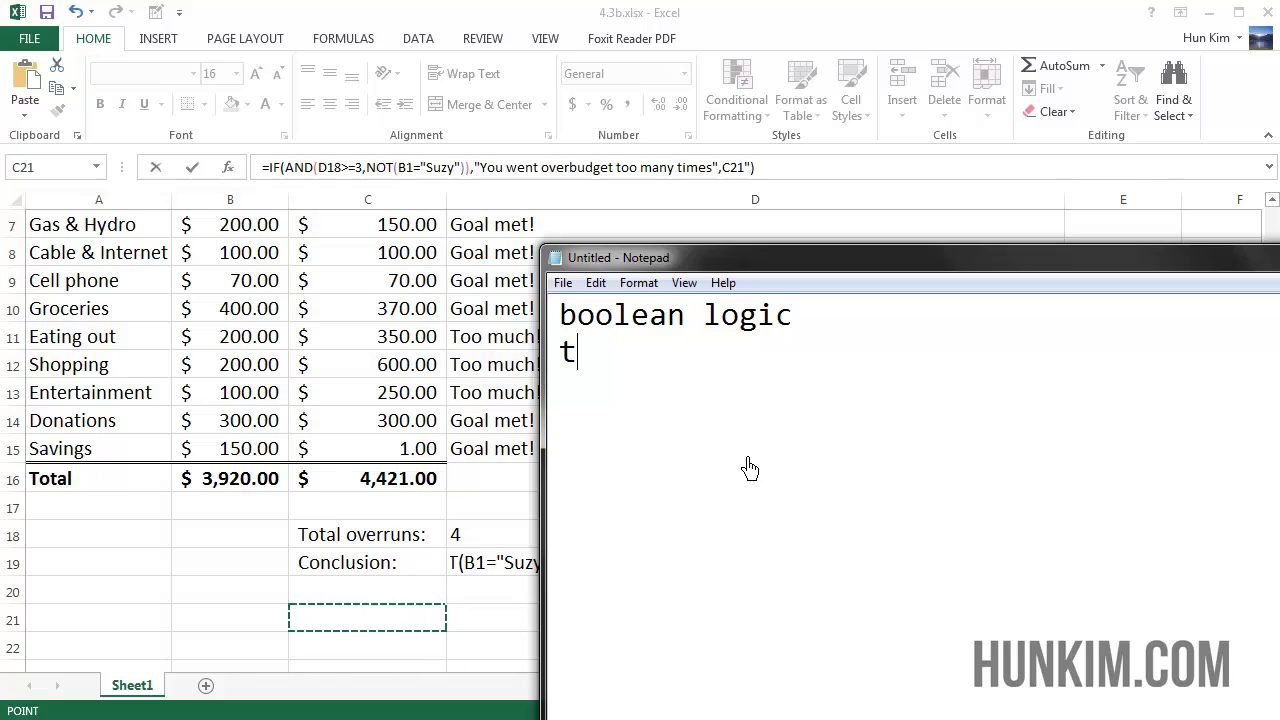
text(rue an)
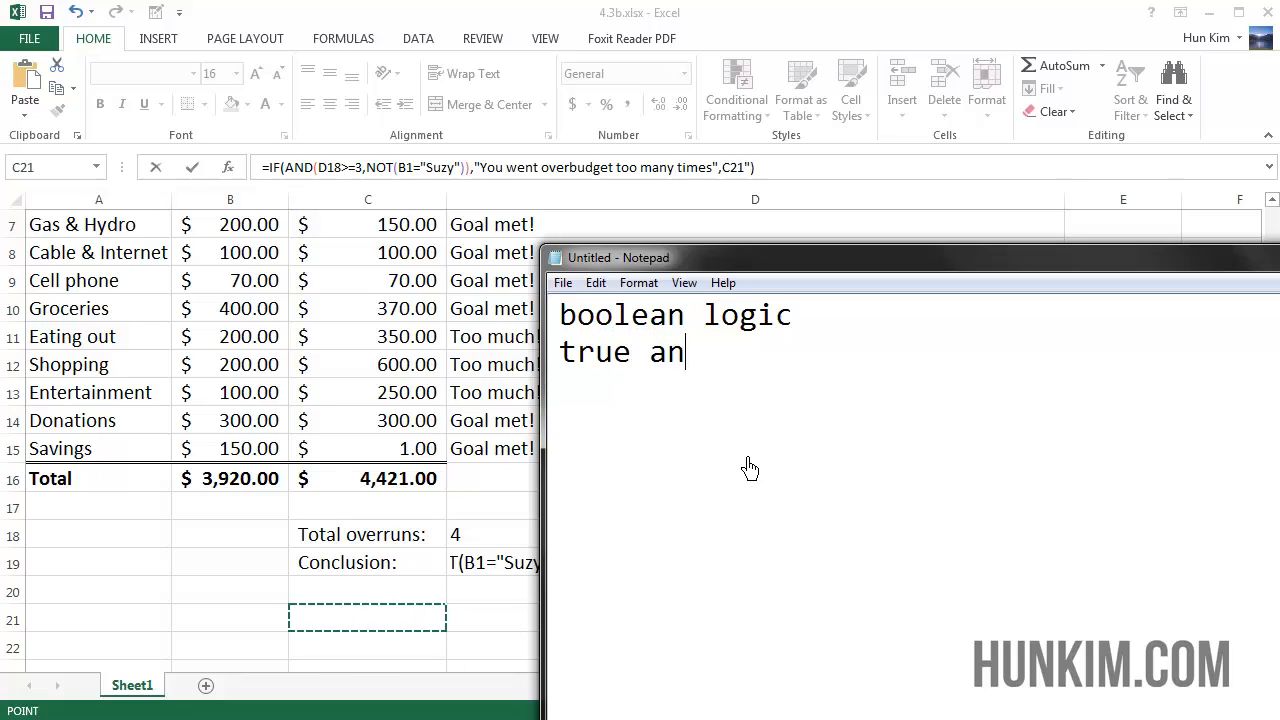
text(d true -> t)
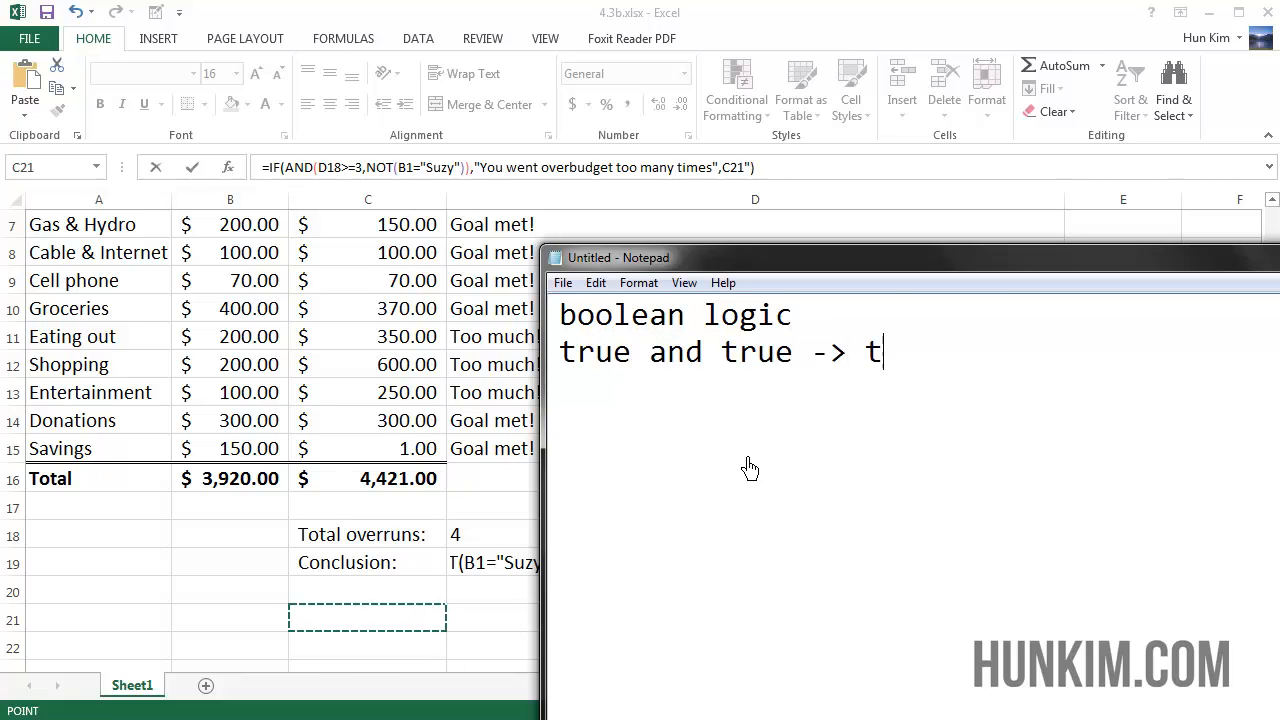
text(rue)
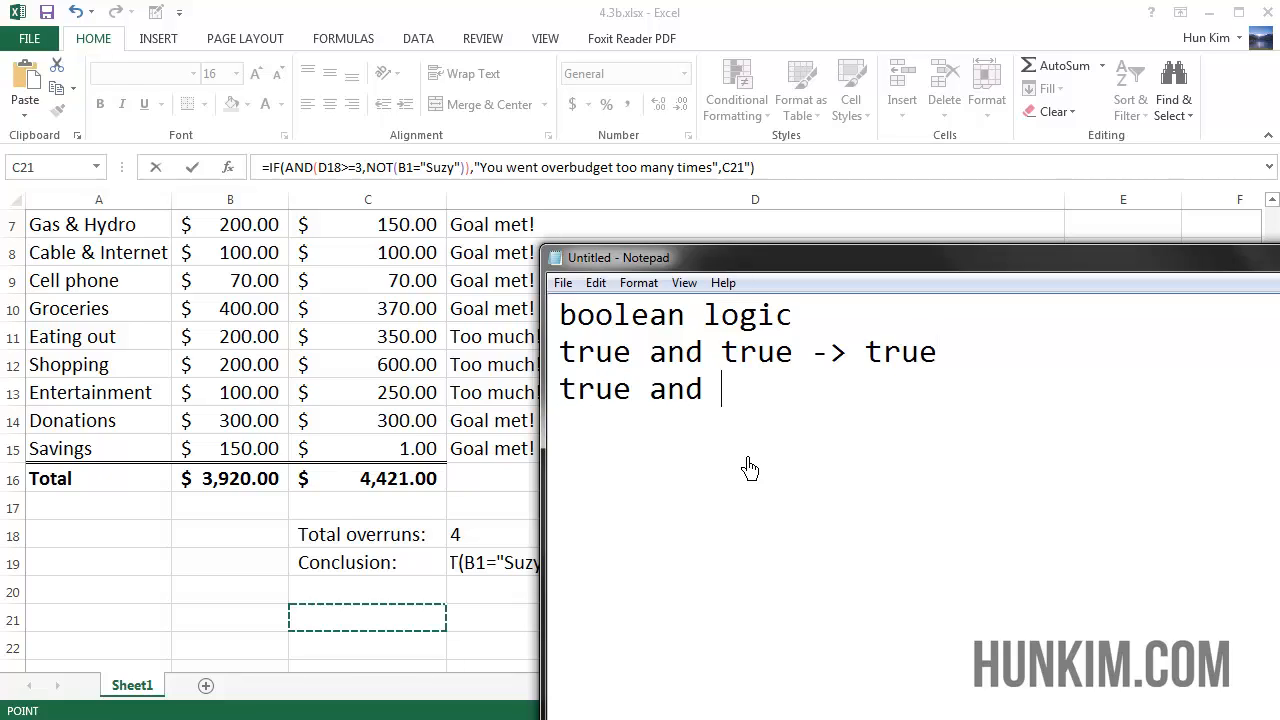
text(false -> f)
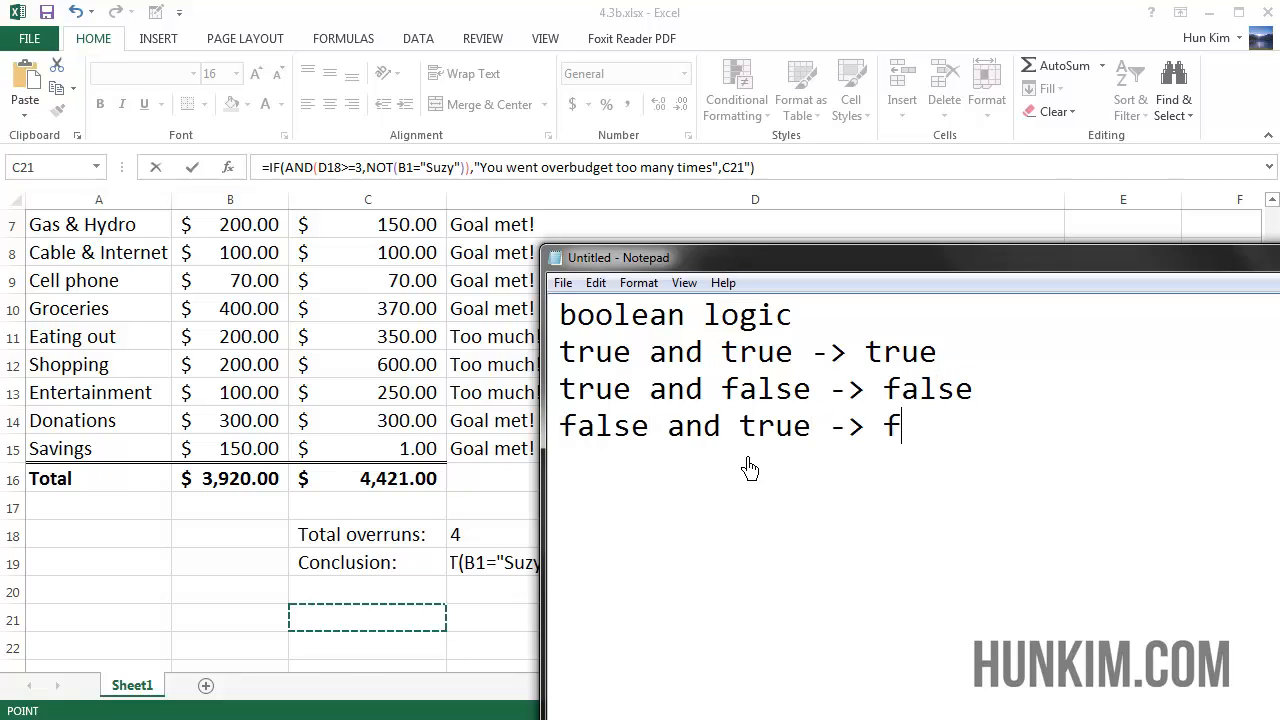
text(alse)
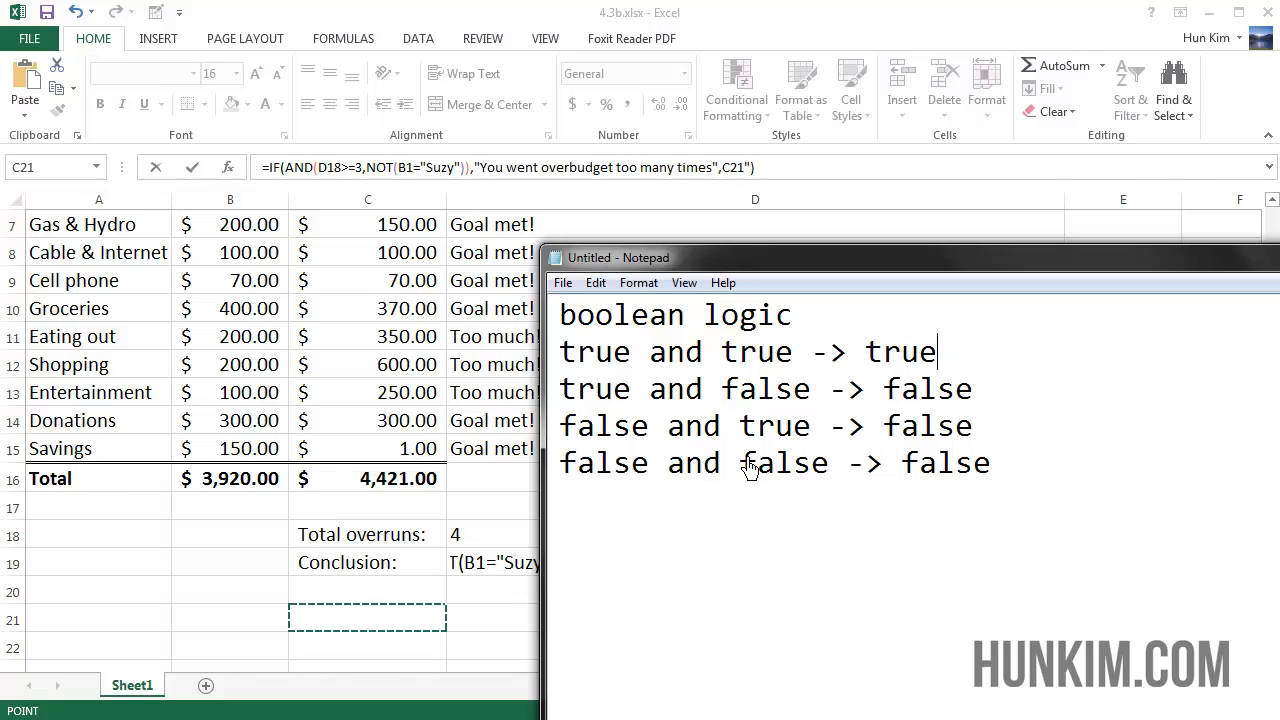
drag(560, 351, 812, 351)
text(AND)
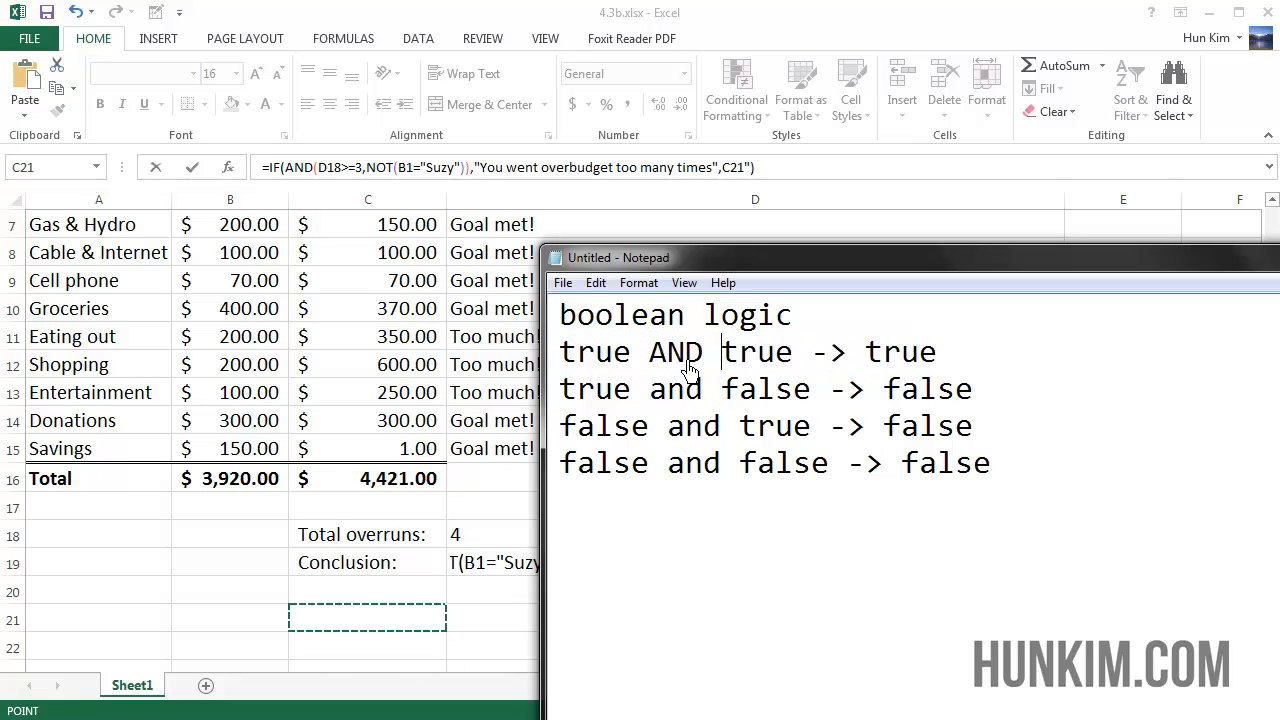
mouse_move(315, 188)
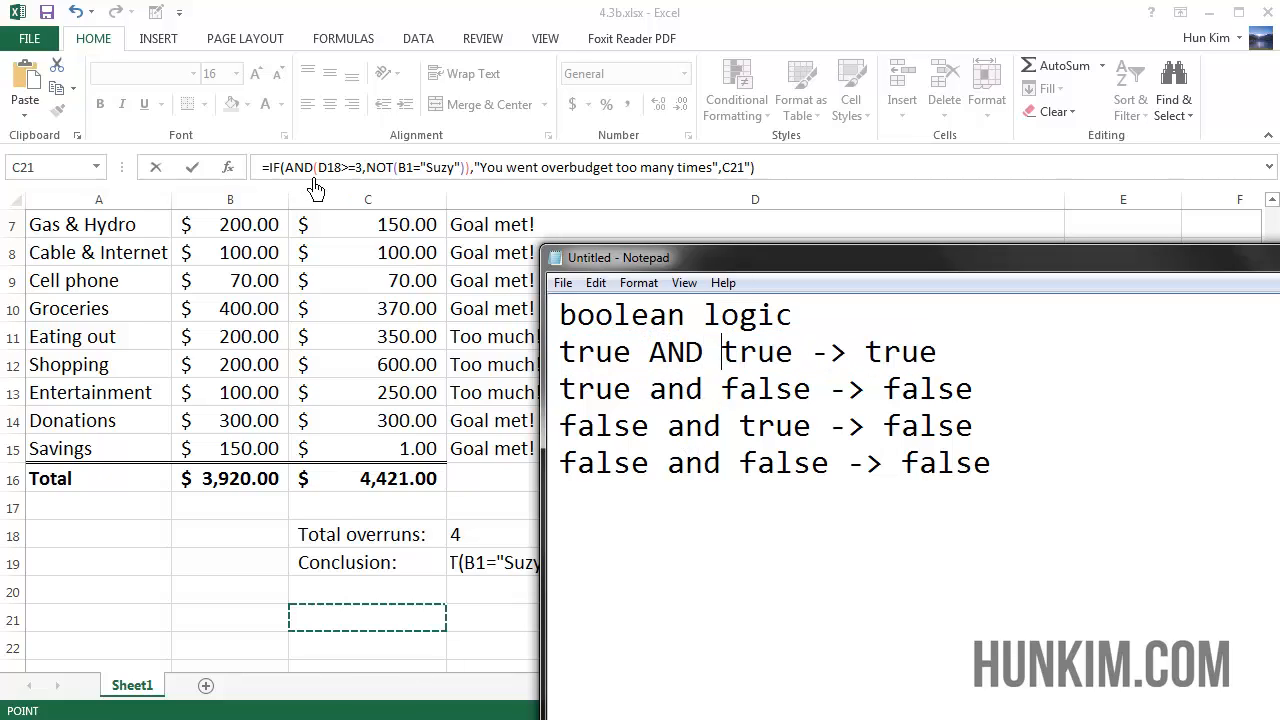
mouse_move(458, 188)
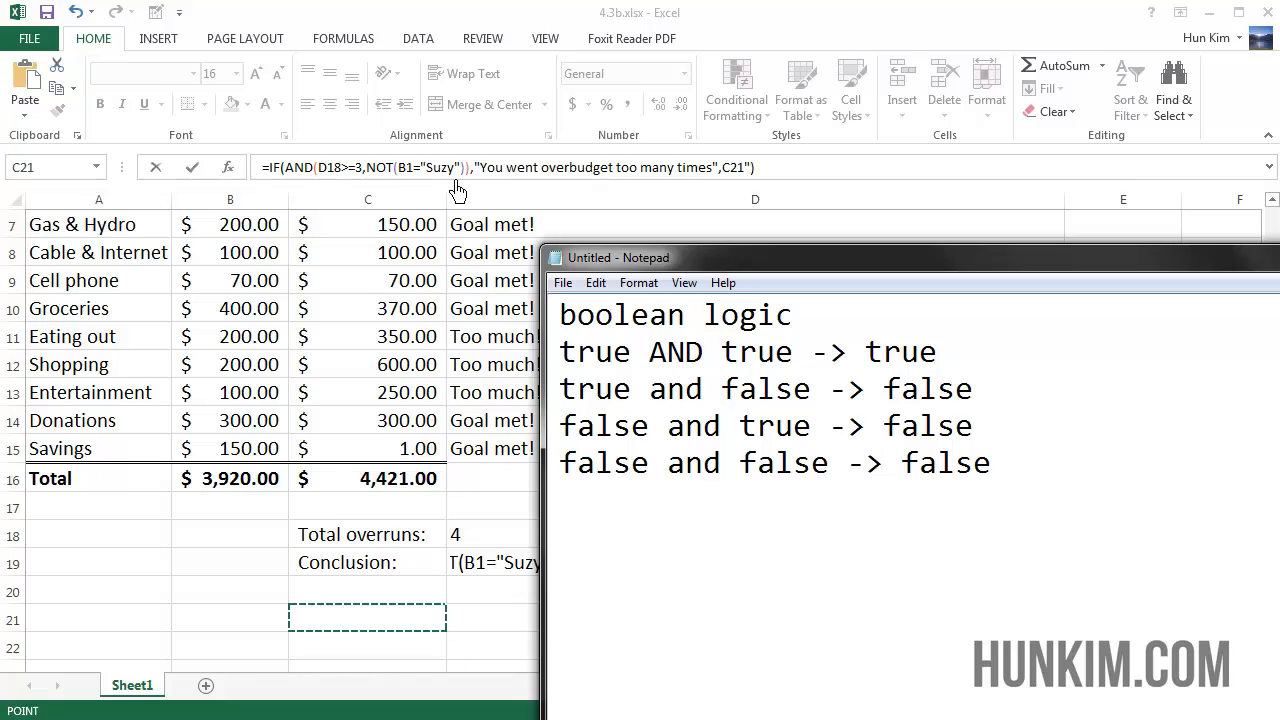
mouse_move(862, 325)
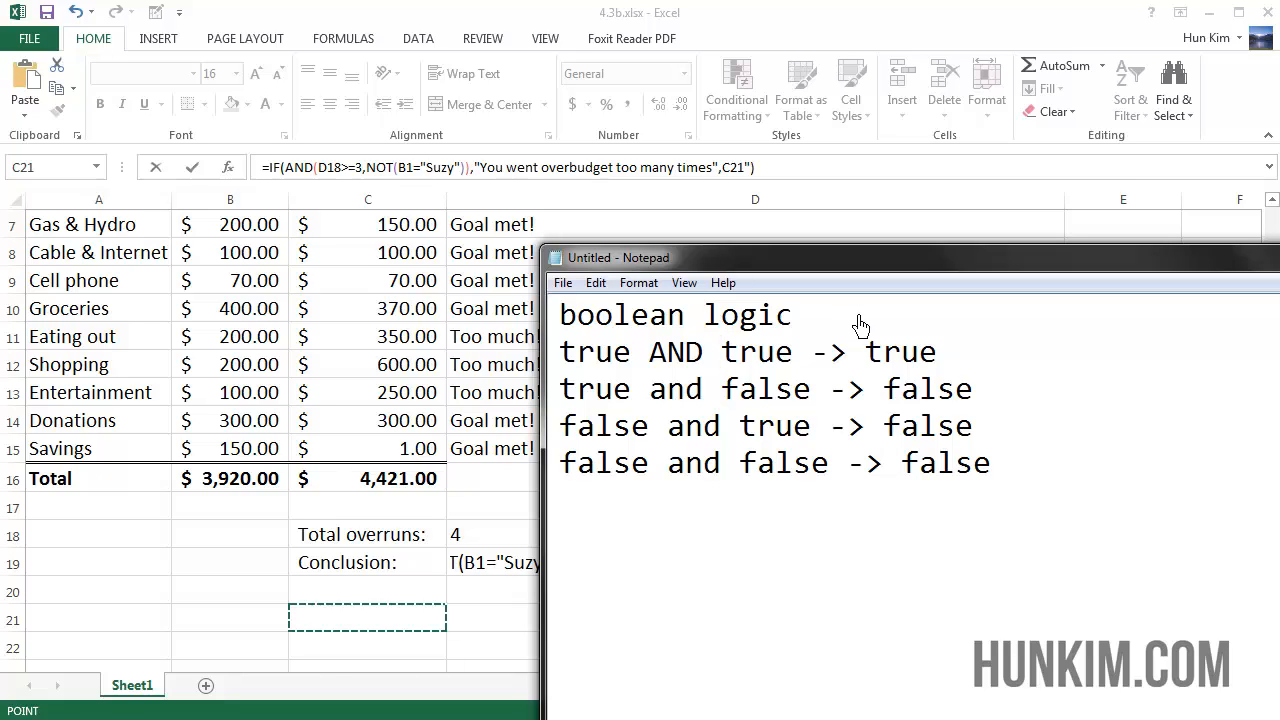
double_click(901, 352)
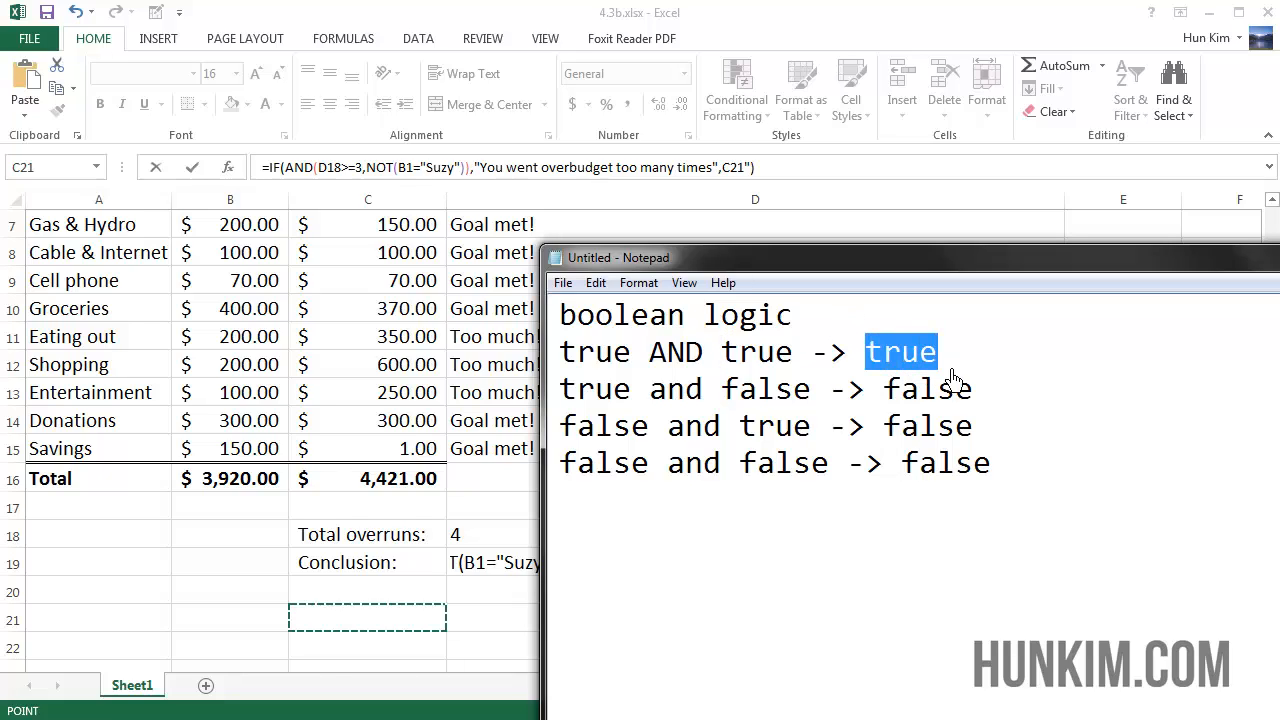
mouse_move(565, 177)
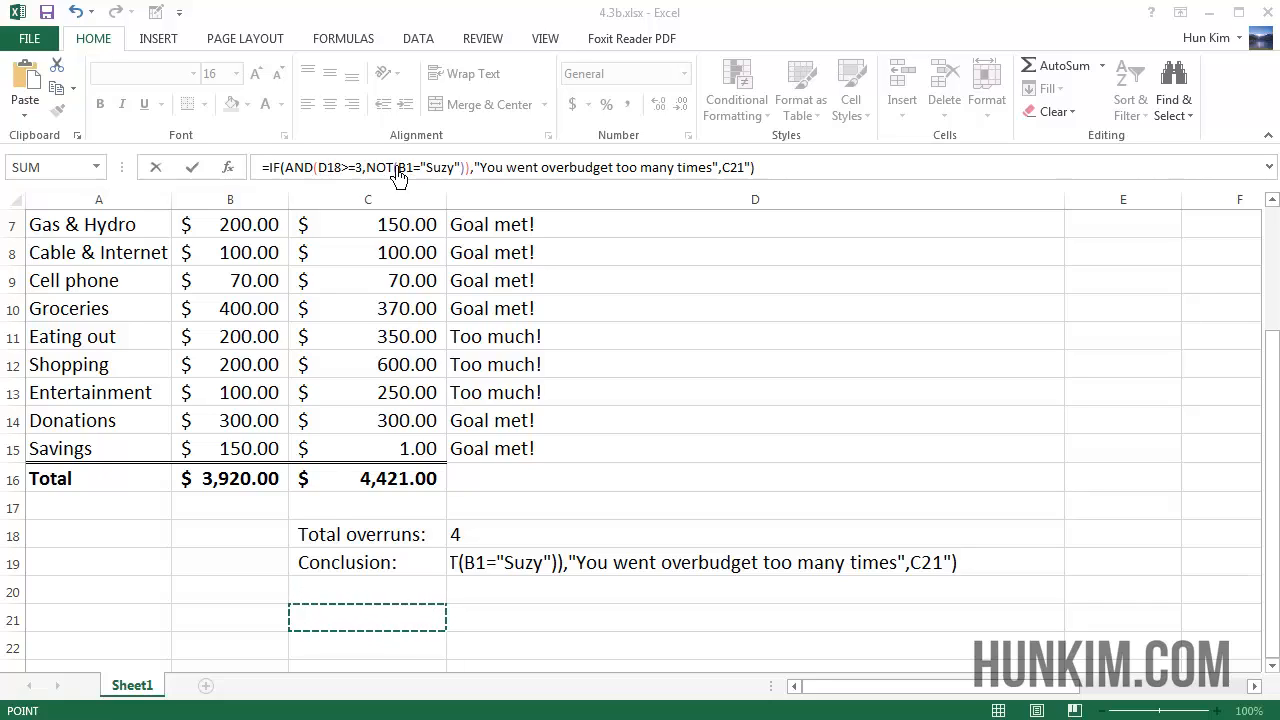
mouse_move(333, 180)
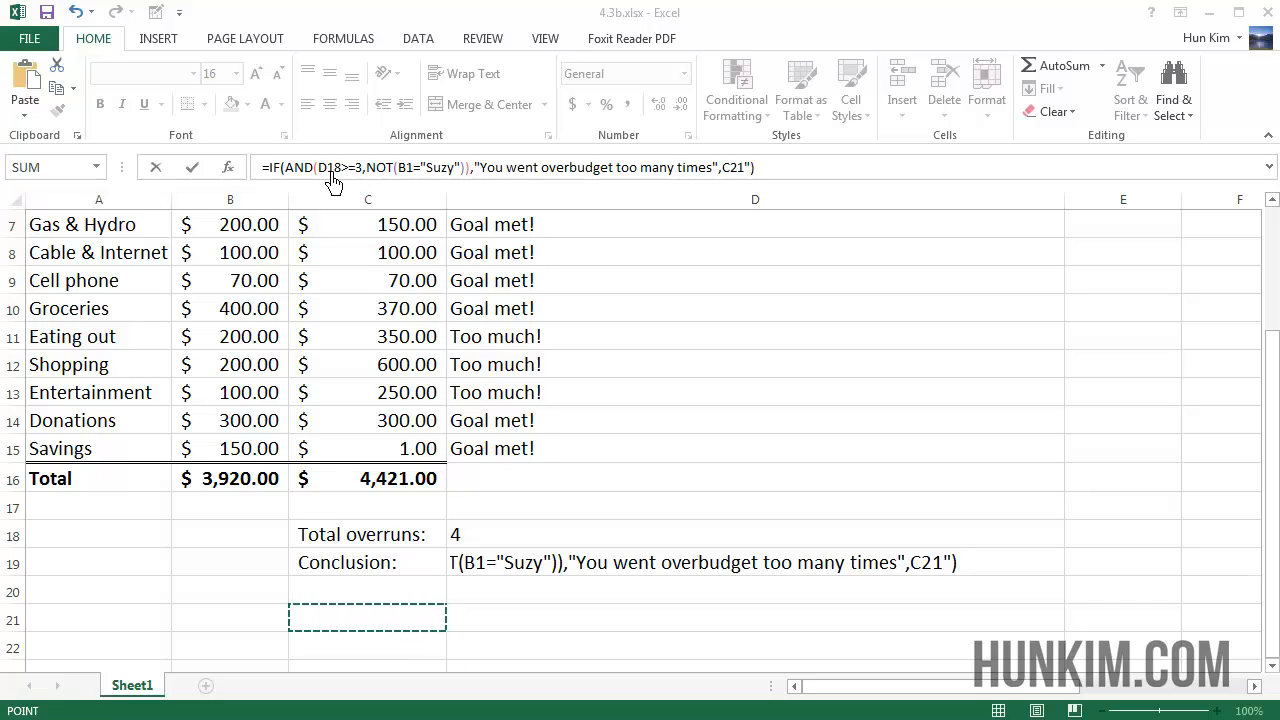
mouse_move(373, 182)
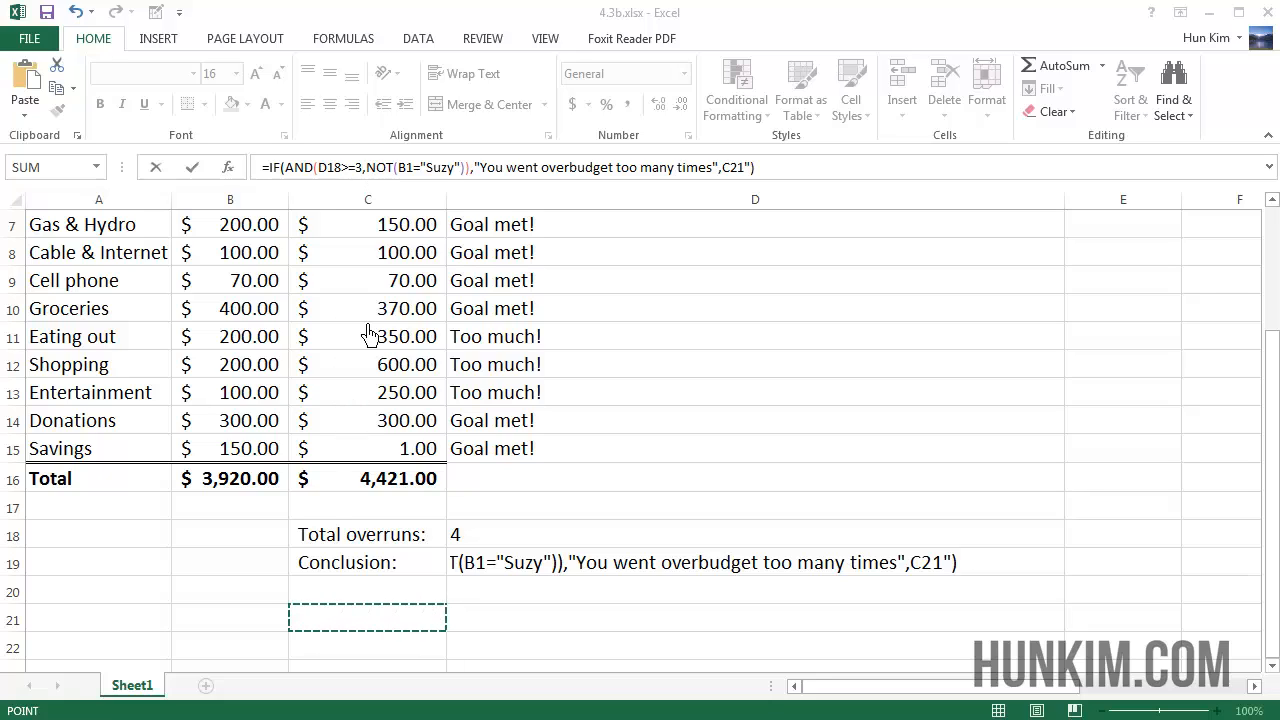
mouse_move(637, 530)
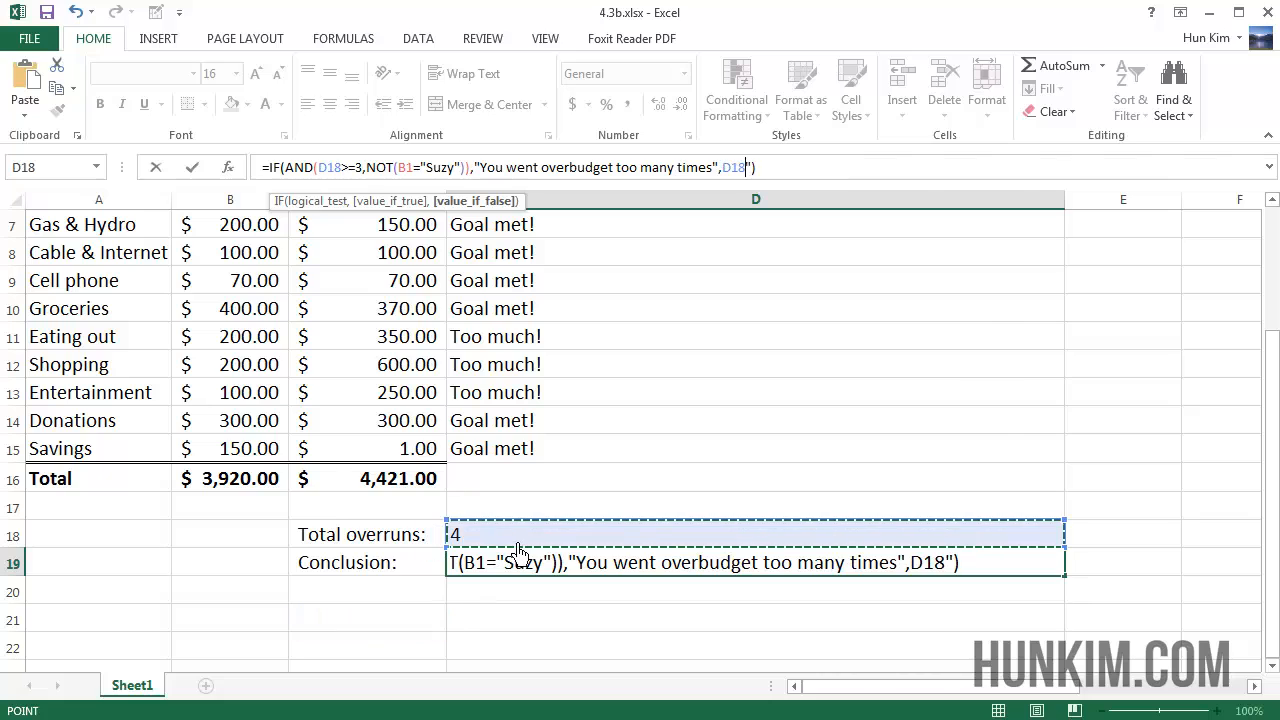
mouse_move(491, 552)
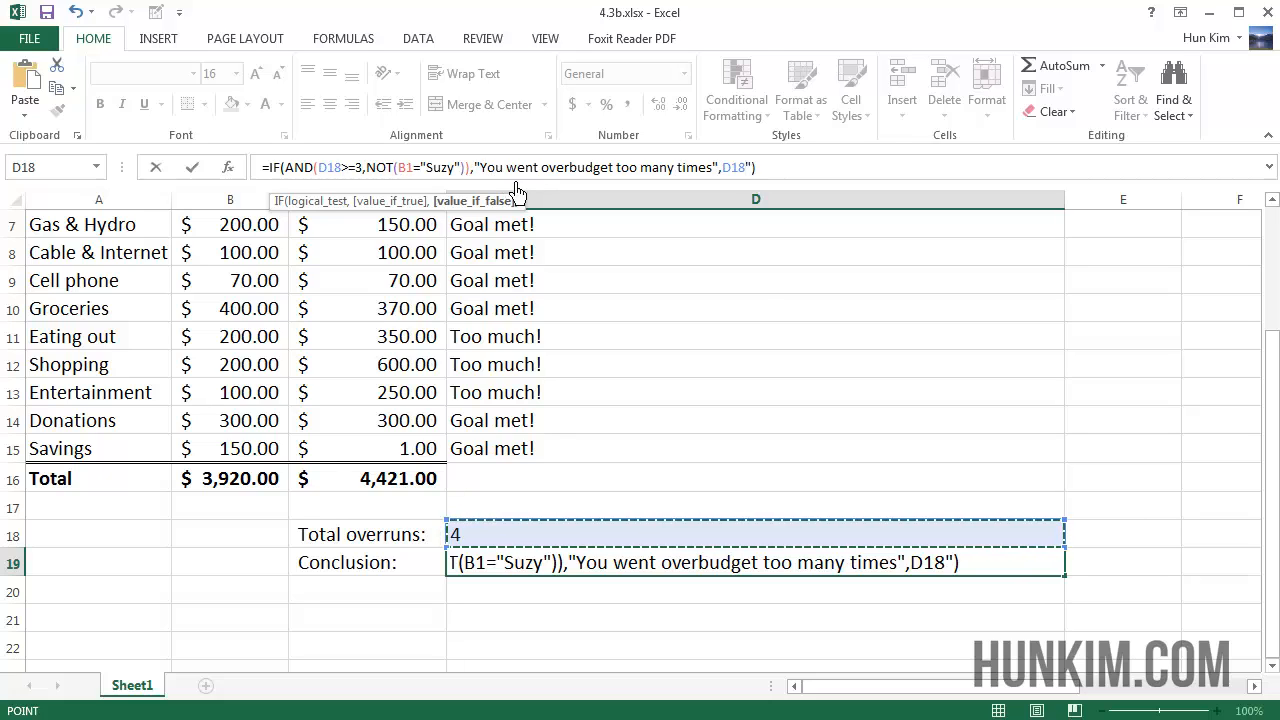
mouse_move(383, 182)
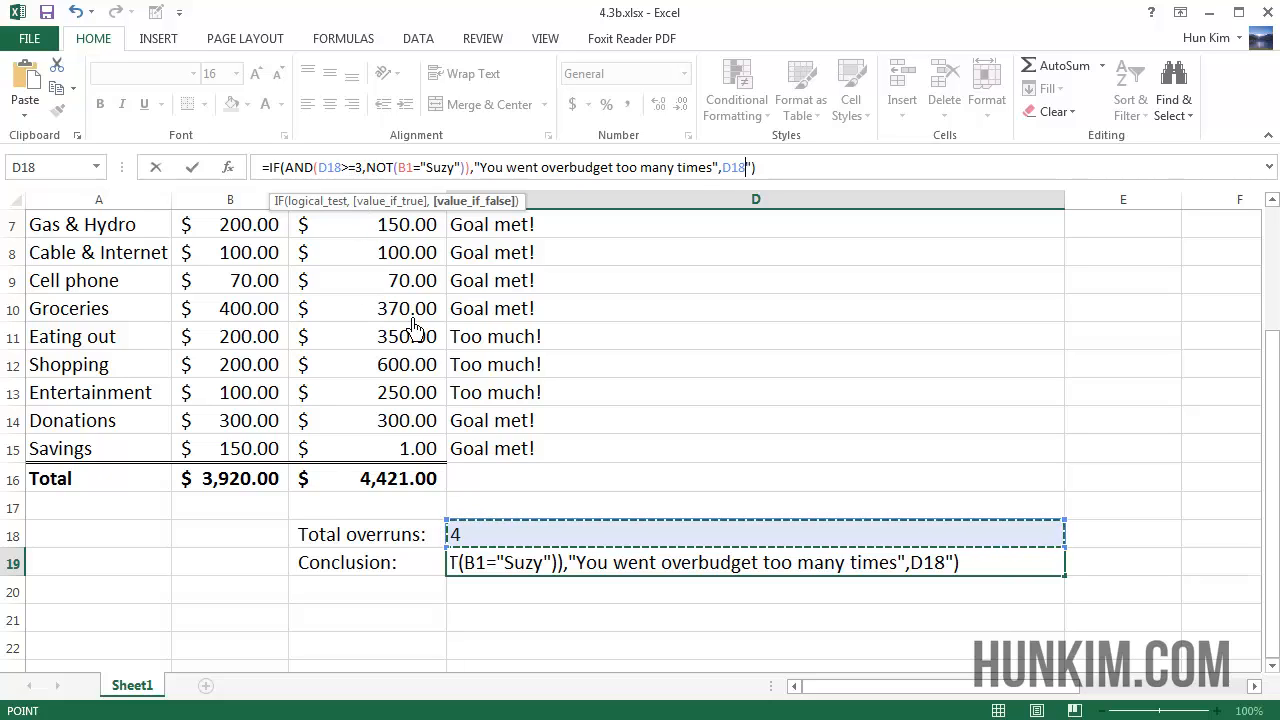
mouse_move(889, 483)
text("You are a budget ninja!)
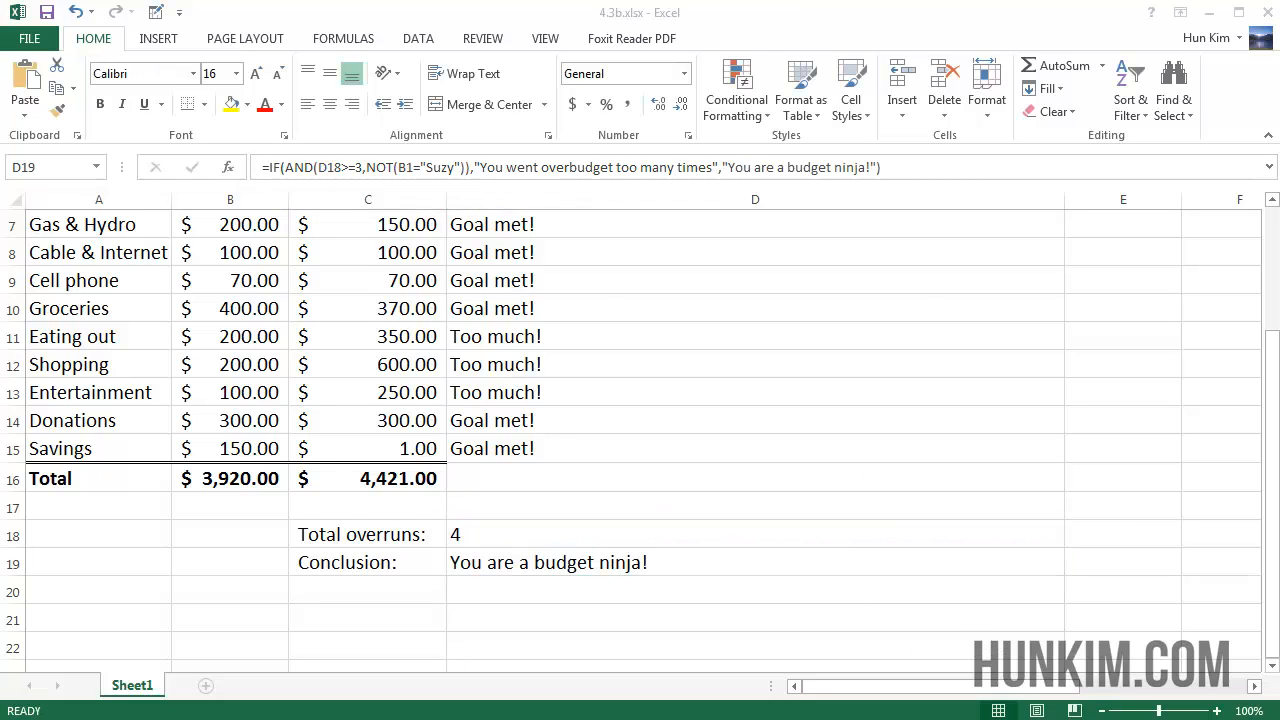
click(550, 562)
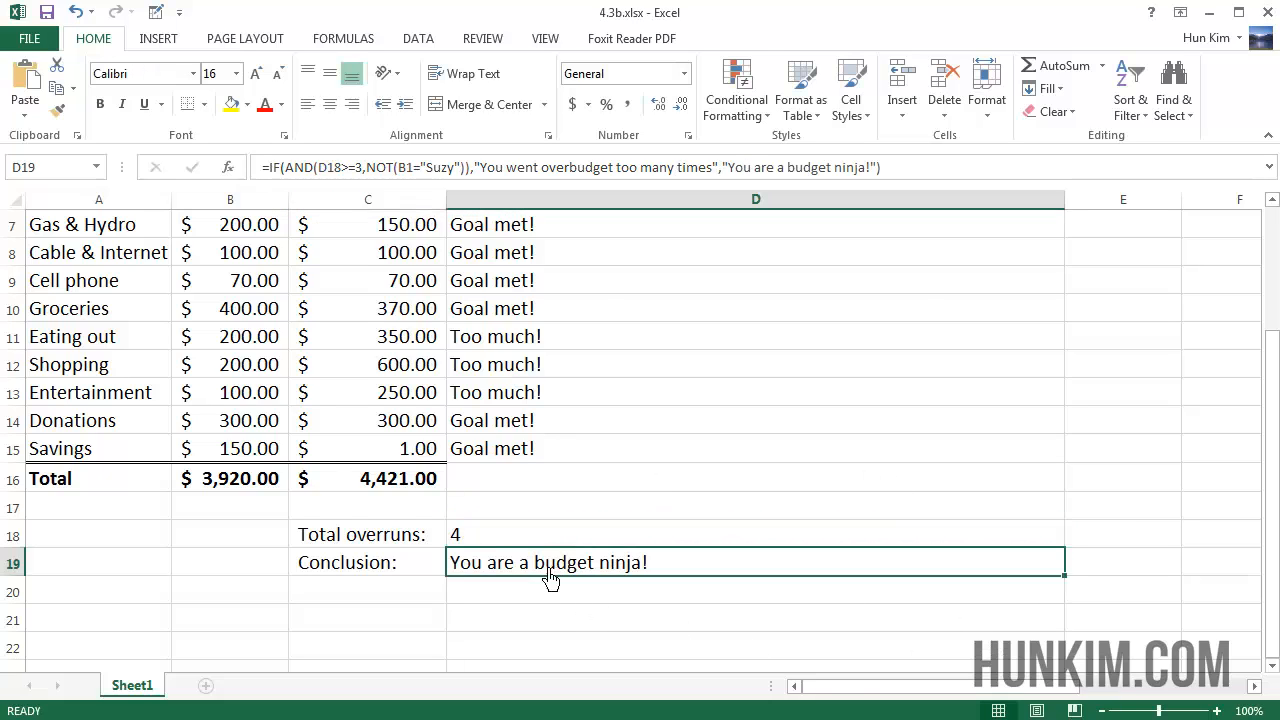
mouse_move(535, 485)
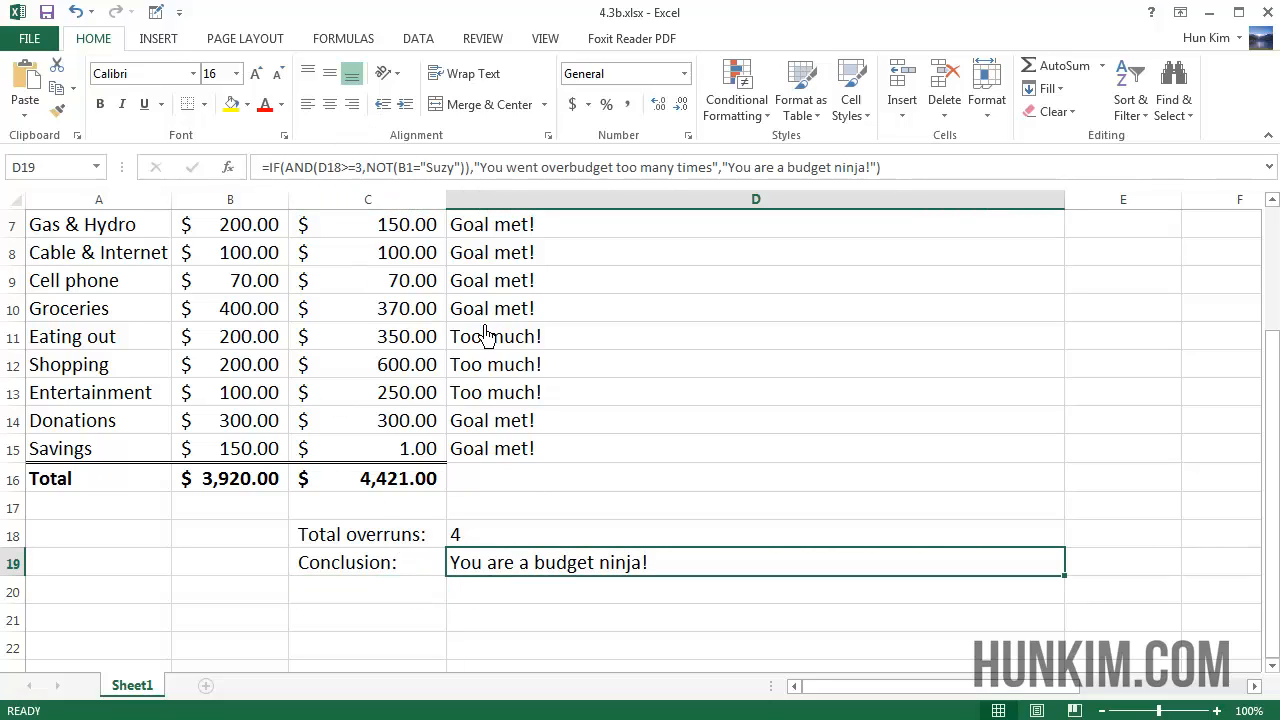
mouse_move(315, 148)
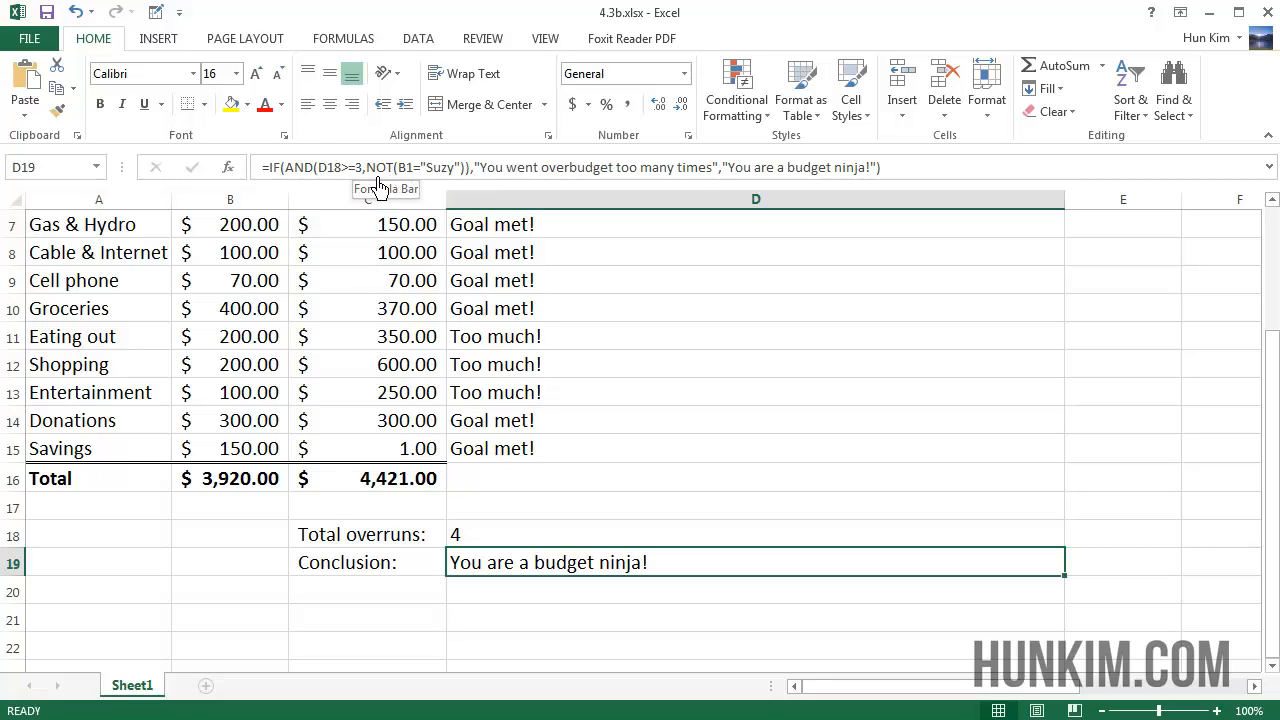
mouse_move(342, 265)
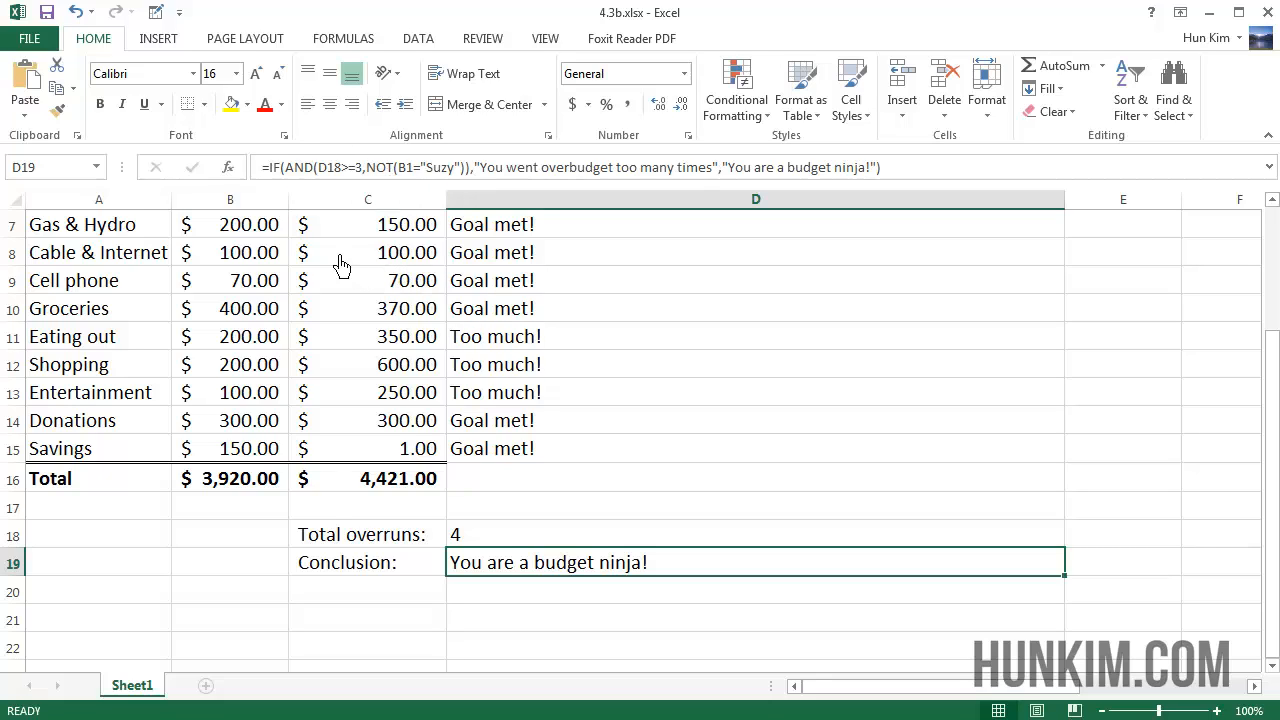
mouse_move(338, 194)
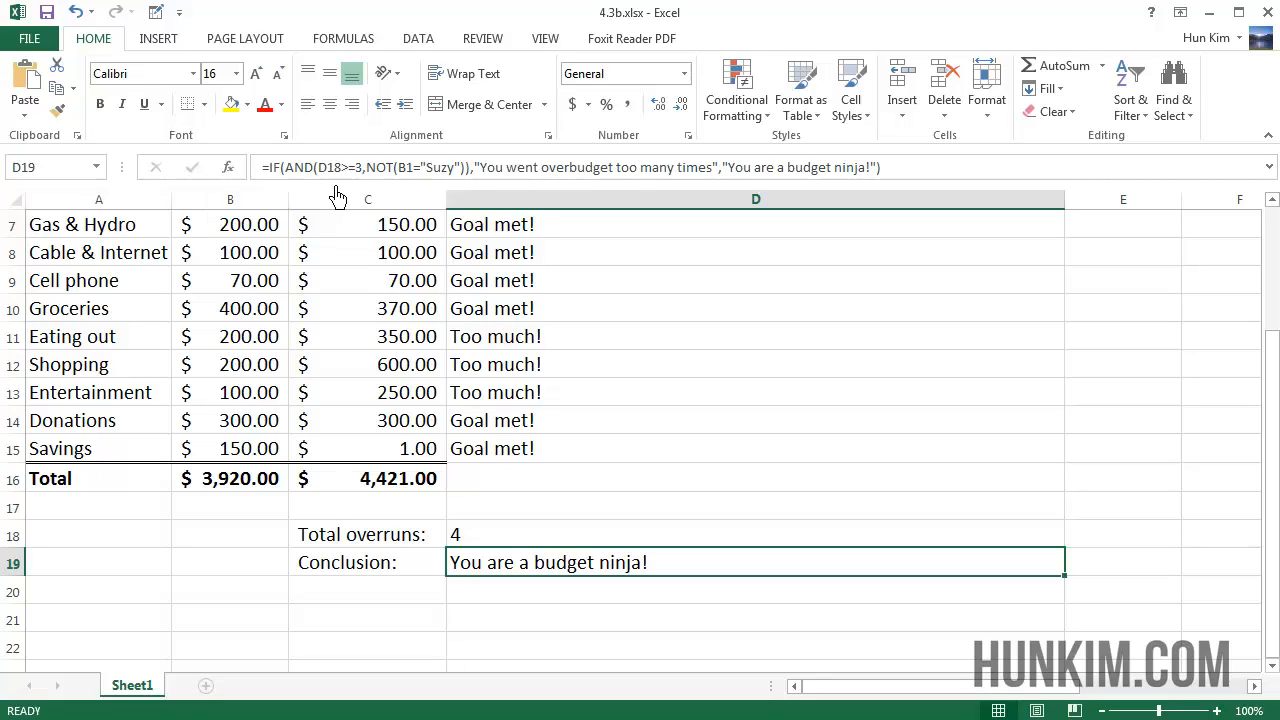
mouse_move(513, 487)
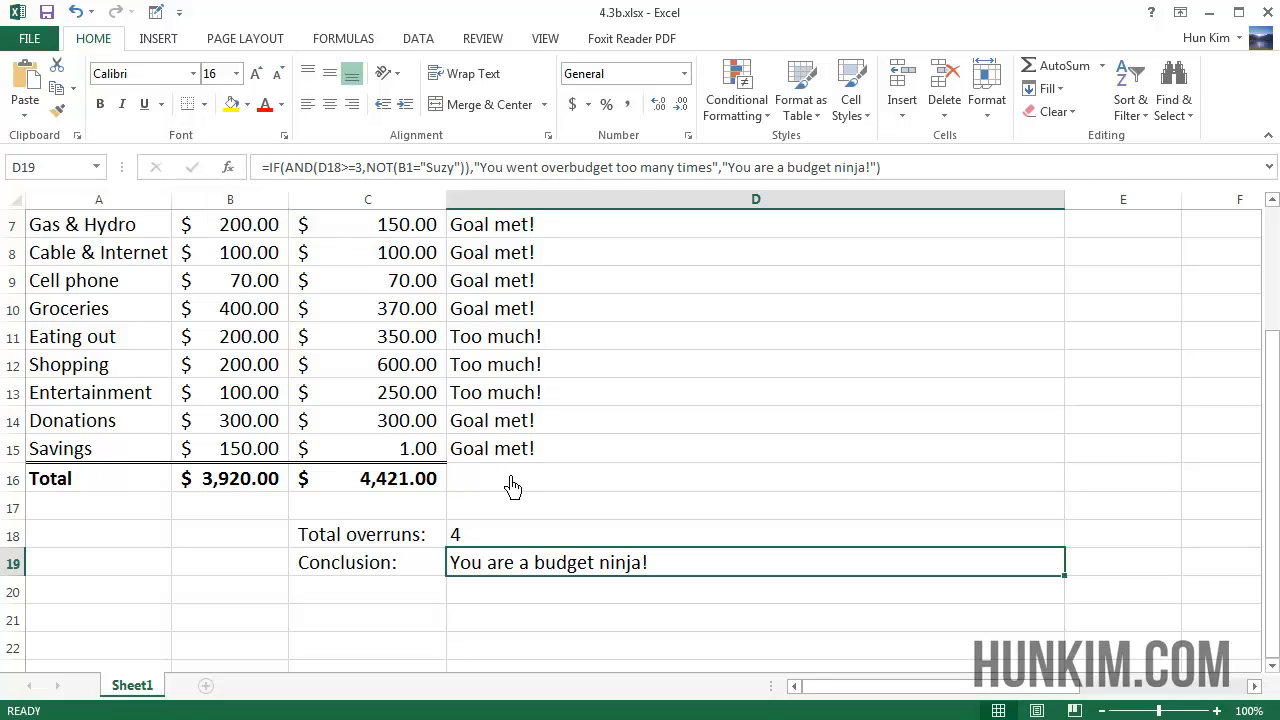
click(755, 478)
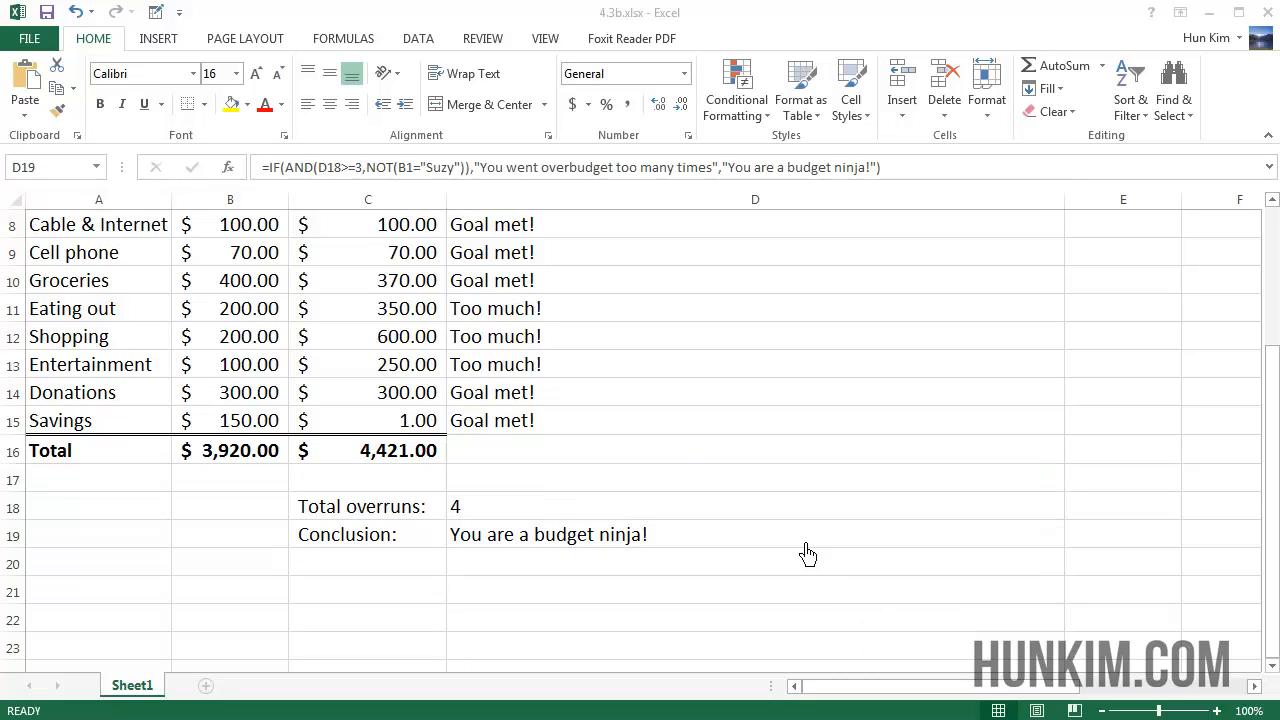
mouse_move(390, 170)
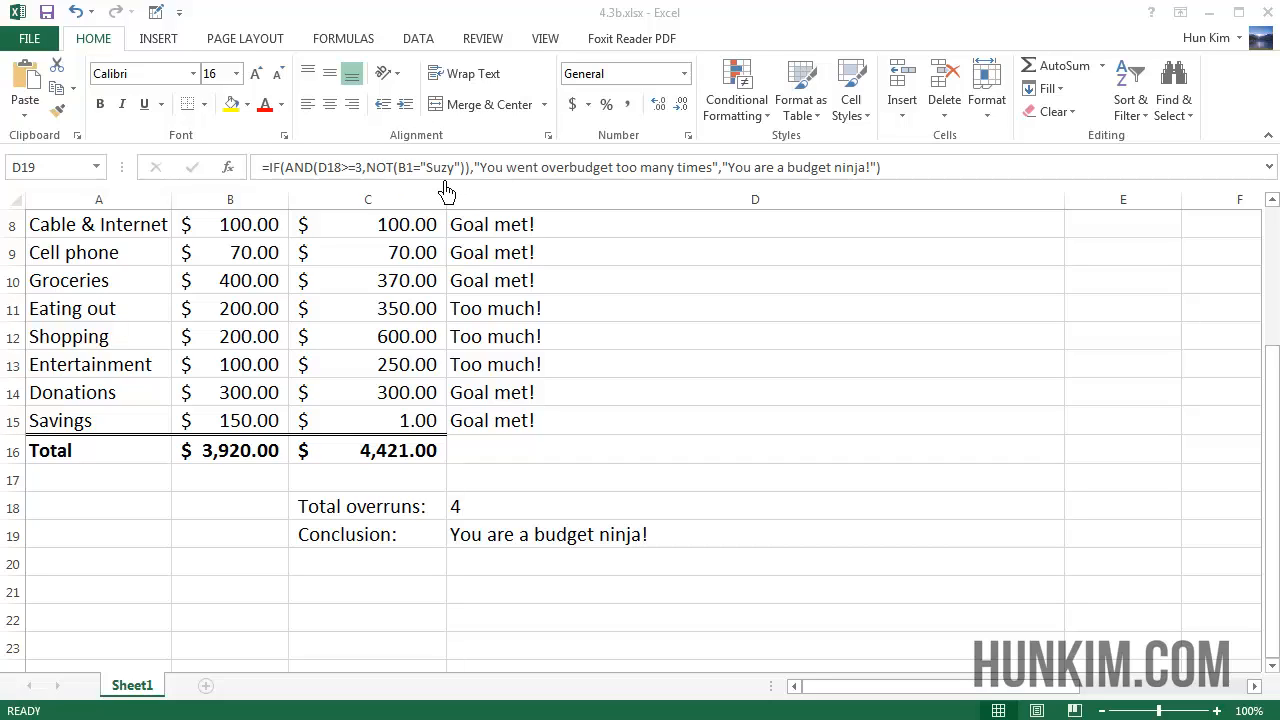
mouse_move(368, 190)
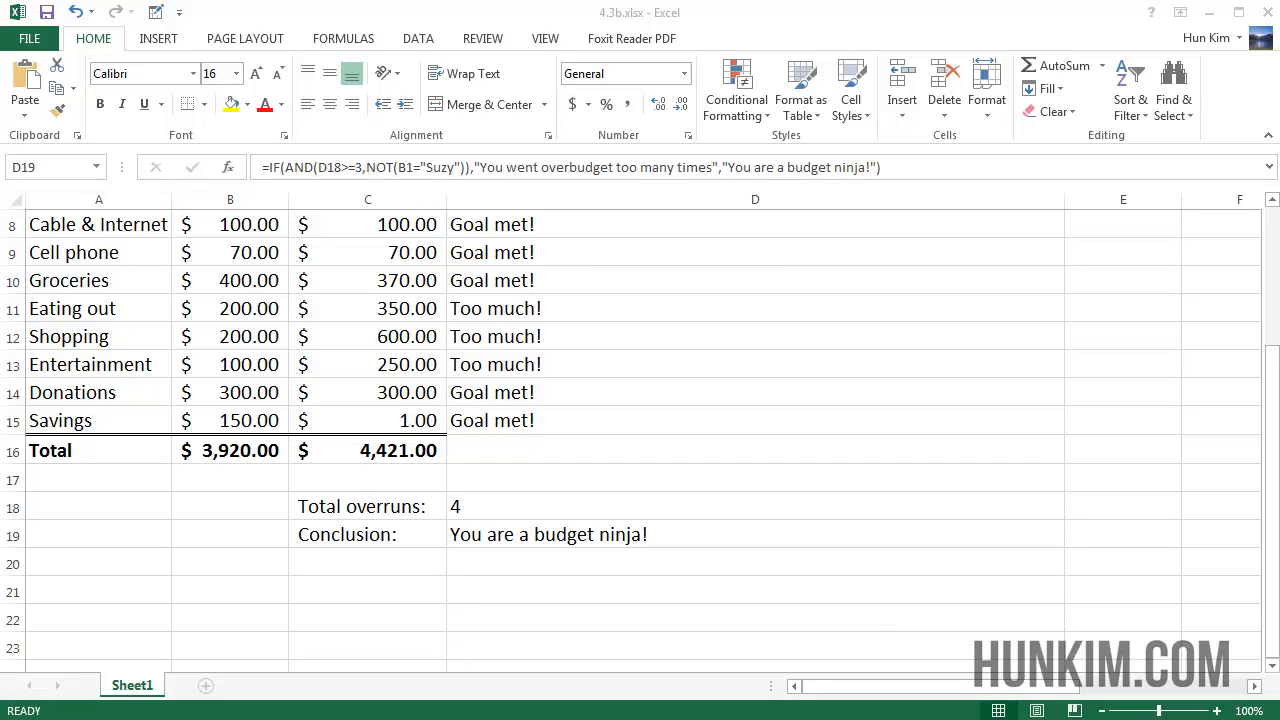
mouse_move(320, 170)
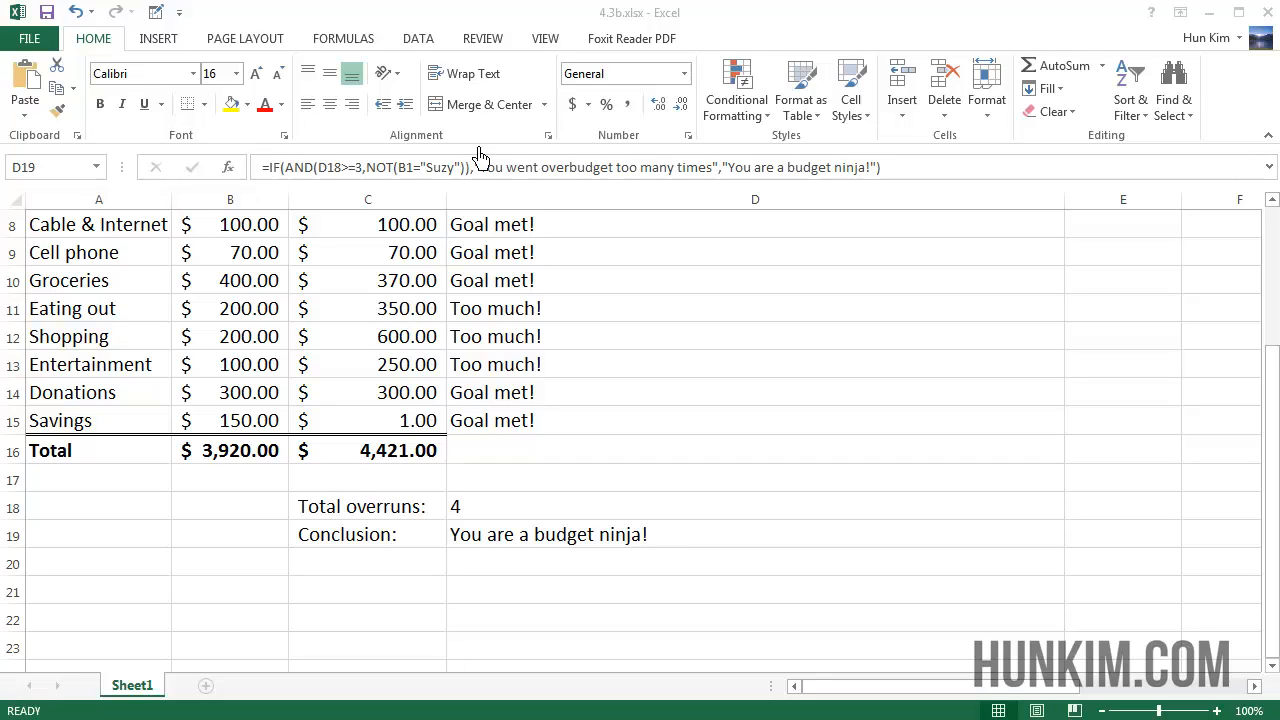
mouse_move(677, 213)
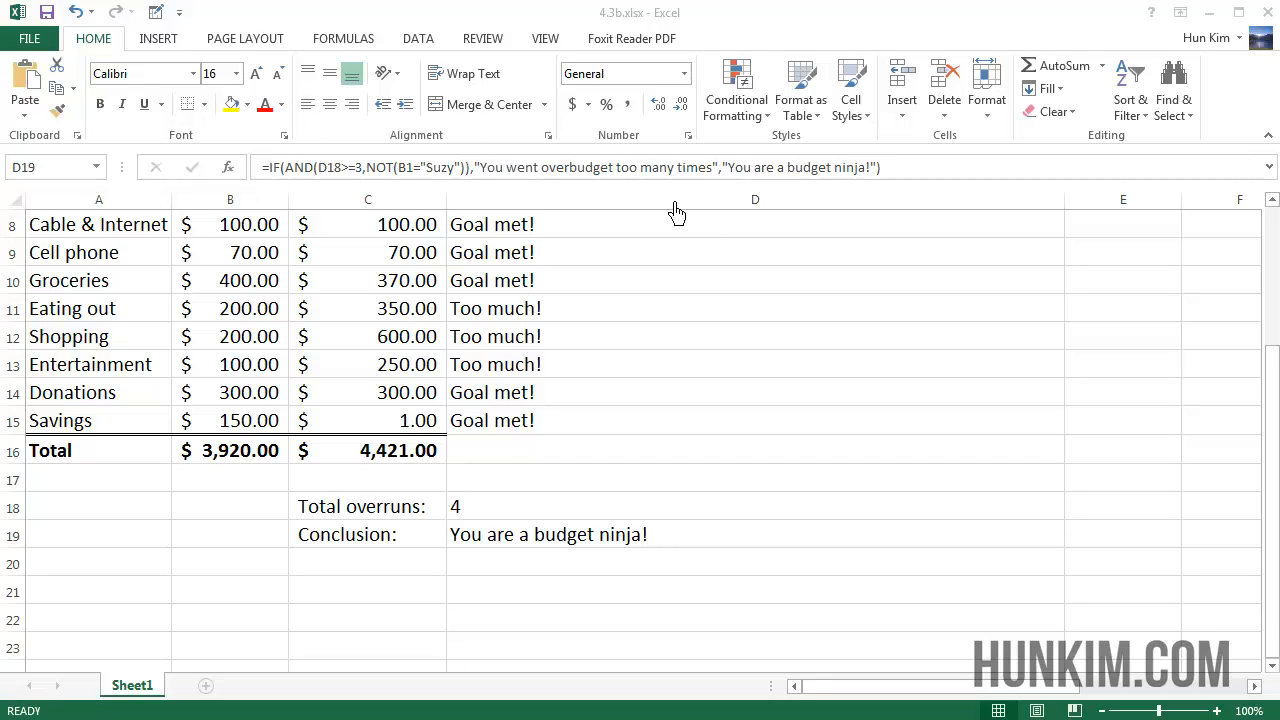
mouse_move(825, 185)
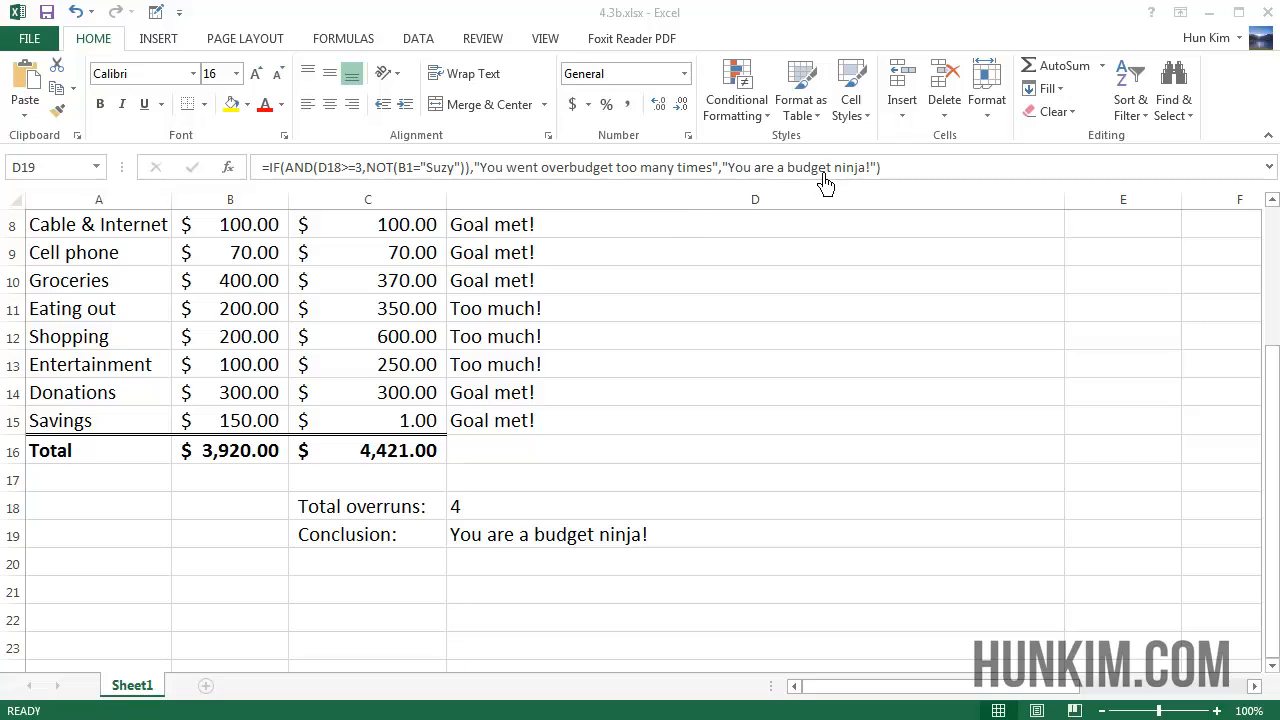
mouse_move(683, 533)
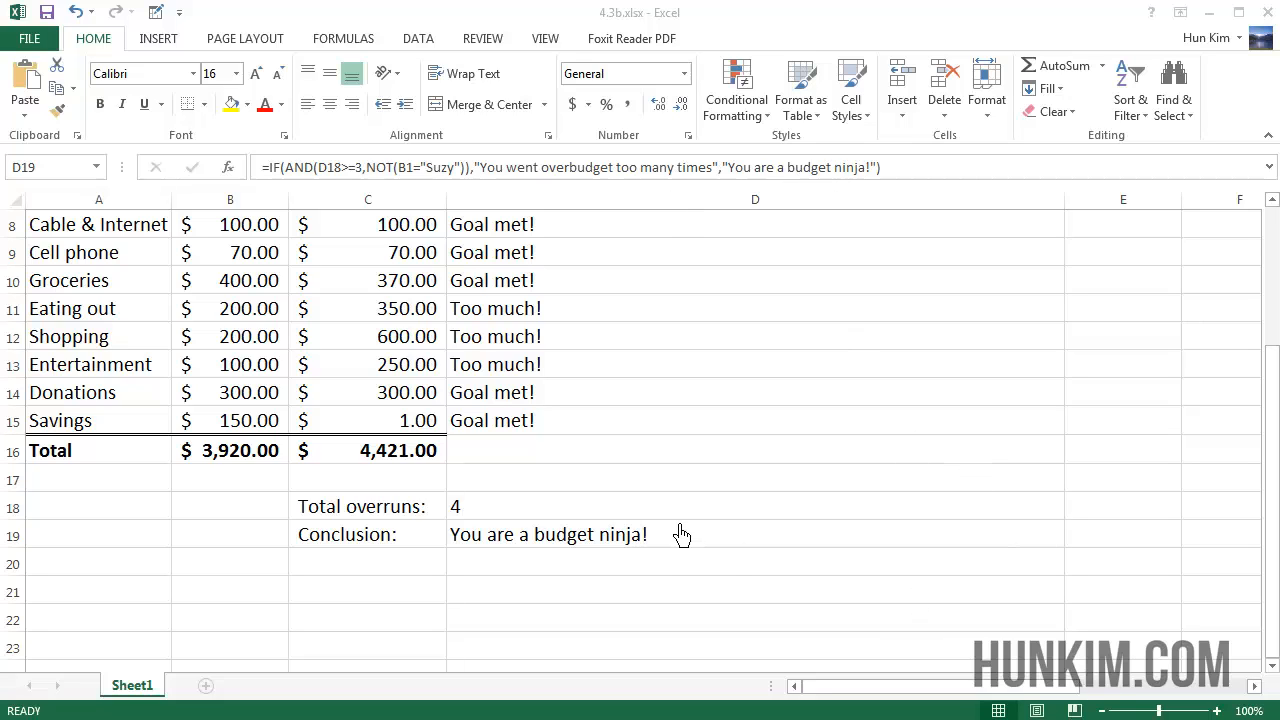
click(230, 364)
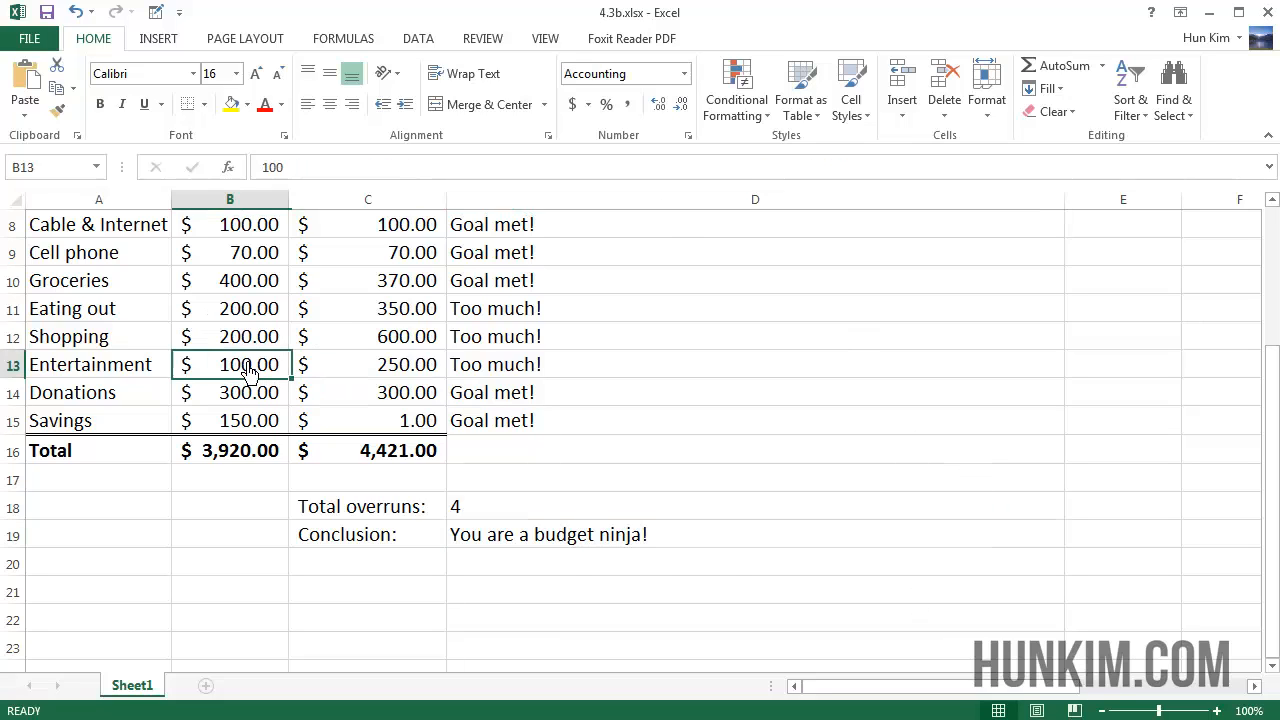